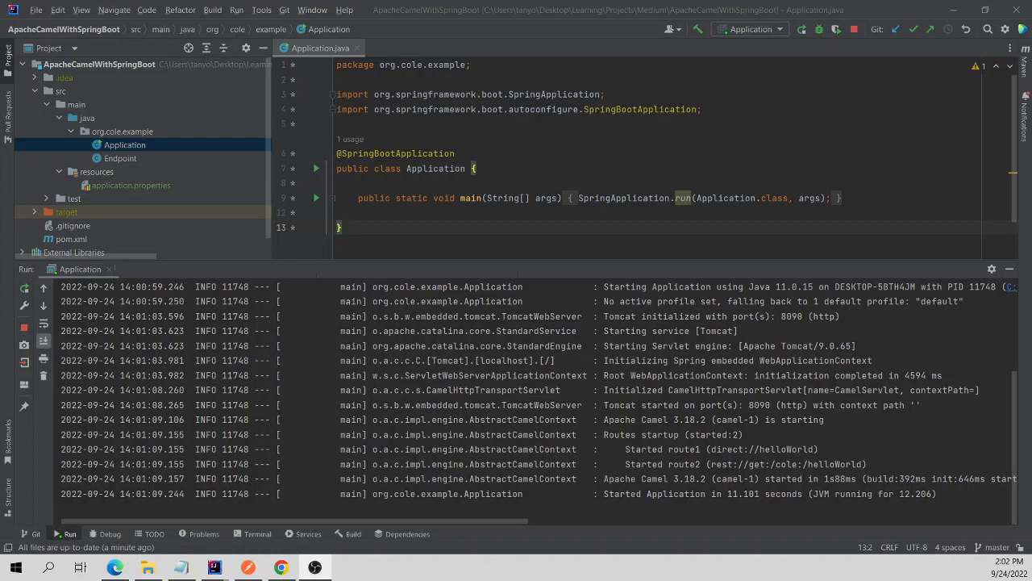
{"action": "mouse_move", "coordinate": [688, 280]}
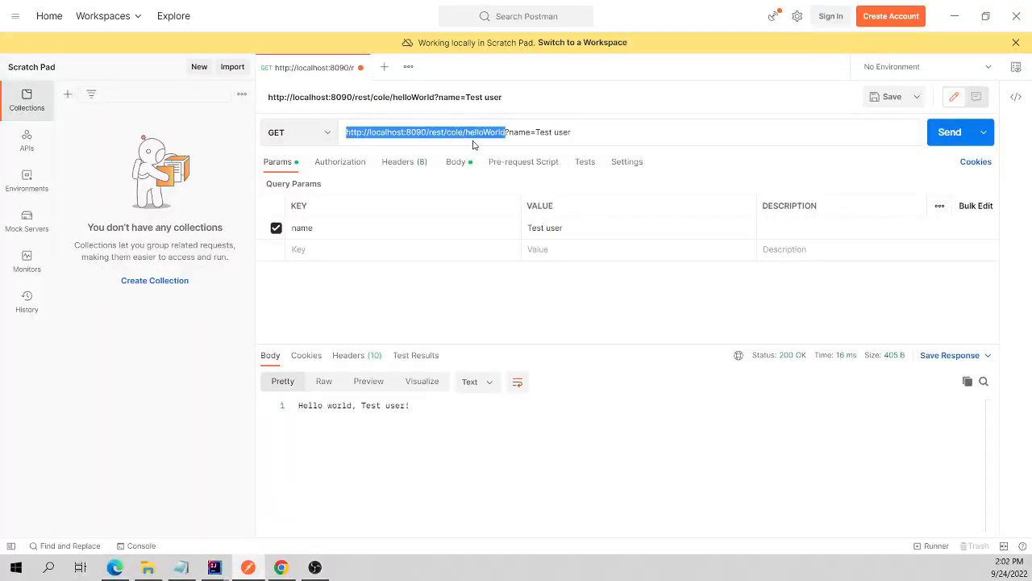
Inspect the endpoint address and 'Hello world' response, then resend the helloWorld request.
{"action": "double_click", "coordinate": [519, 132]}
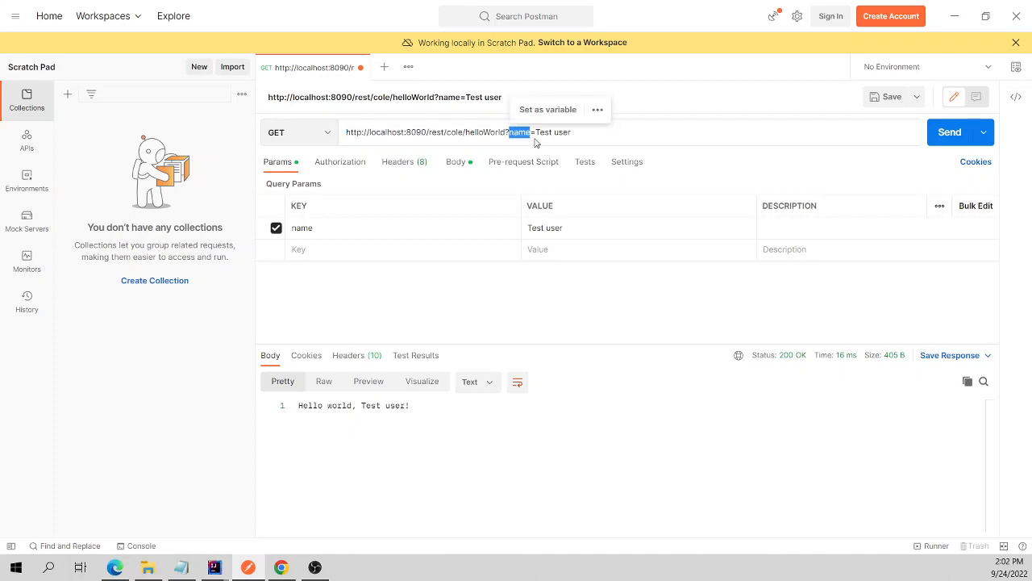
{"action": "mouse_move", "coordinate": [301, 405]}
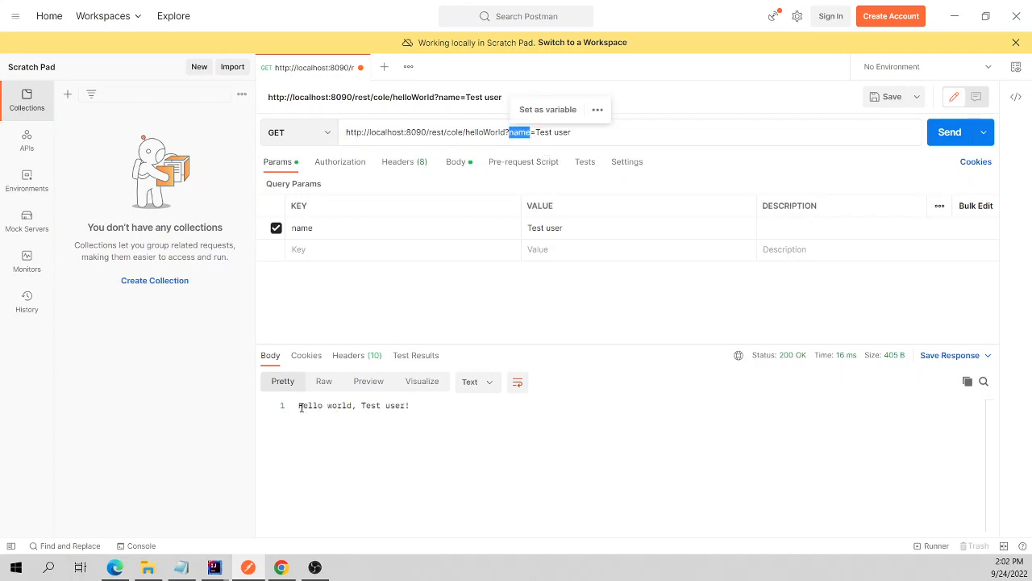
{"action": "double_click", "coordinate": [325, 406]}
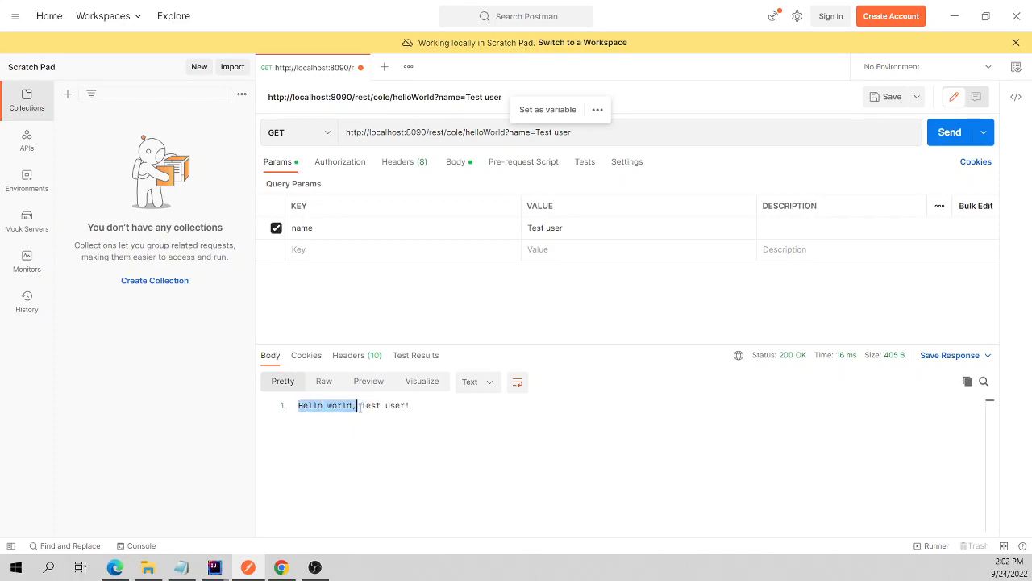
{"action": "double_click", "coordinate": [386, 405]}
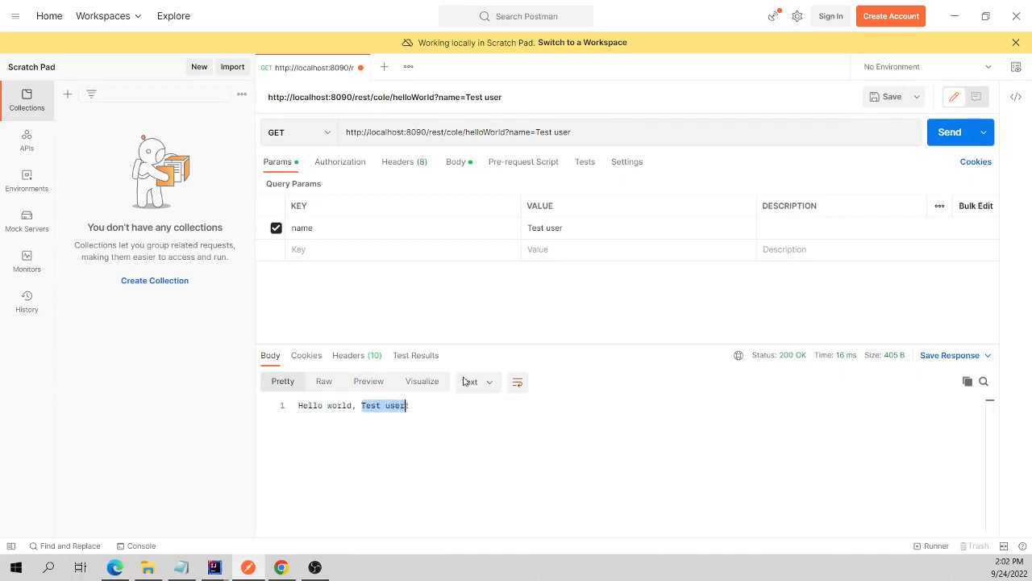
{"action": "left_click", "coordinate": [950, 131]}
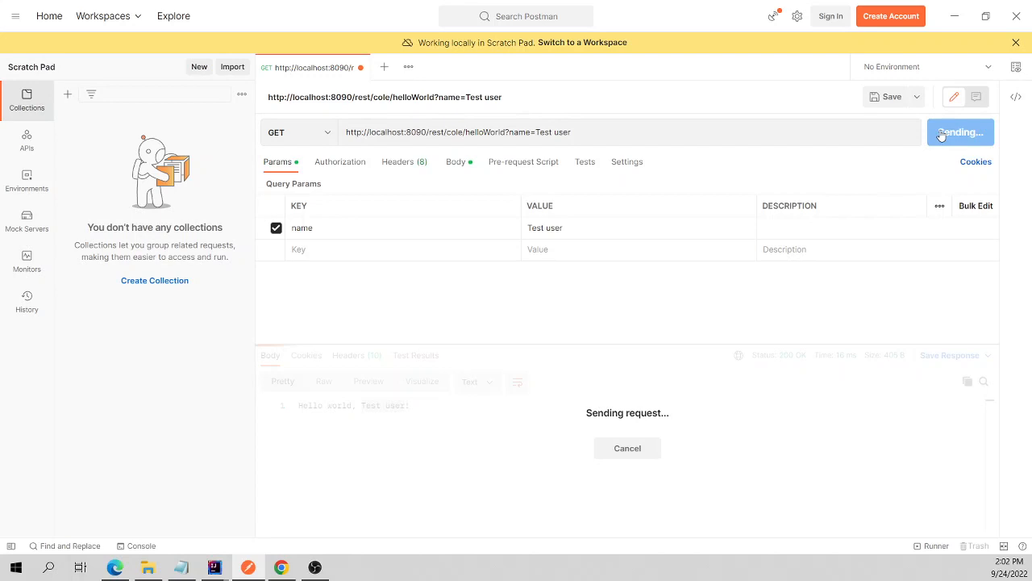
Replace 'Test user' with 'Cole' in the name parameter and resend the request.
{"action": "double_click", "coordinate": [518, 132]}
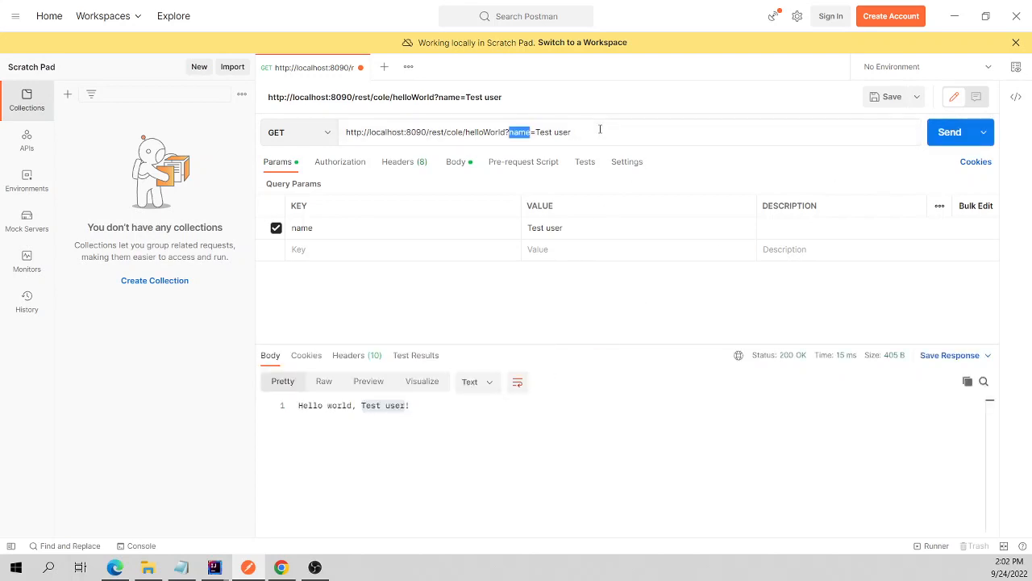
{"action": "double_click", "coordinate": [552, 131]}
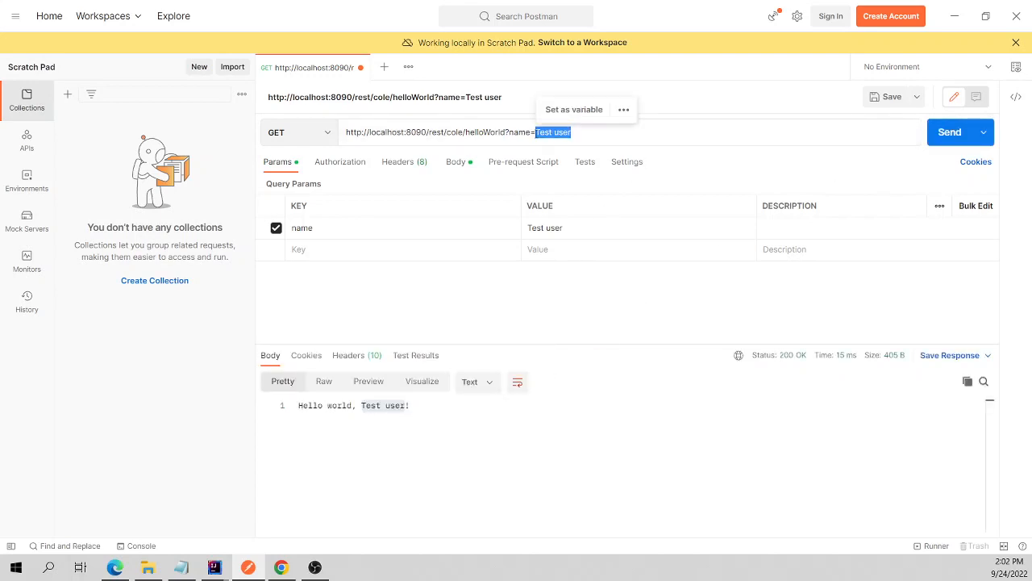
{"action": "type", "text": "Cole"}
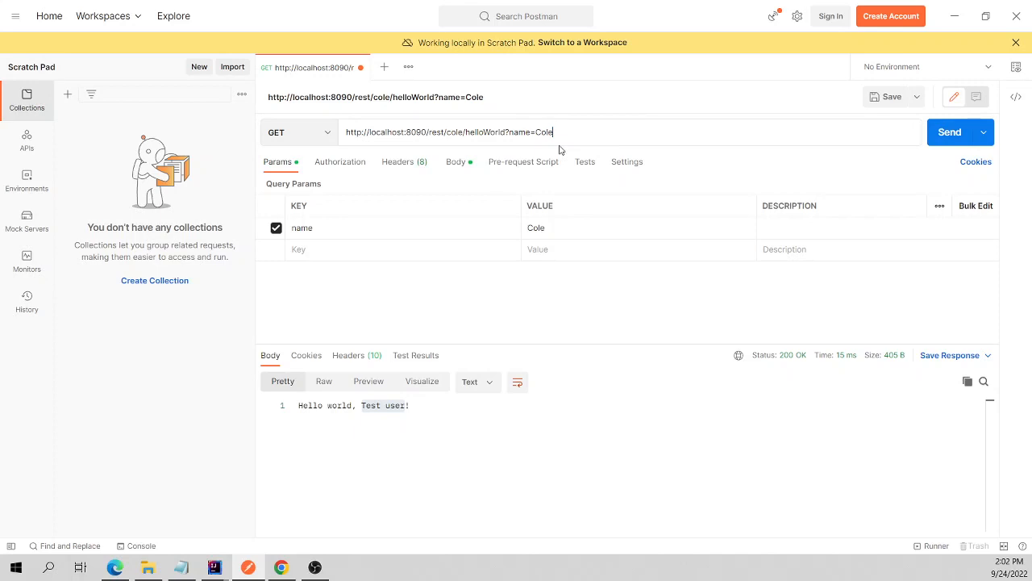
{"action": "left_click", "coordinate": [949, 132]}
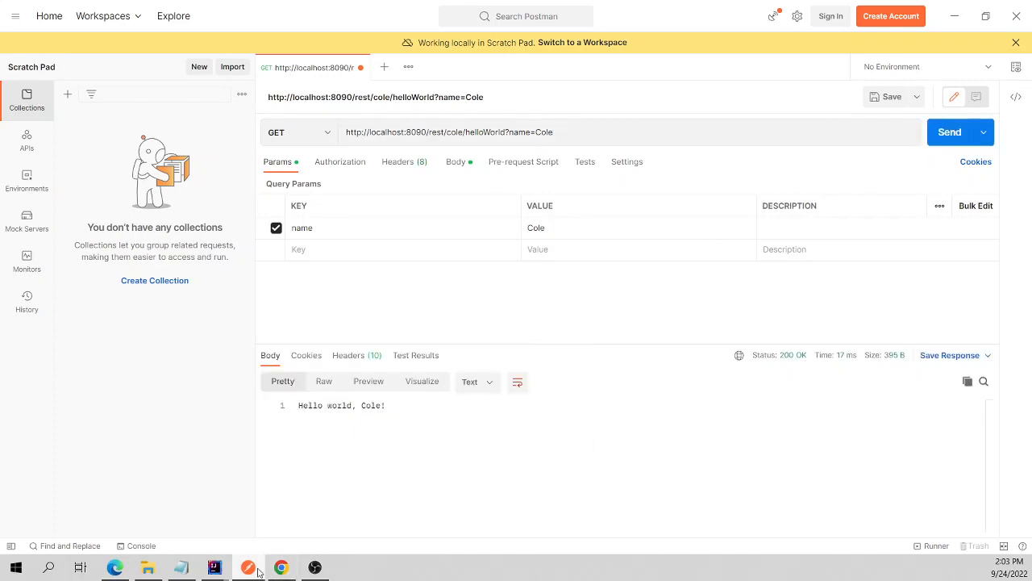
Return to the demo project in IntelliJ IDEA and stop the running Camel app.
{"action": "left_click", "coordinate": [214, 566]}
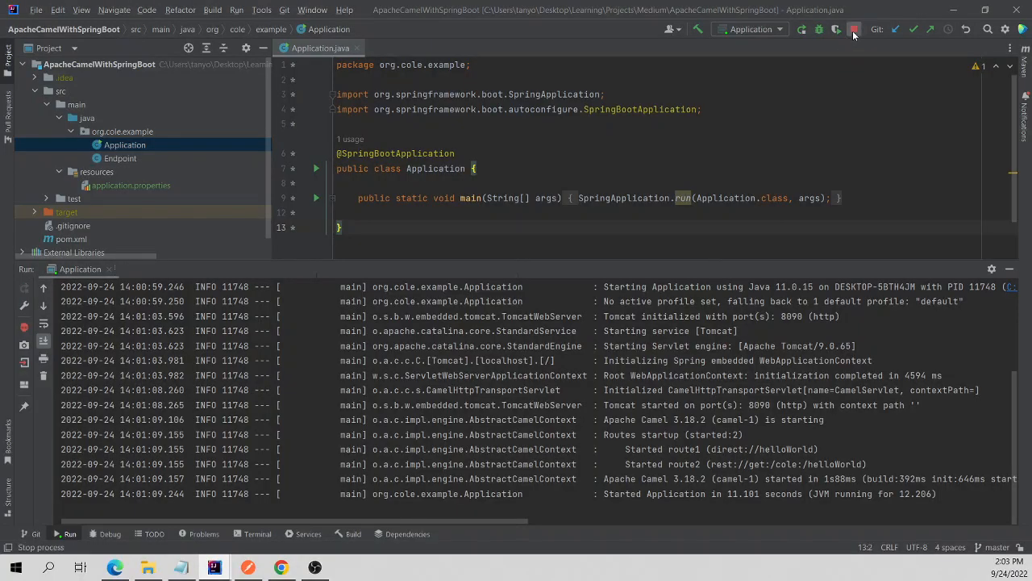
{"action": "left_click", "coordinate": [853, 30]}
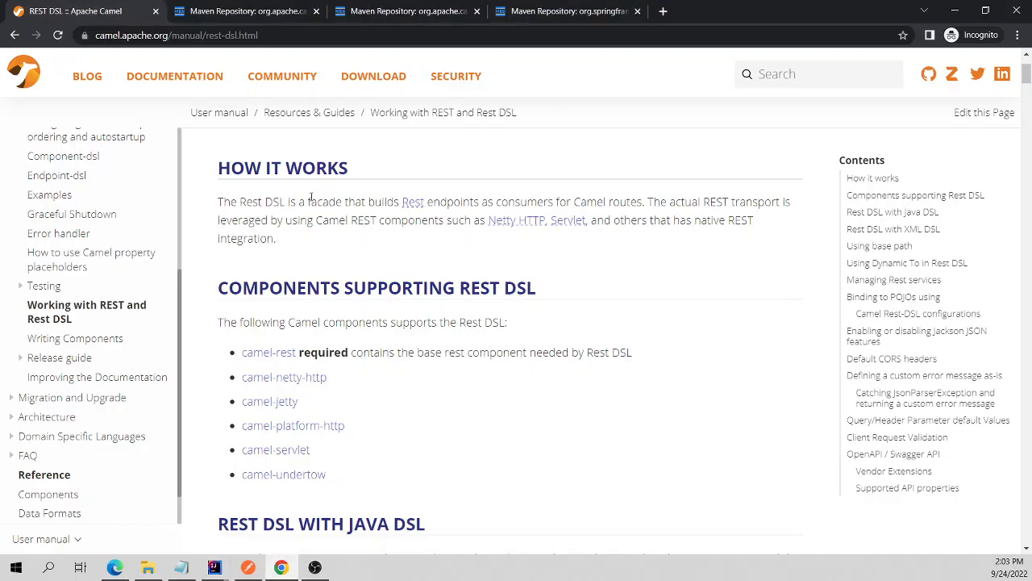
Scroll to the top of the REST DSL page and highlight 'native REST integration'.
{"action": "scroll", "scroll_direction": "up", "scroll_amount": 3}
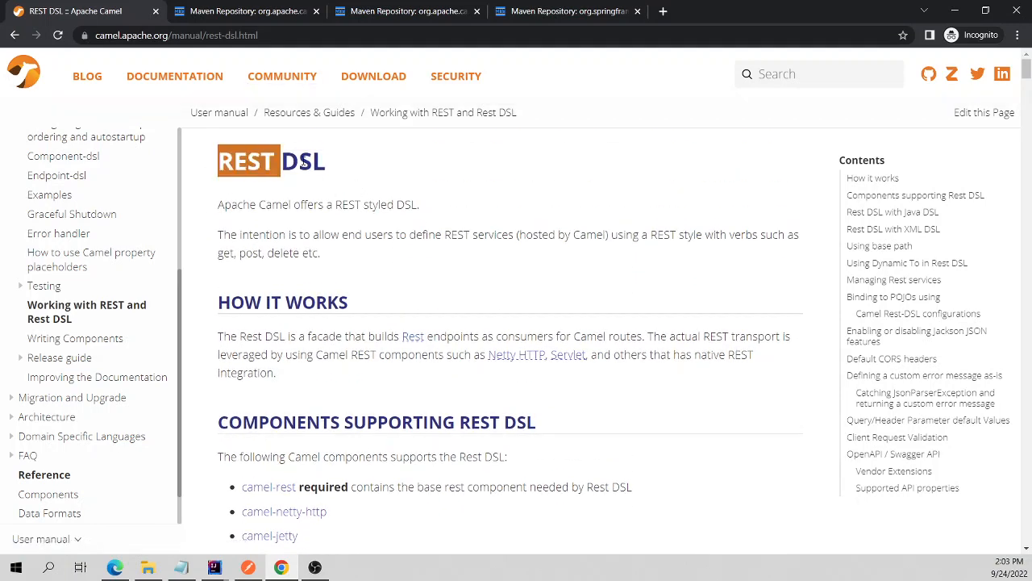
{"action": "left_click_drag", "start_coordinate": [410, 234], "coordinate": [522, 234]}
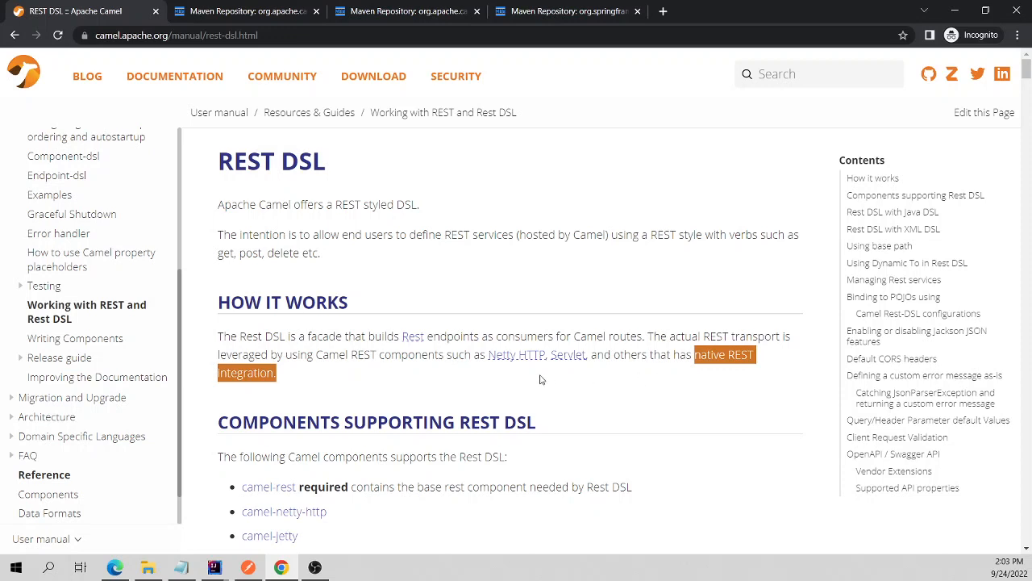
{"action": "mouse_move", "coordinate": [536, 367]}
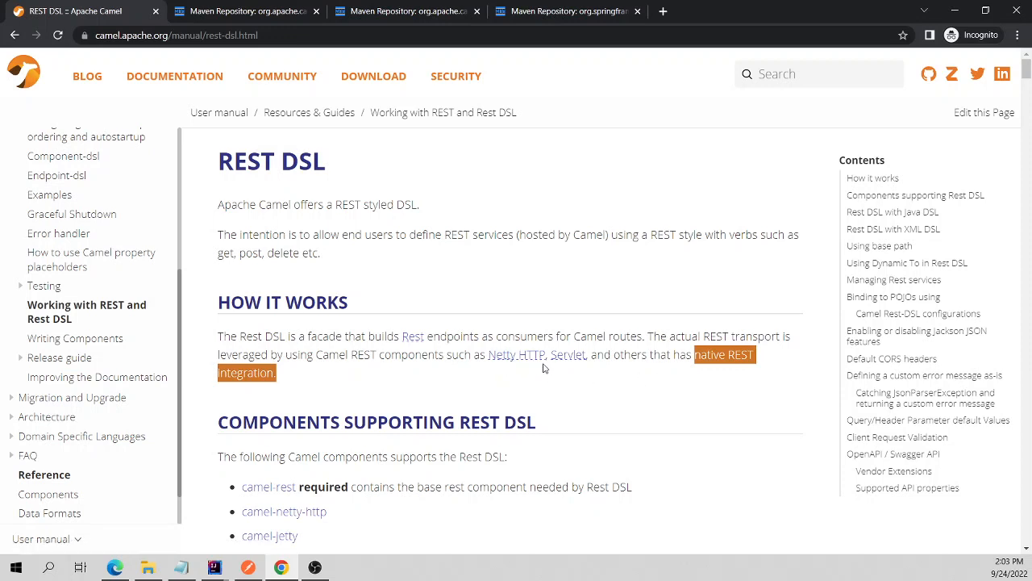
{"action": "mouse_move", "coordinate": [653, 354]}
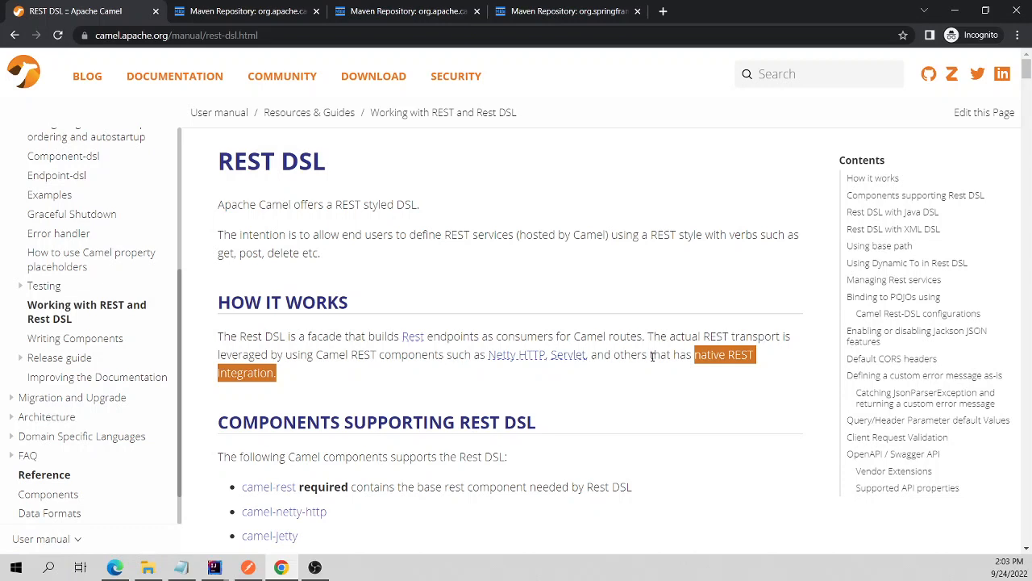
{"action": "left_click", "coordinate": [603, 336]}
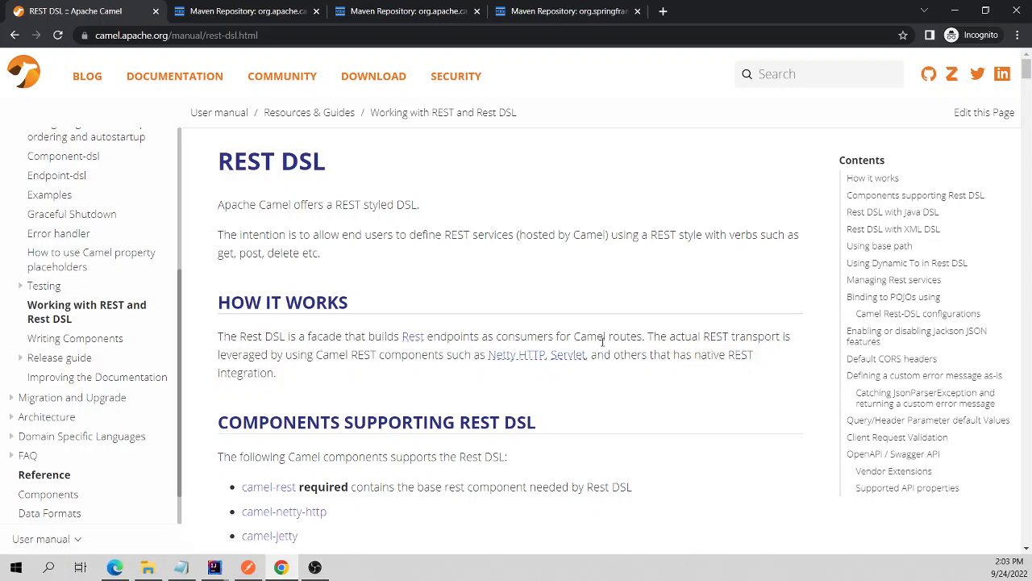
{"action": "mouse_move", "coordinate": [395, 294]}
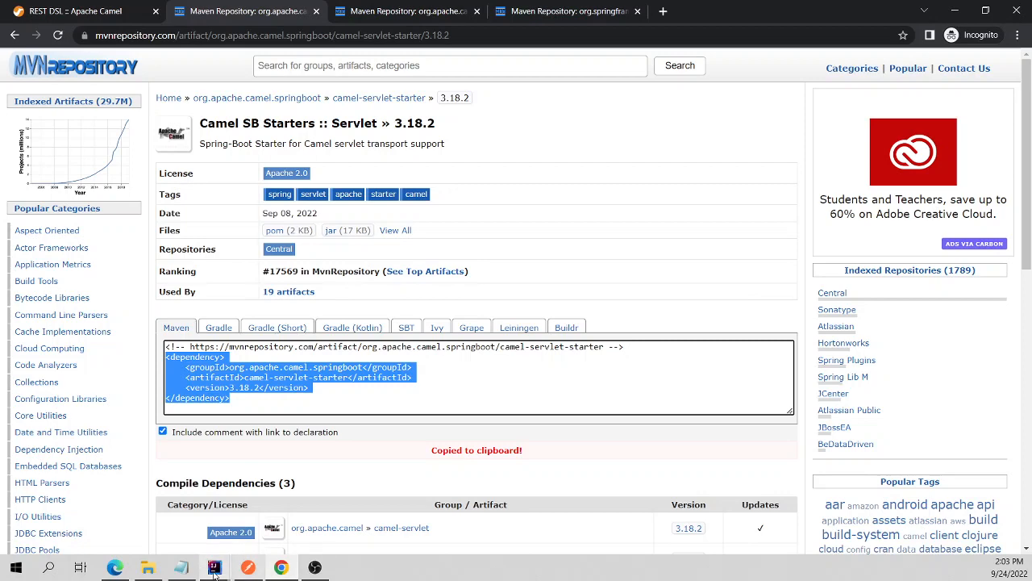
Paste camel-servlet-starter, camel-core and spring-boot-starter-web snippets from mvnrepository into pom.xml dependencies.
{"action": "left_click", "coordinate": [212, 568]}
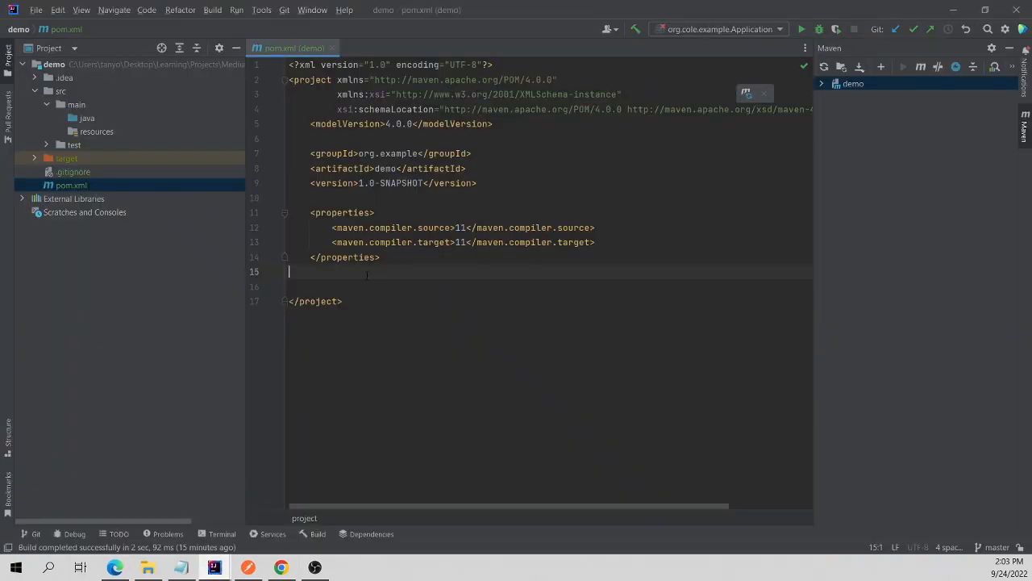
{"action": "type", "text": "</dependency>"}
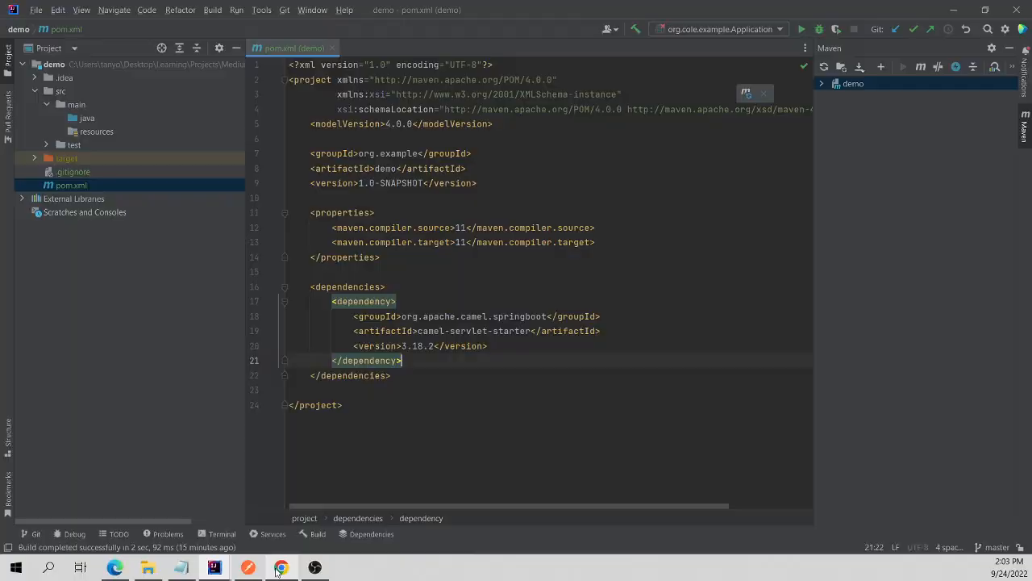
{"action": "left_click", "coordinate": [280, 567]}
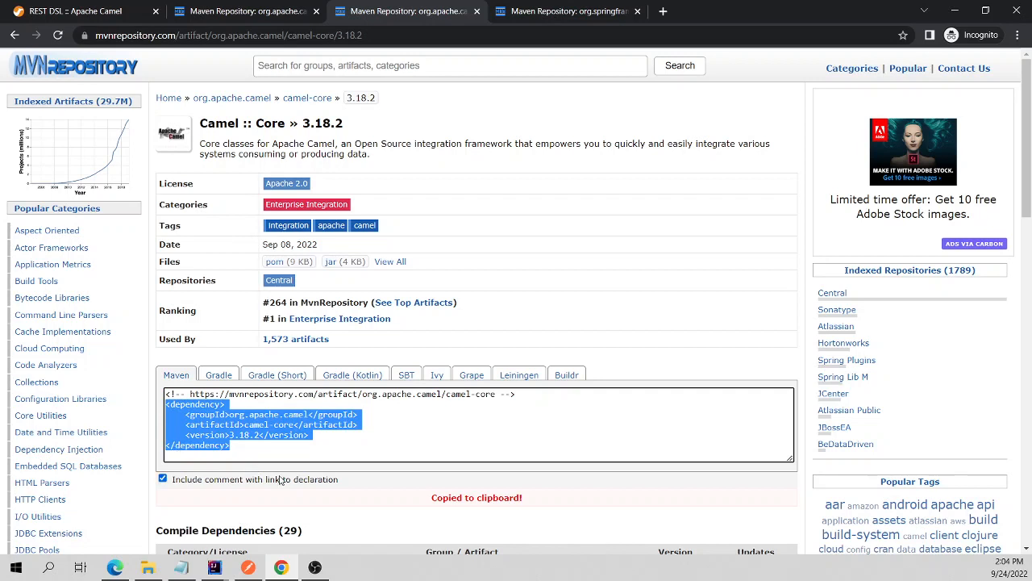
{"action": "mouse_move", "coordinate": [242, 567]}
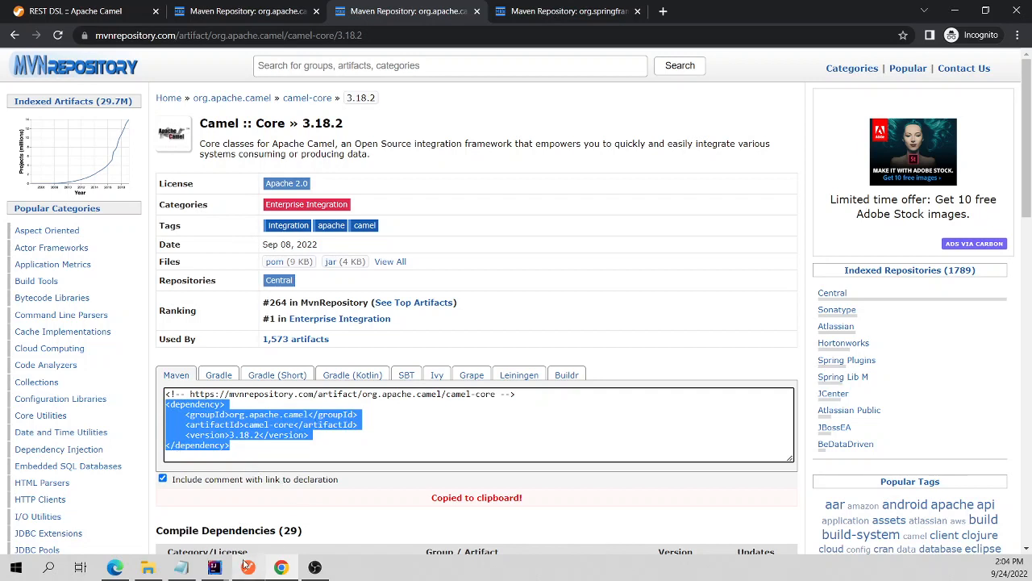
{"action": "left_click", "coordinate": [212, 567]}
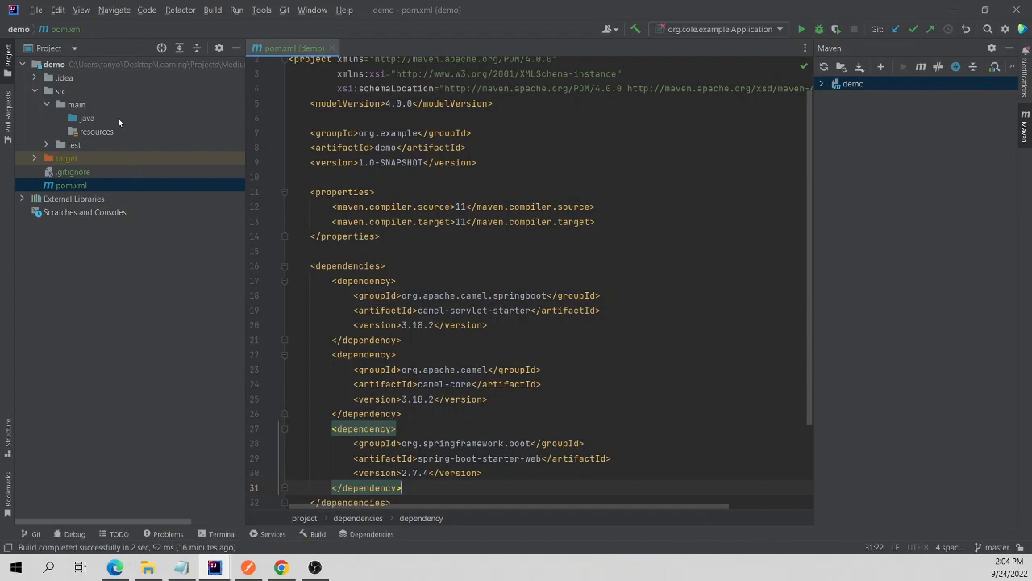
Add package org.cole.example under java containing a new empty Application class.
{"action": "right_click", "coordinate": [87, 117]}
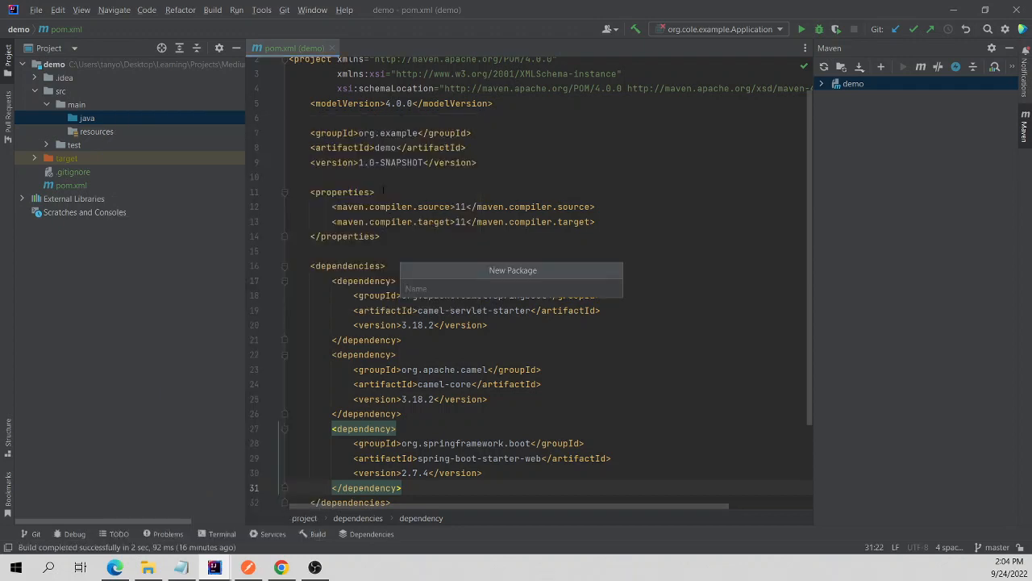
{"action": "type", "text": "org.co"}
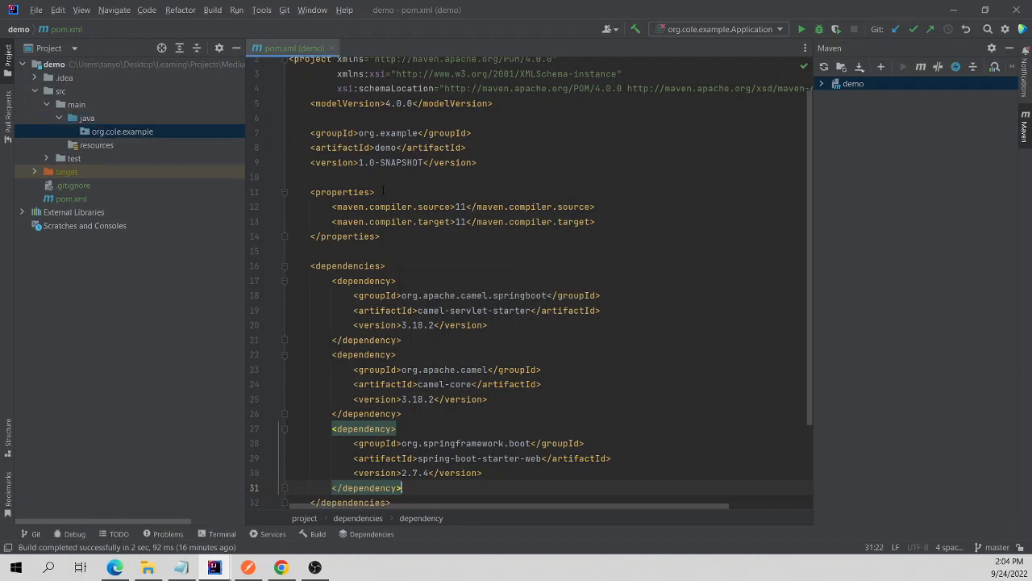
{"action": "right_click", "coordinate": [122, 131]}
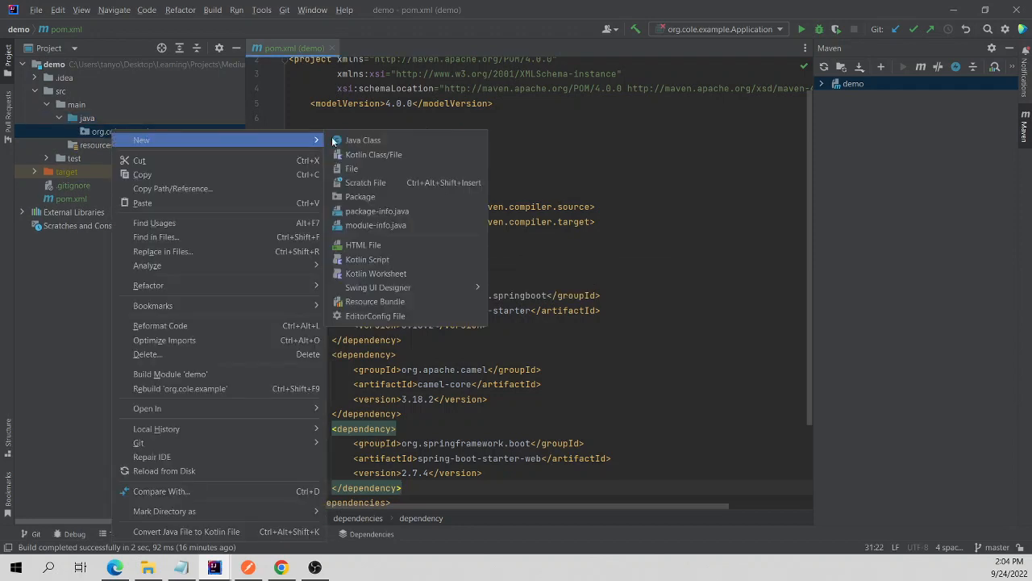
{"action": "left_click", "coordinate": [362, 139]}
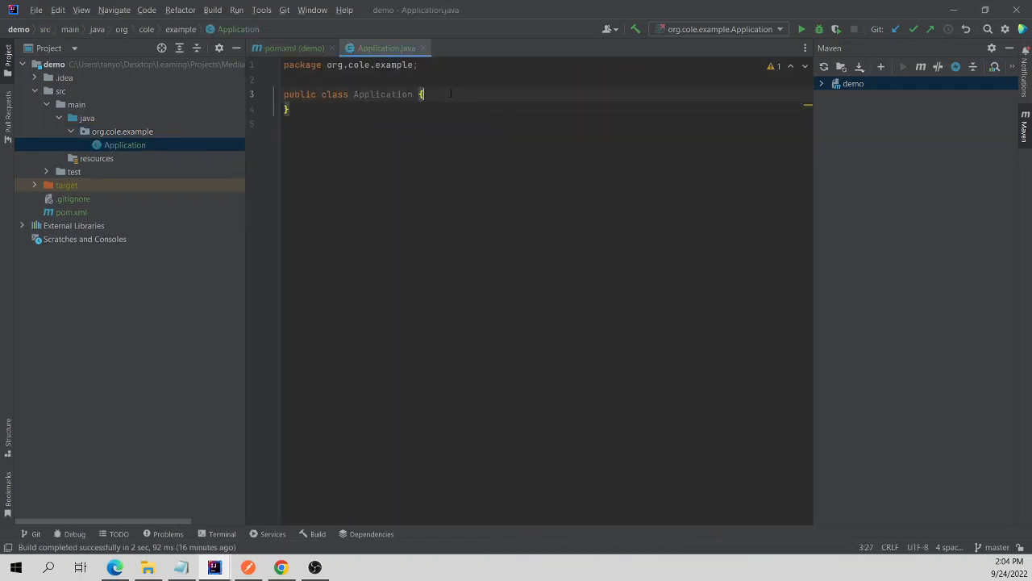
{"action": "type", "text": "public static void"}
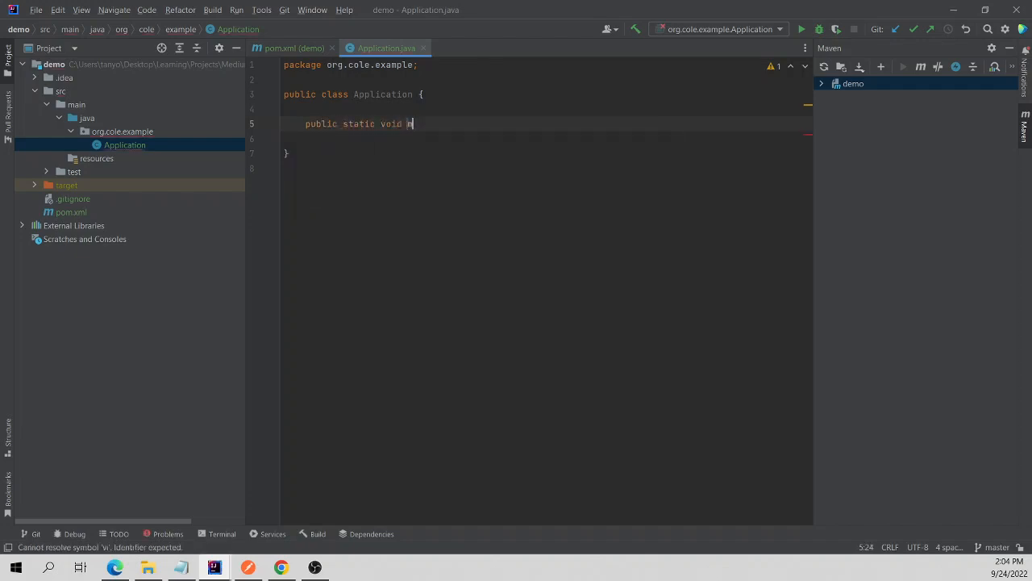
{"action": "type", "text": "main(String"}
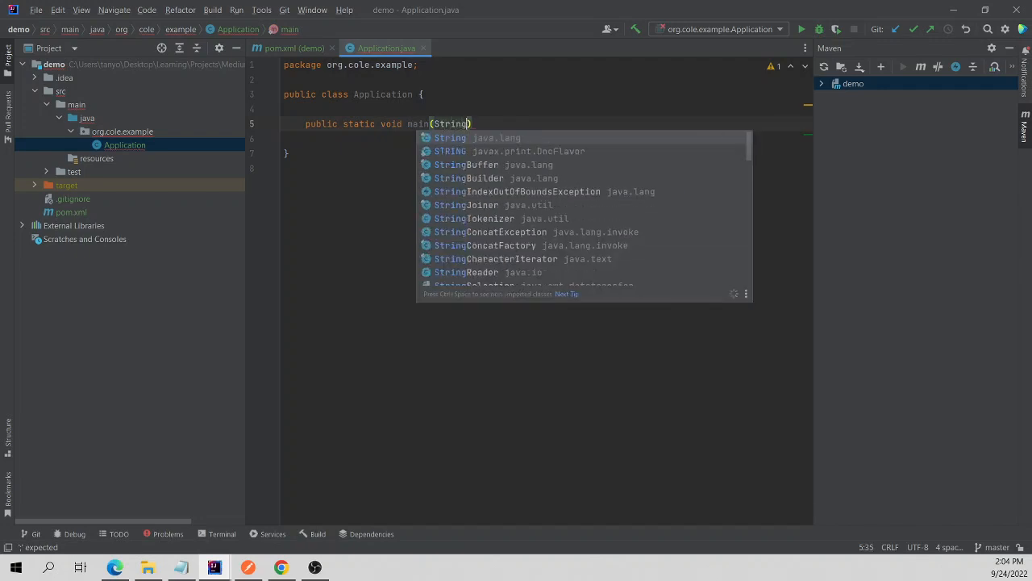
{"action": "type", "text": "[] args"}
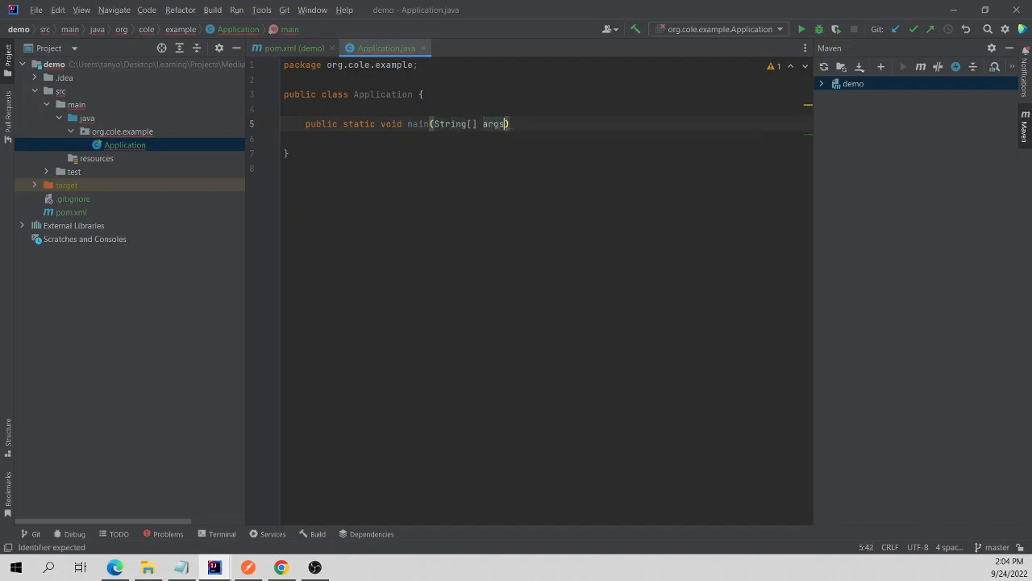
{"action": "type", "text": "{"}
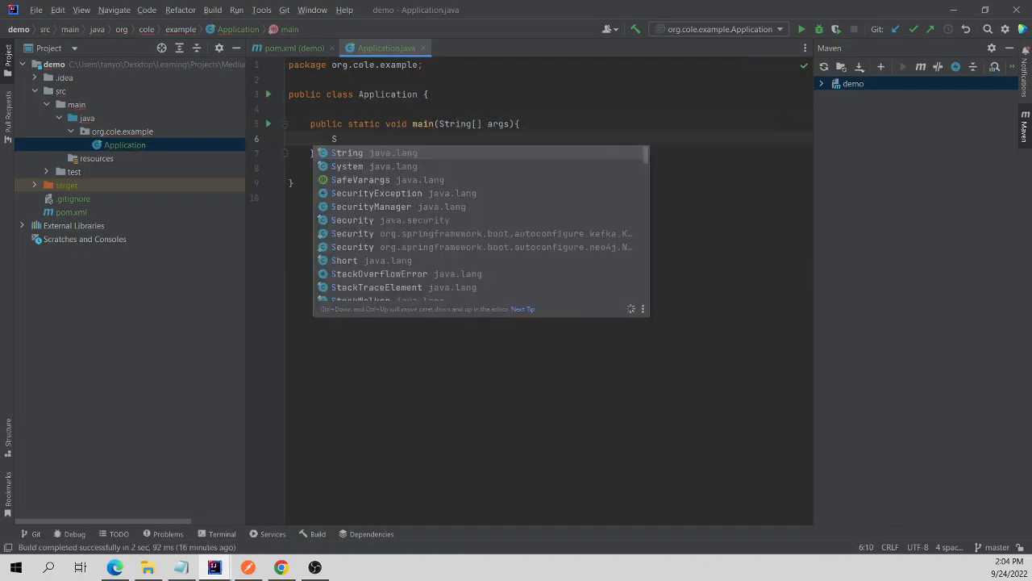
{"action": "type", "text": "pri"}
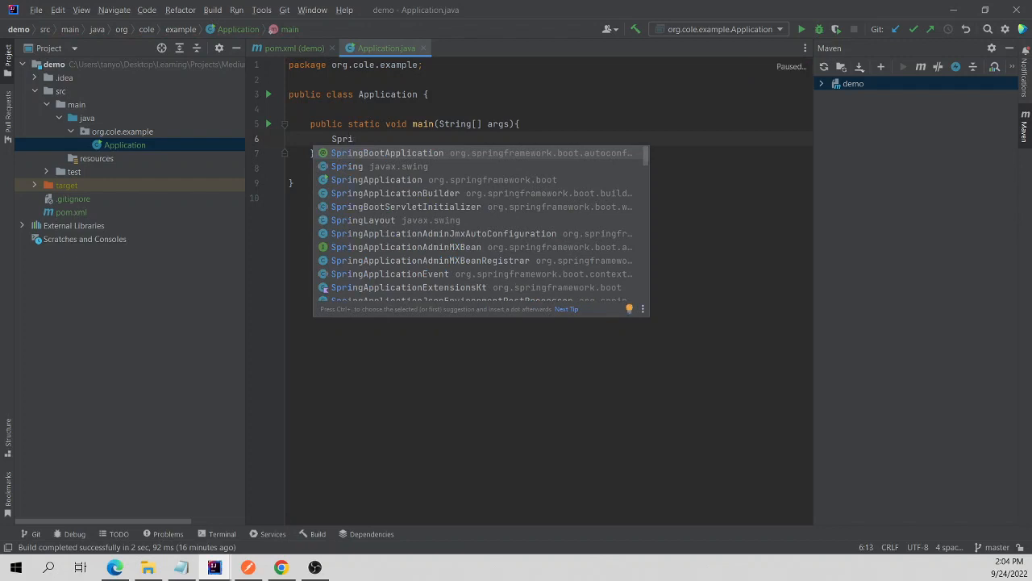
{"action": "type", "text": "SpringApplication."}
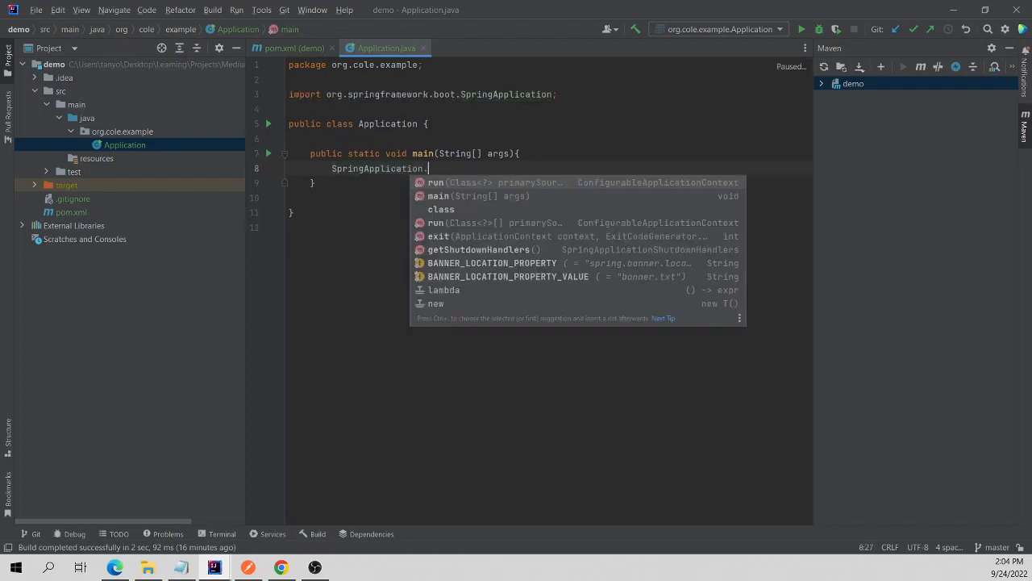
{"action": "type", "text": "run(Application.class, args);"}
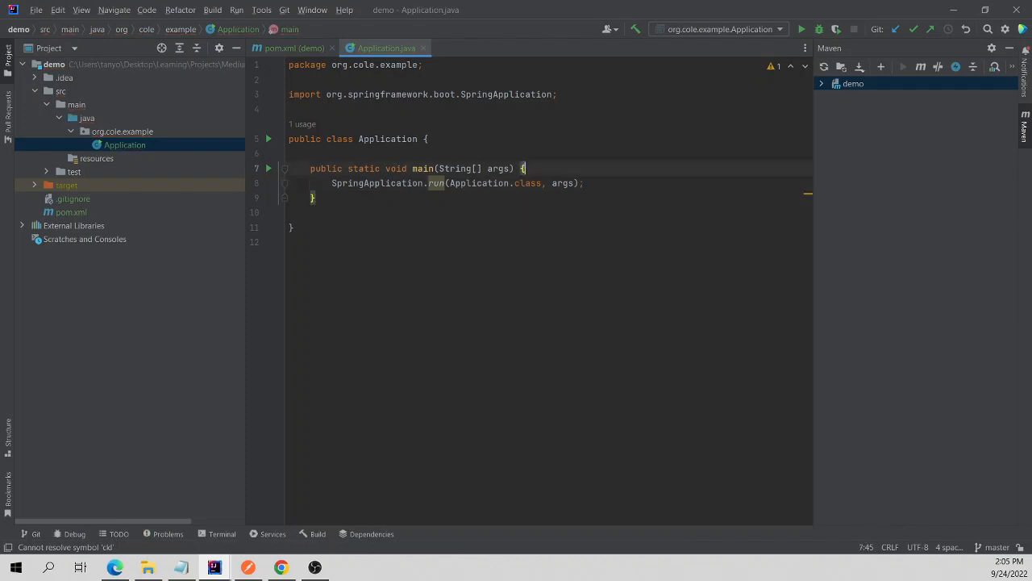
{"action": "type", "text": "@SpringBootApplication"}
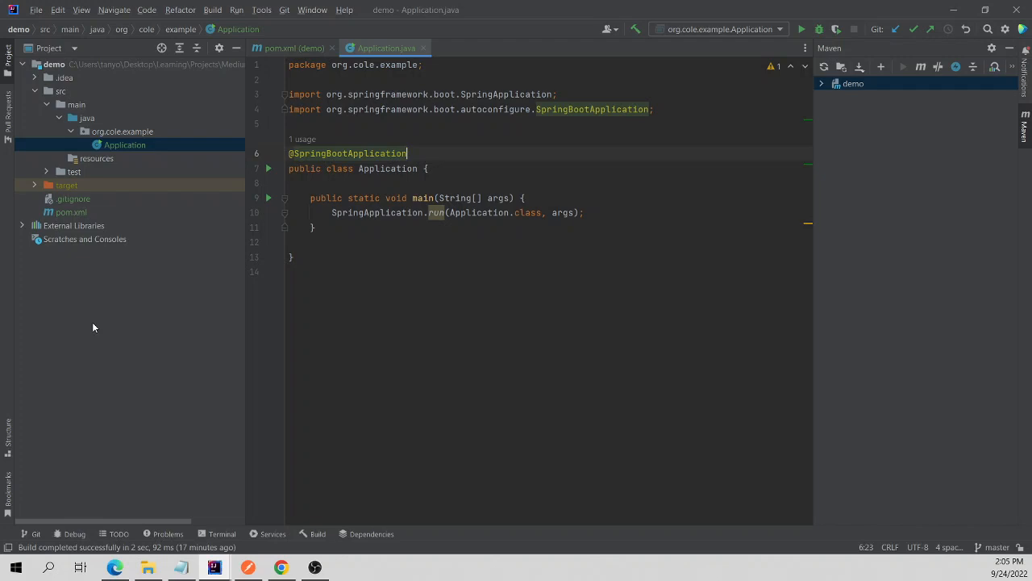
{"action": "right_click", "coordinate": [122, 131]}
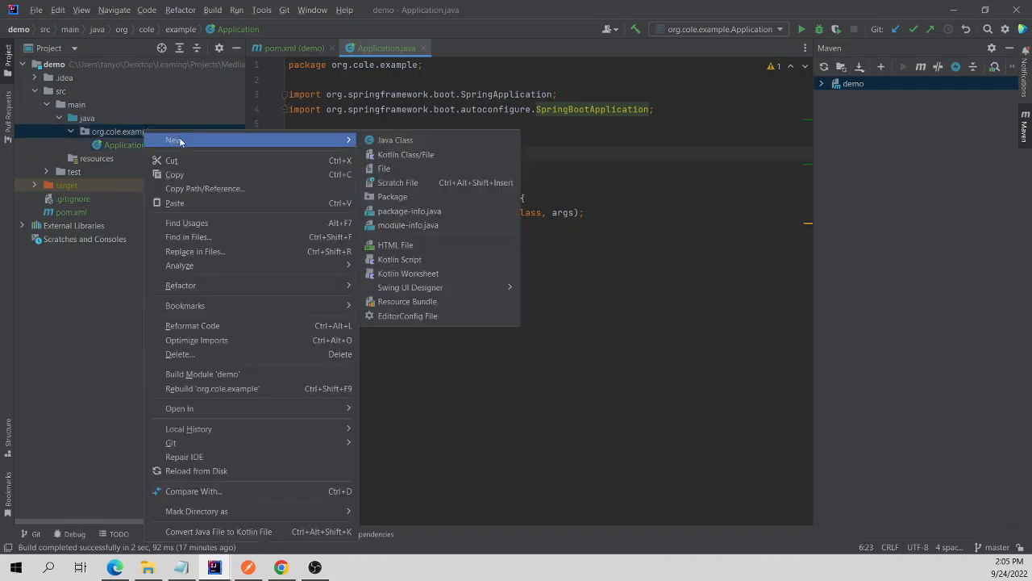
{"action": "left_click", "coordinate": [393, 140]}
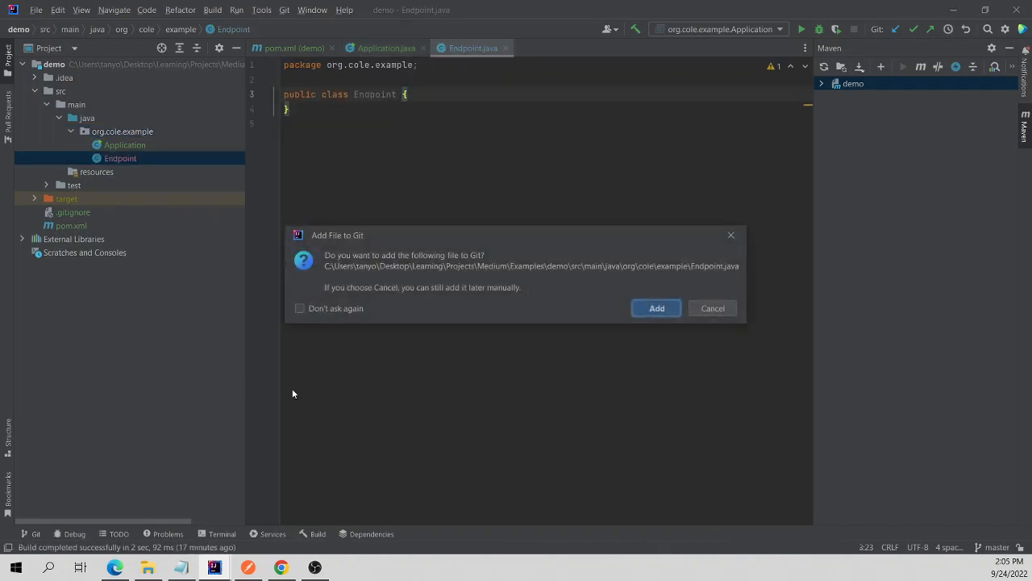
{"action": "left_click", "coordinate": [656, 307]}
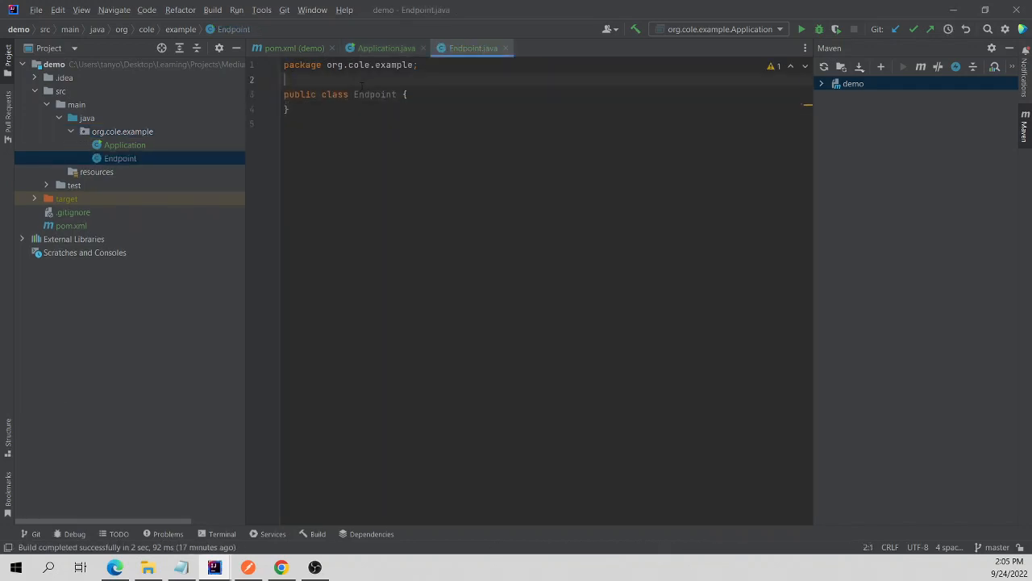
{"action": "type", "text": "@Component"}
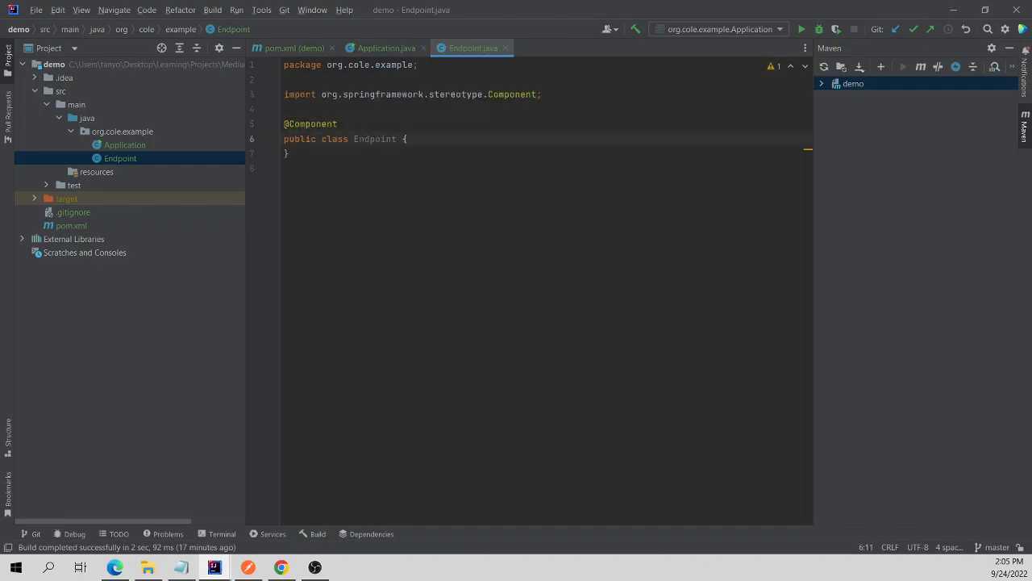
{"action": "type", "text": "extends"}
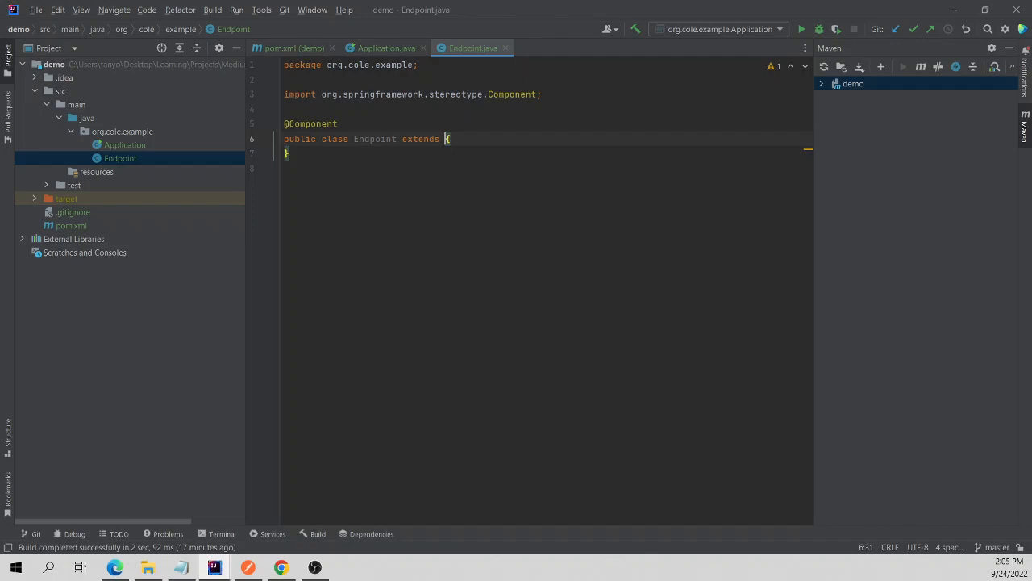
{"action": "type", "text": "R"}
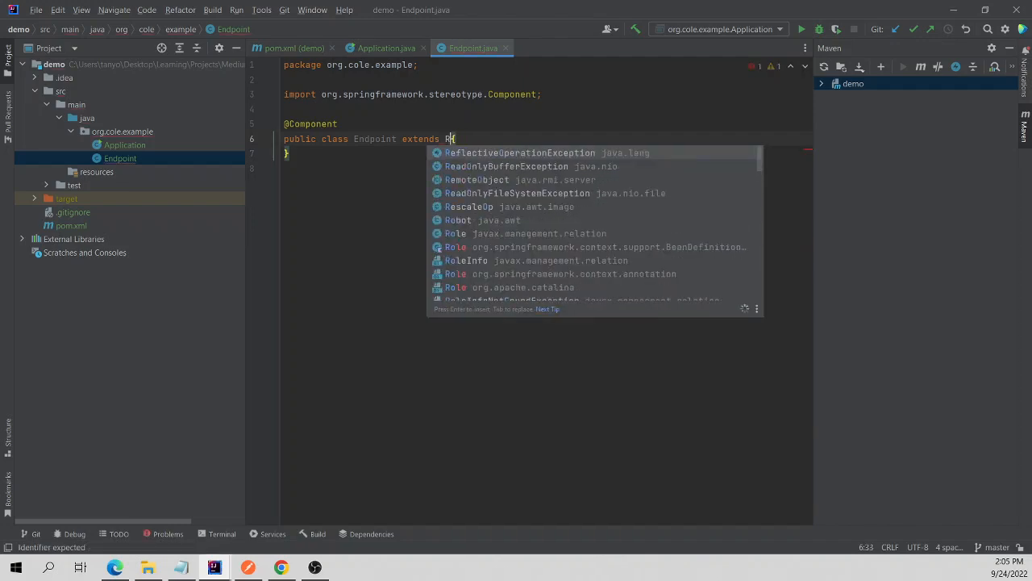
{"action": "type", "text": "RouteBuilder"}
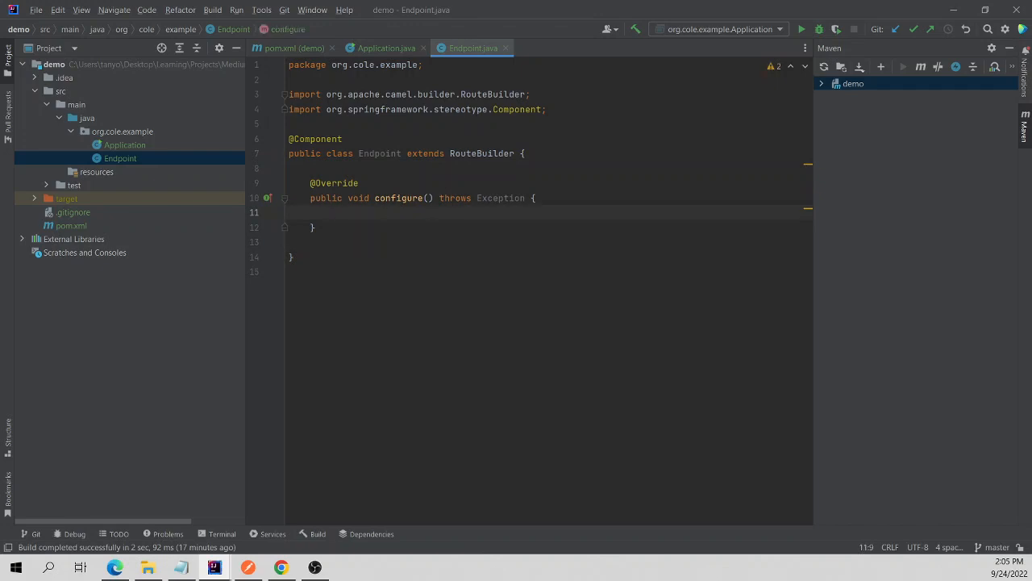
Start the route with rest("/cole").get("/helloWorld") in configure().
{"action": "type", "text": "rest(\"\")"}
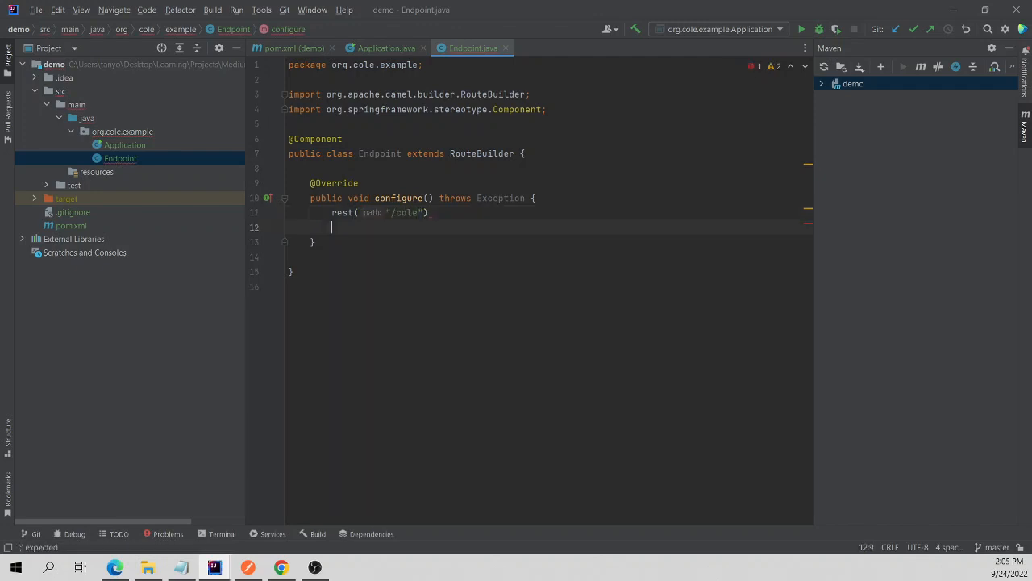
{"action": "type", "text": ".get"}
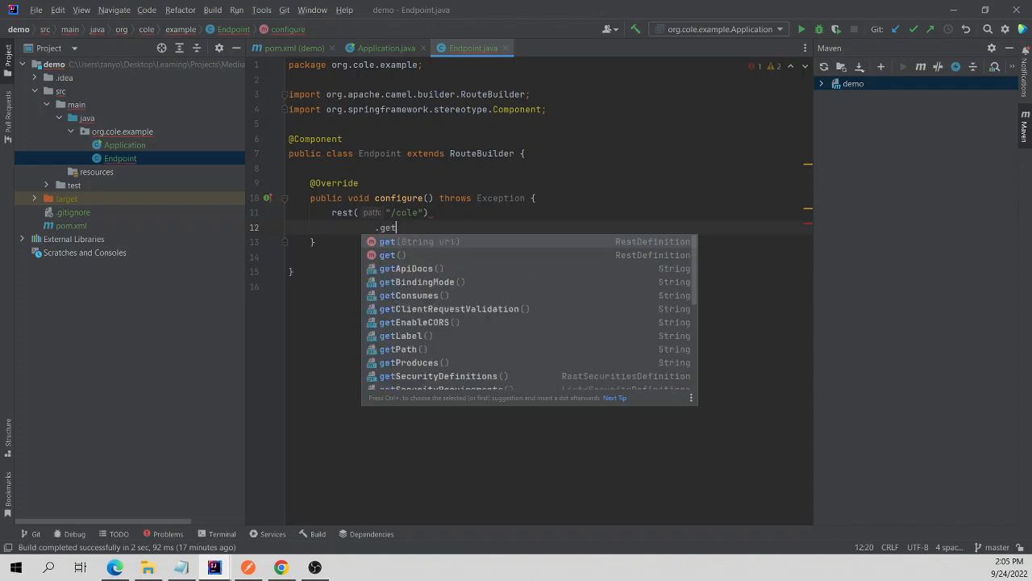
{"action": "type", "text": ".p"}
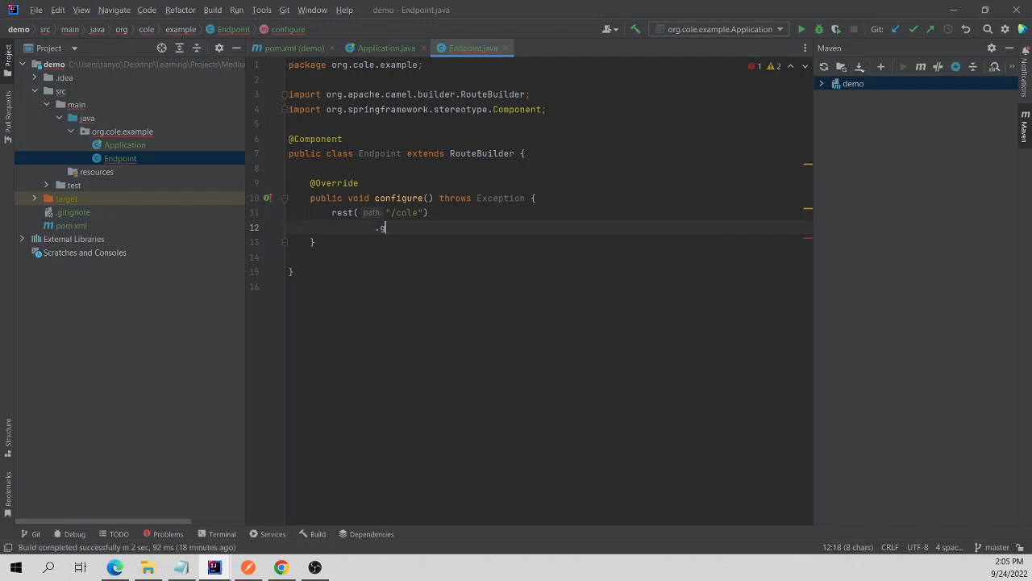
{"action": "type", "text": "et(\"\")"}
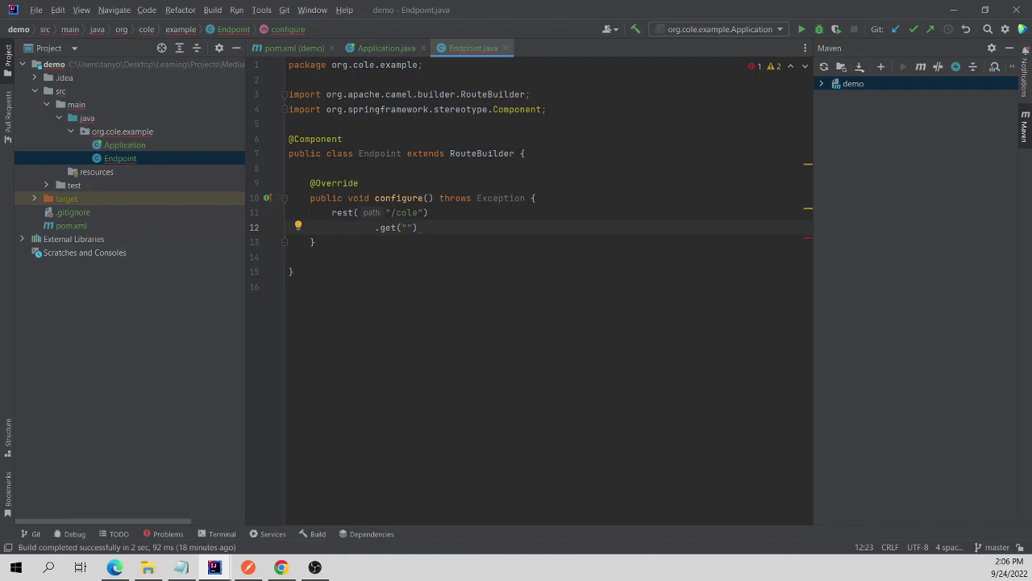
{"action": "type", "text": "/"}
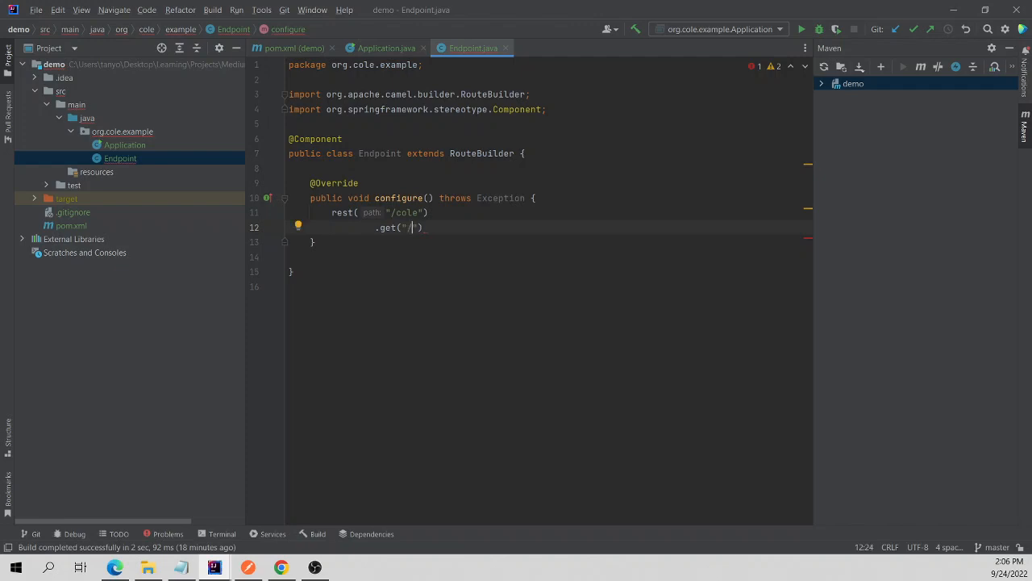
{"action": "type", "text": "hel"}
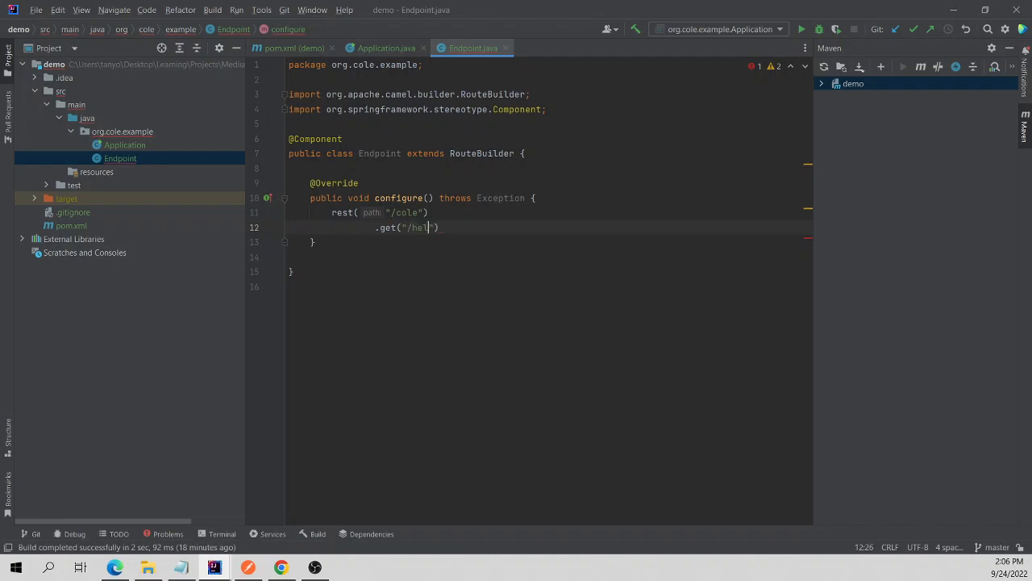
{"action": "type", "text": "loWo"}
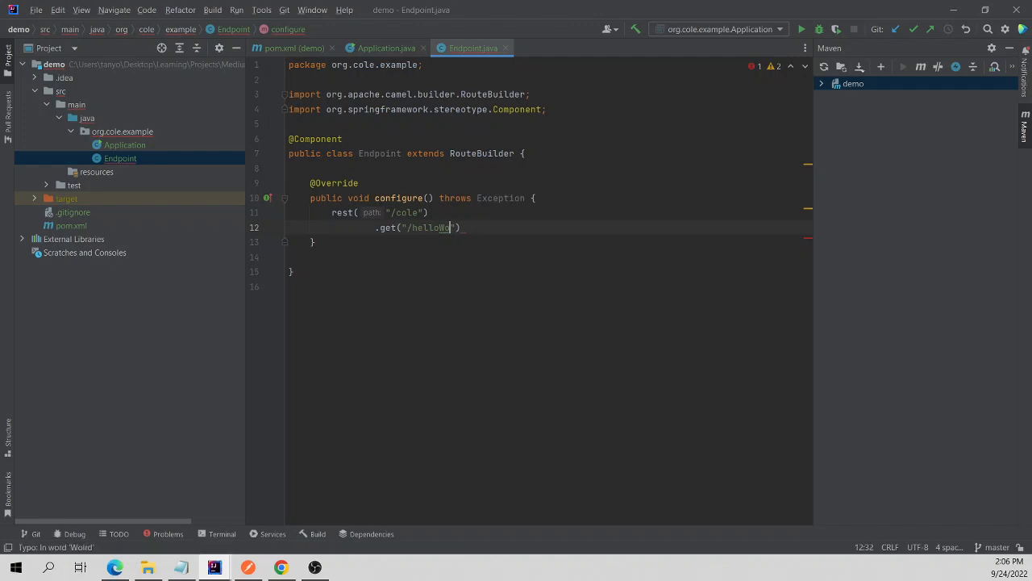
{"action": "type", "text": "rld"}
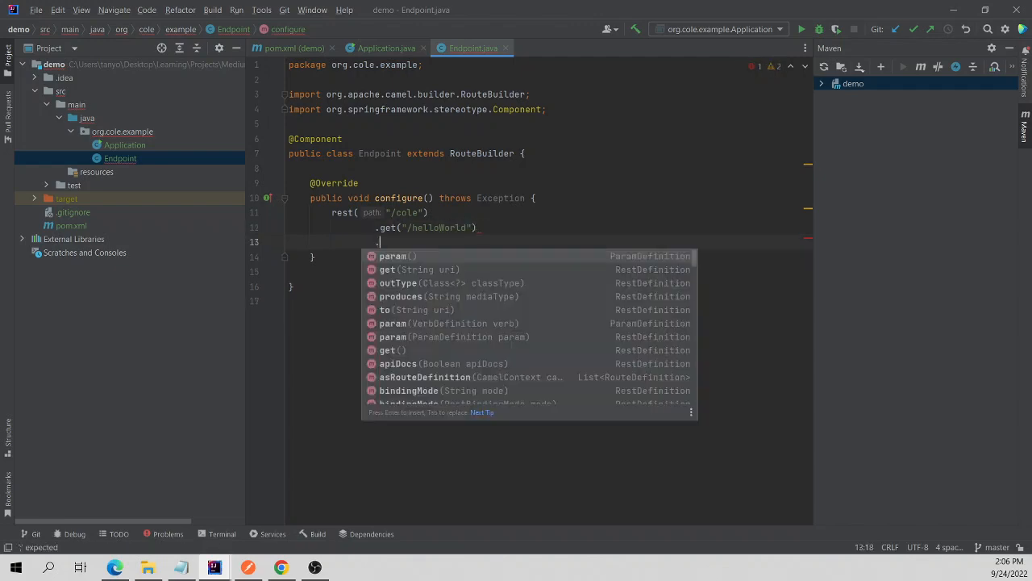
Chain produces text/plain, outType(String.class) and begin a param() definition.
{"action": "type", "text": ".produces(\"text/plain"}
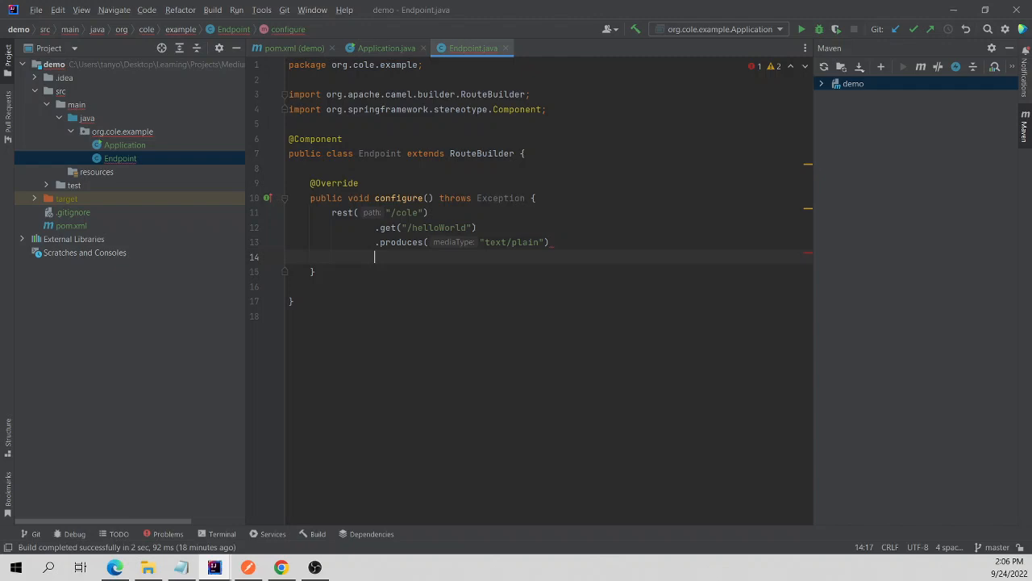
{"action": "type", "text": ".outType(S"}
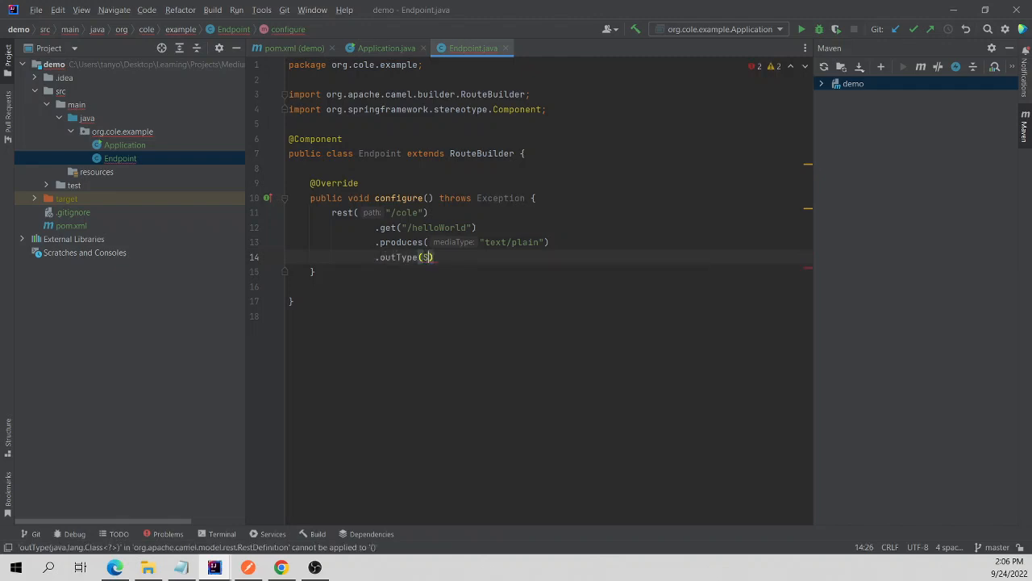
{"action": "type", "text": "String.class"}
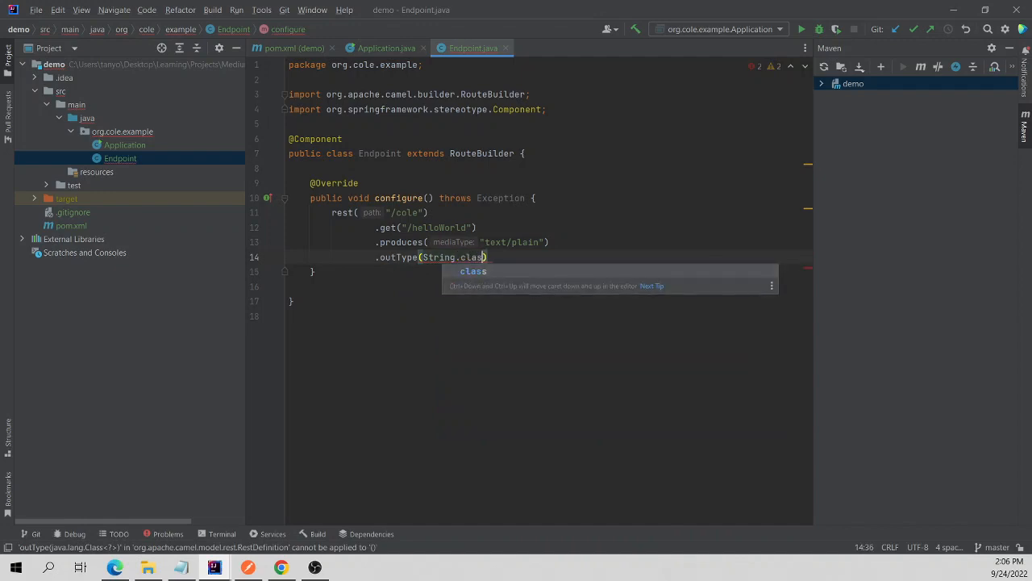
{"action": "key", "text": "Enter"}
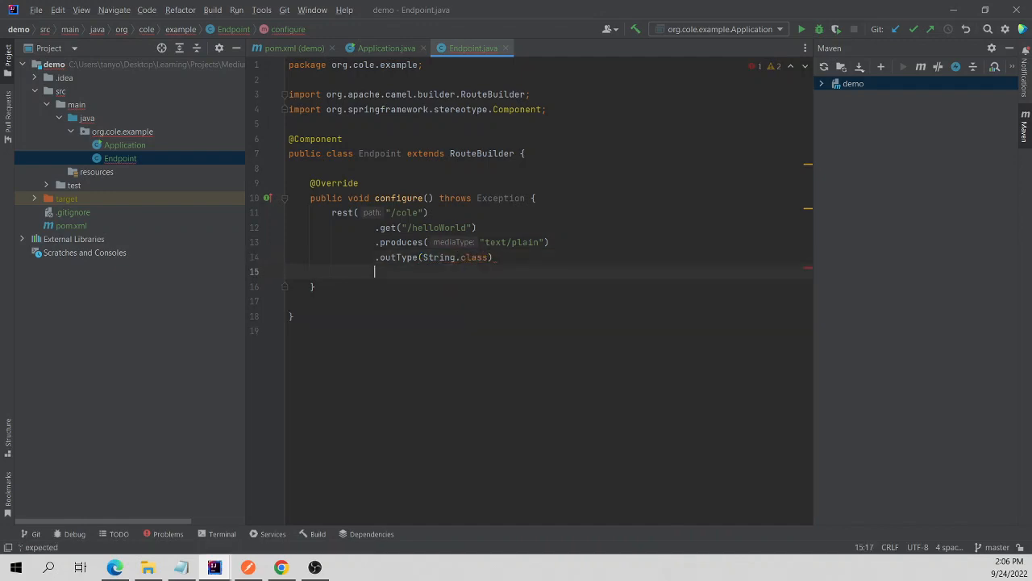
{"action": "type", "text": "."}
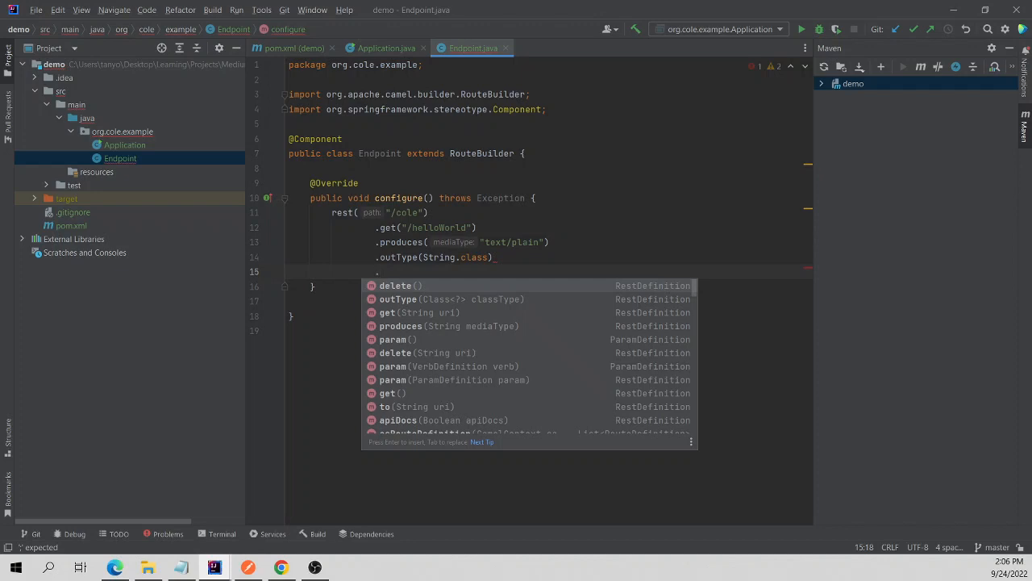
{"action": "type", "text": ".param("}
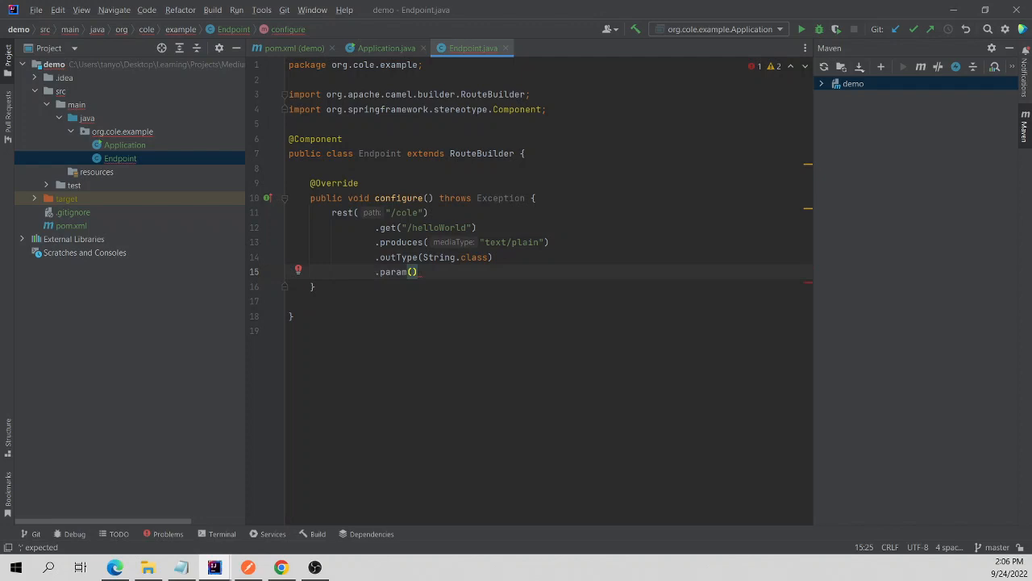
Configure the parameter as name("name") of type RestParamType.query and end it.
{"action": "type", "text": ".n"}
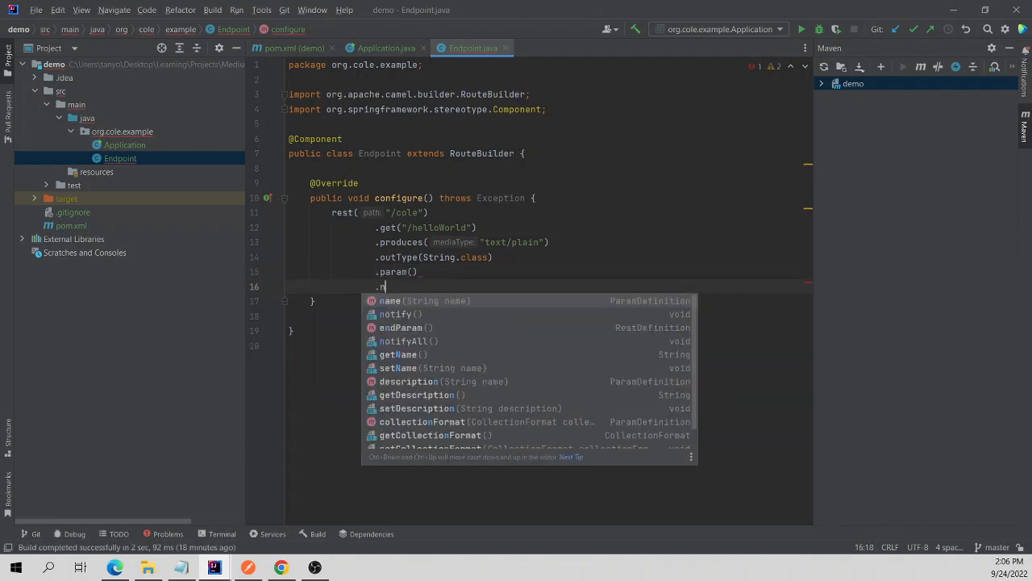
{"action": "left_click", "coordinate": [389, 300]}
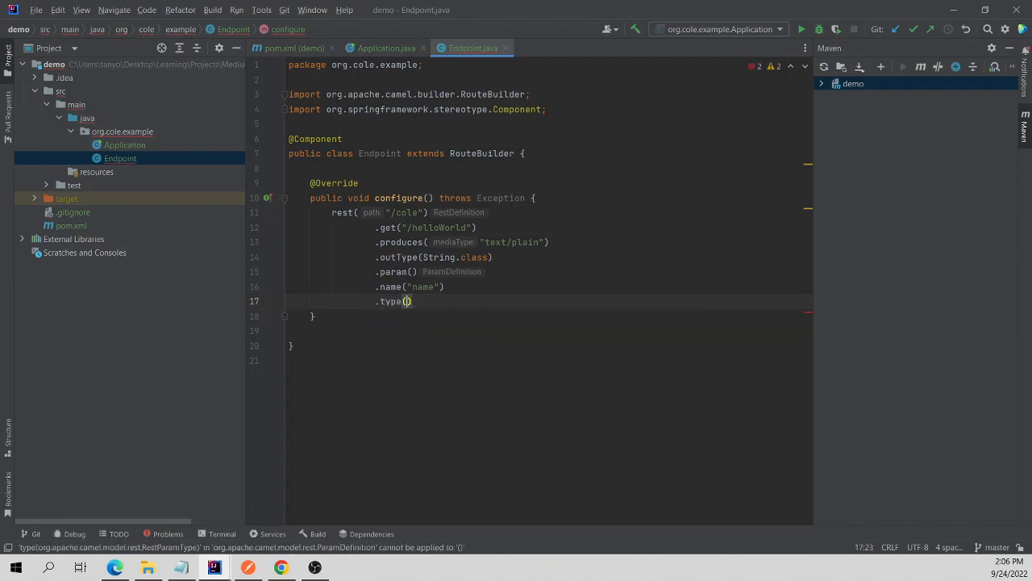
{"action": "type", "text": "RestParamType.query"}
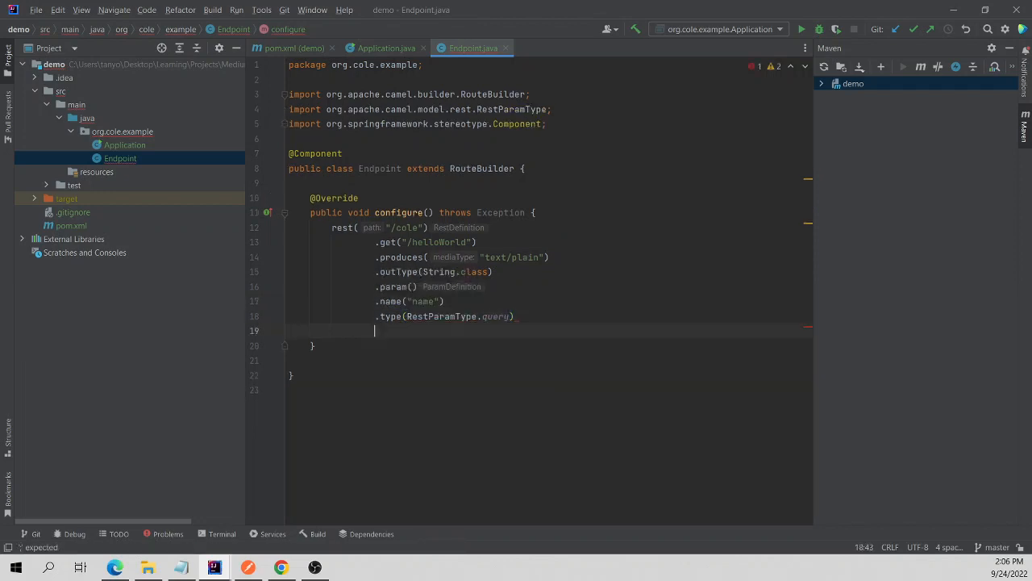
{"action": "type", "text": ".endParam()"}
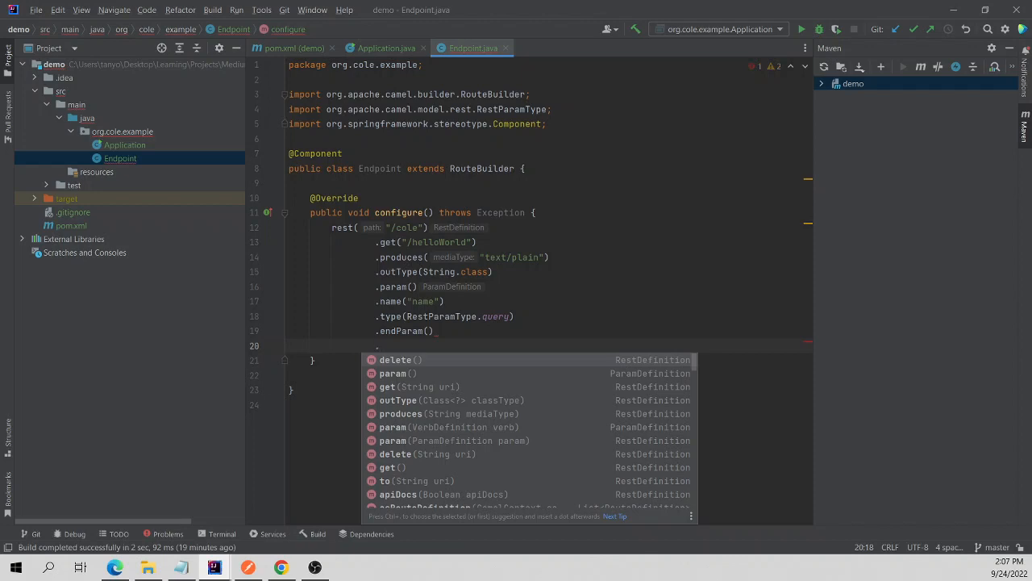
Forward the REST route to("direct:helloWorld") and close the definition.
{"action": "type", "text": ".to(\"d"}
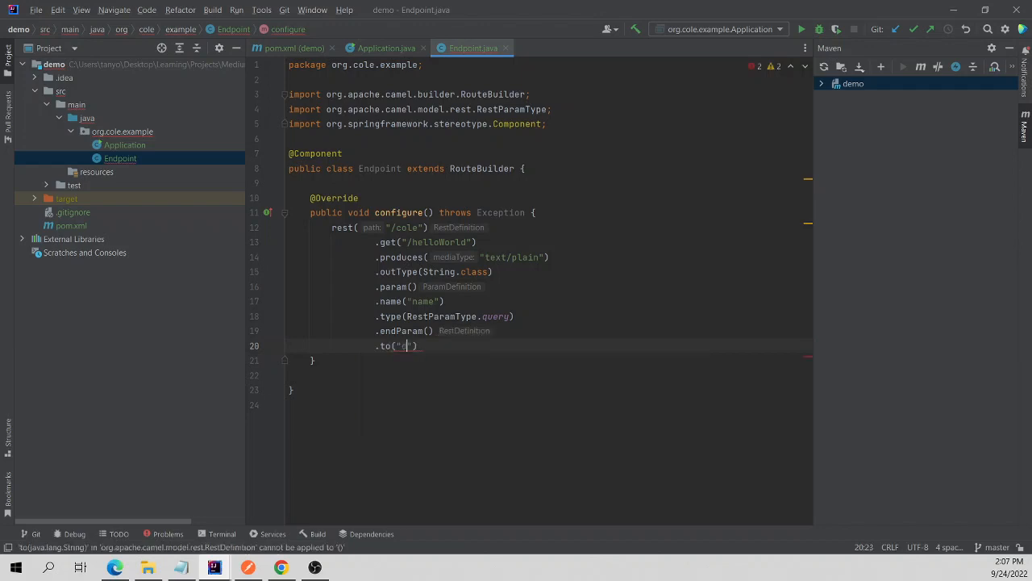
{"action": "type", "text": "direct:"}
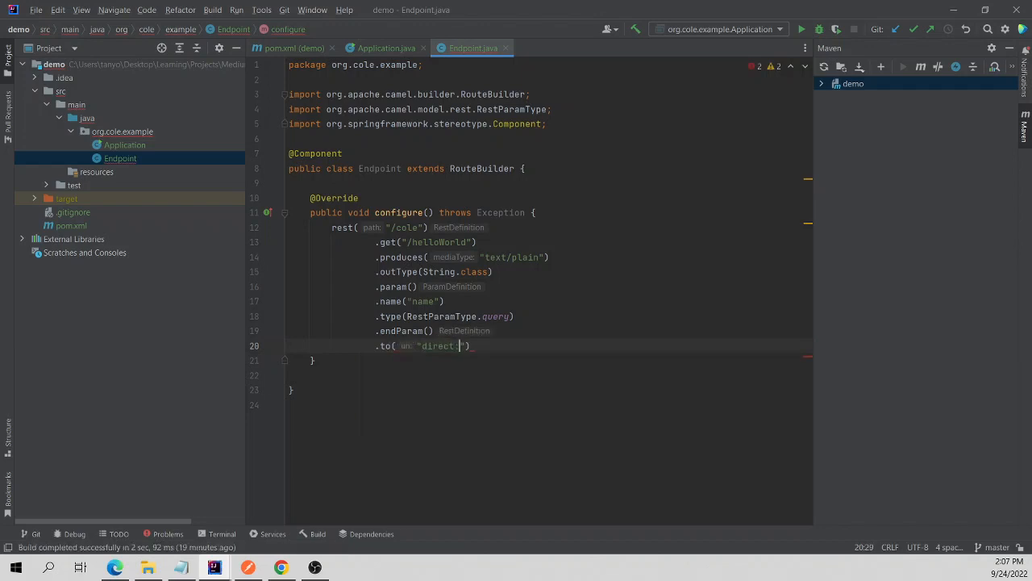
{"action": "type", "text": "hell"}
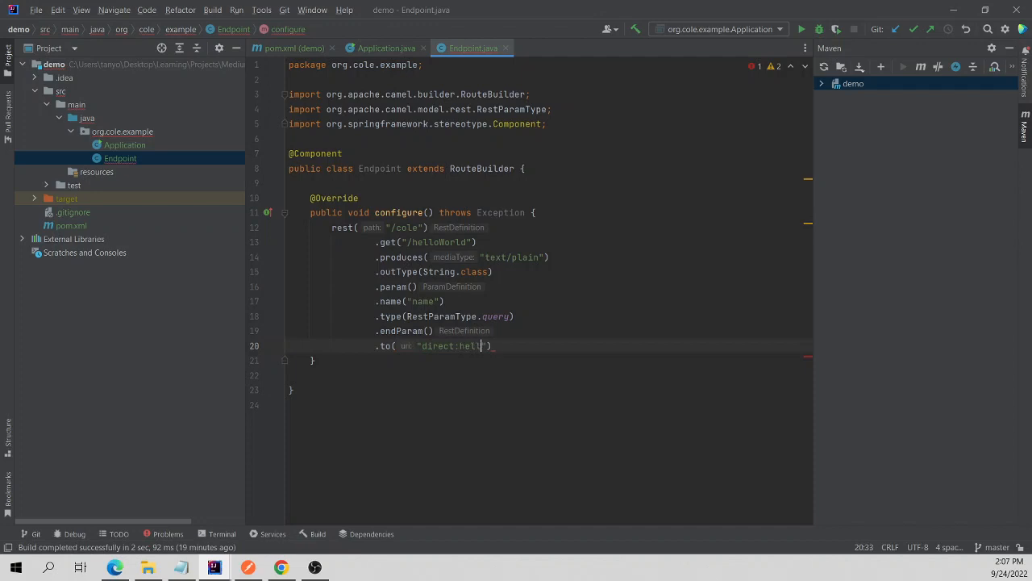
{"action": "type", "text": "oWorld"}
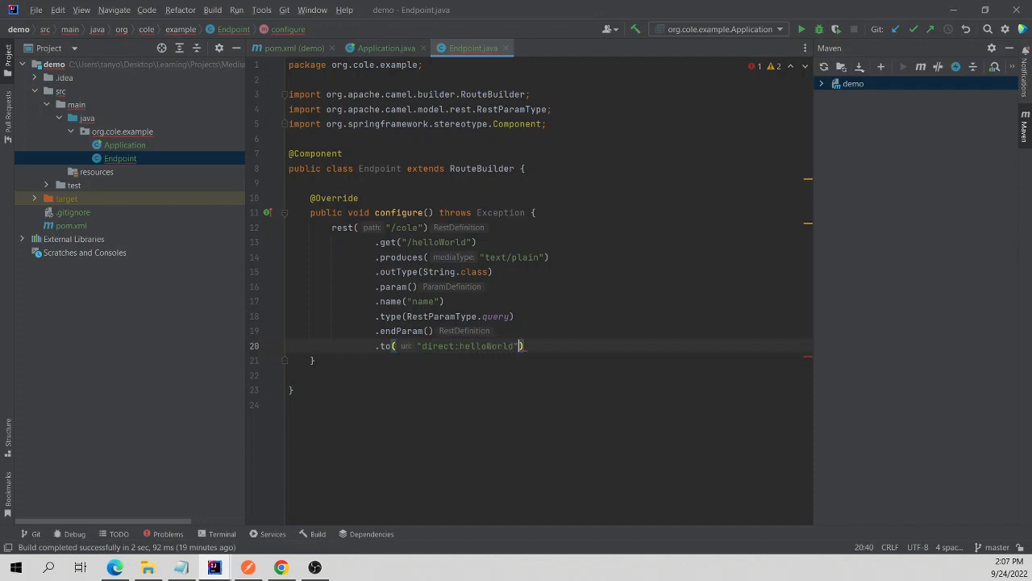
{"action": "double_click", "coordinate": [466, 346]}
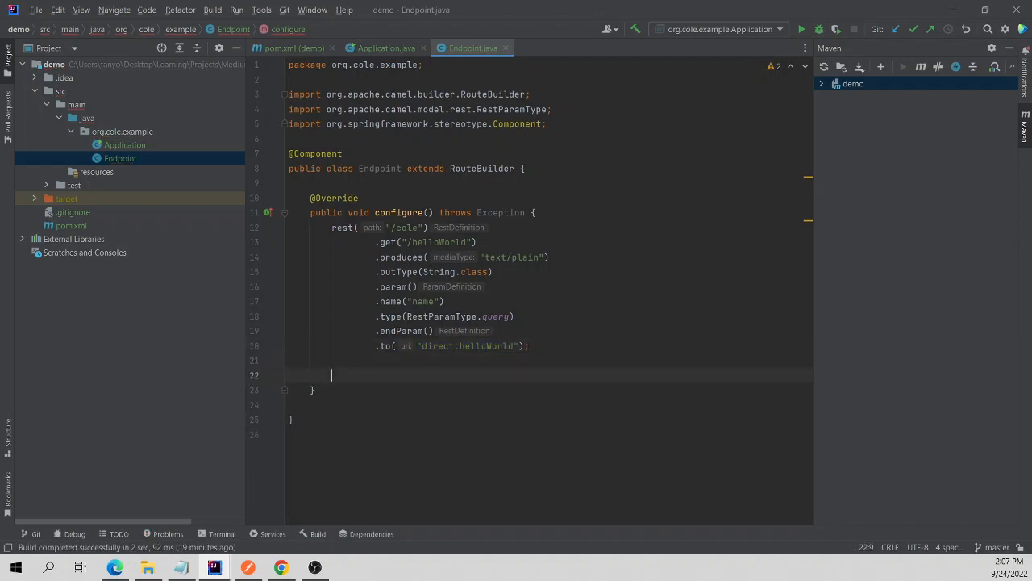
Add from("direct:helloWorld").setBody(simple("Hello world, ${header.name}")) below the rest block.
{"action": "type", "text": "from()"}
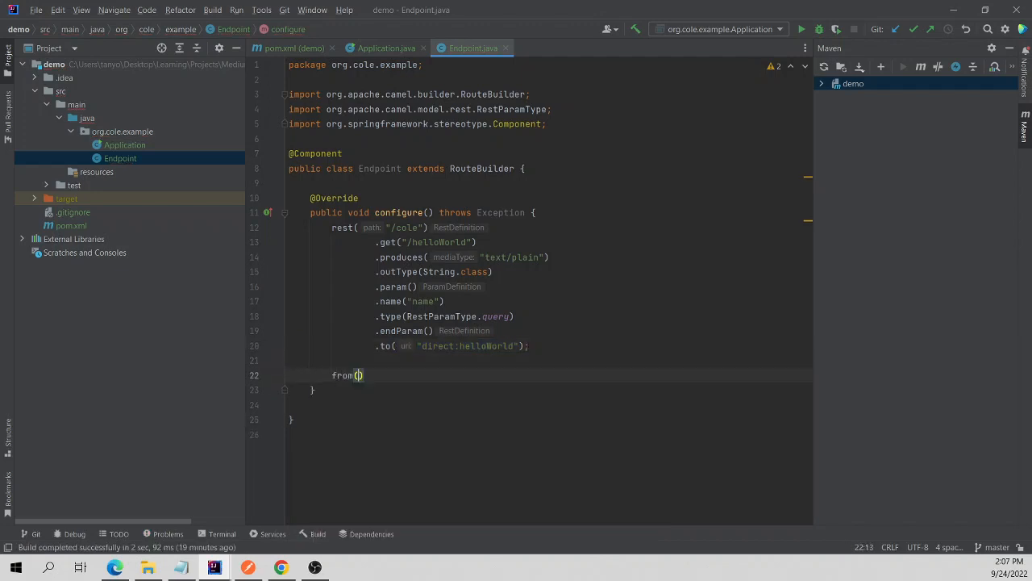
{"action": "type", "text": "\"direct:helloWorld\""}
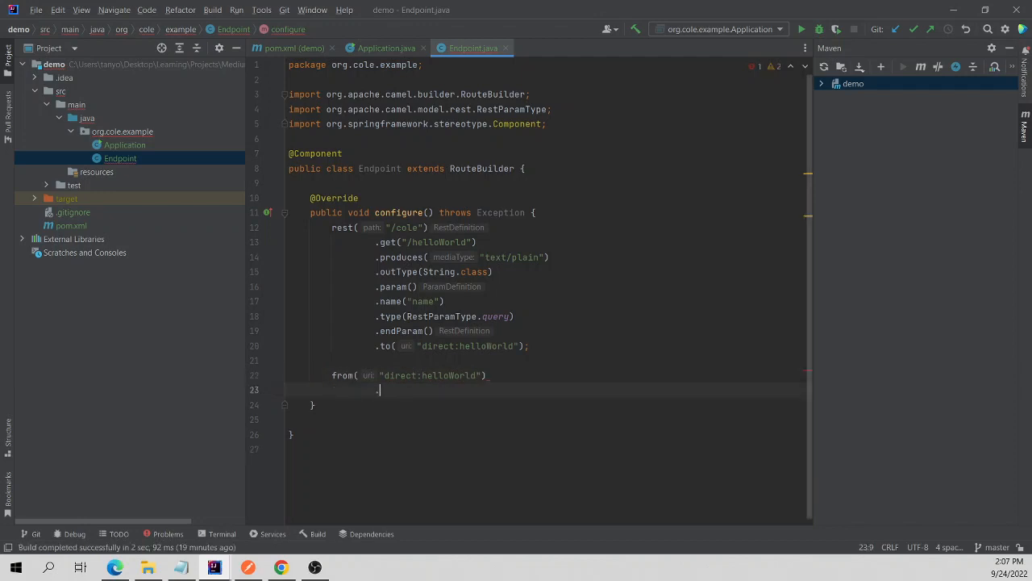
{"action": "type", "text": "."}
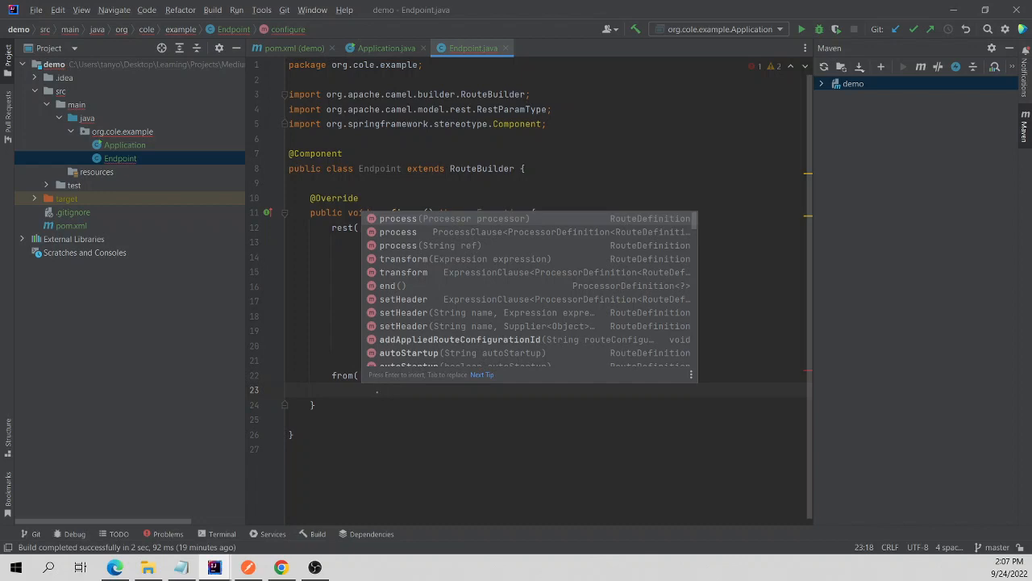
{"action": "type", "text": ".setBody("}
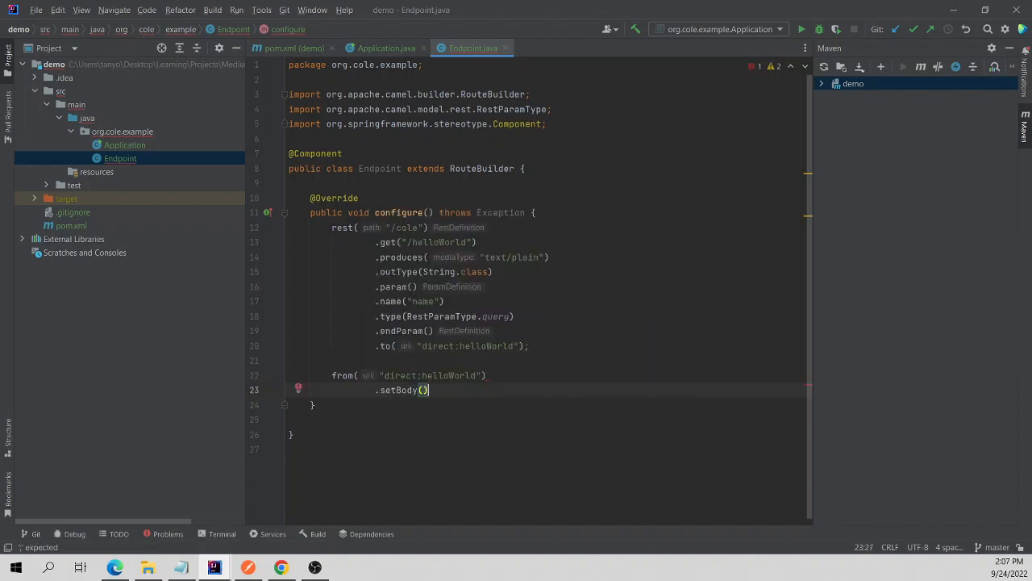
{"action": "type", "text": ";"}
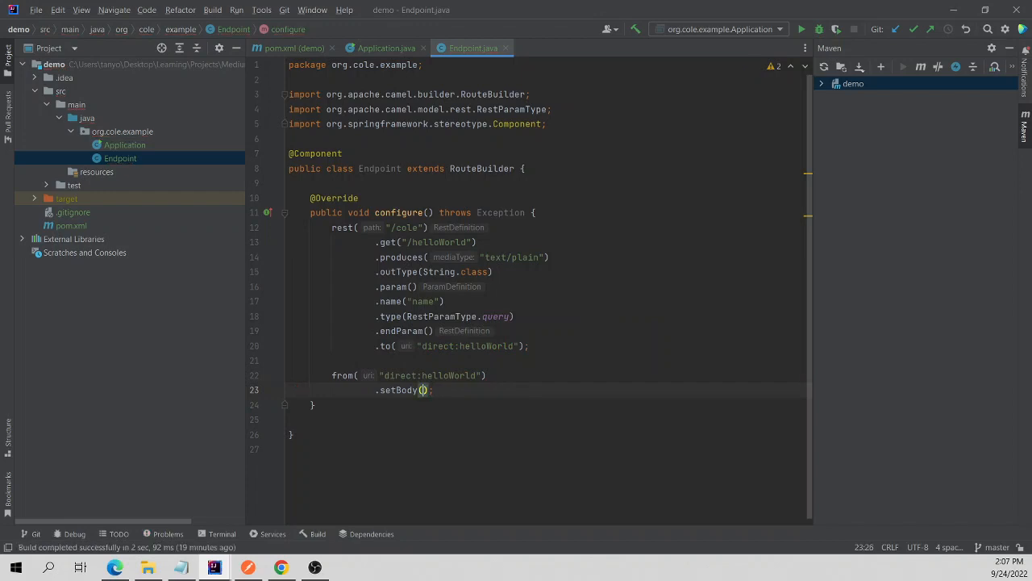
{"action": "type", "text": "simple(\"Hello wolrd,"}
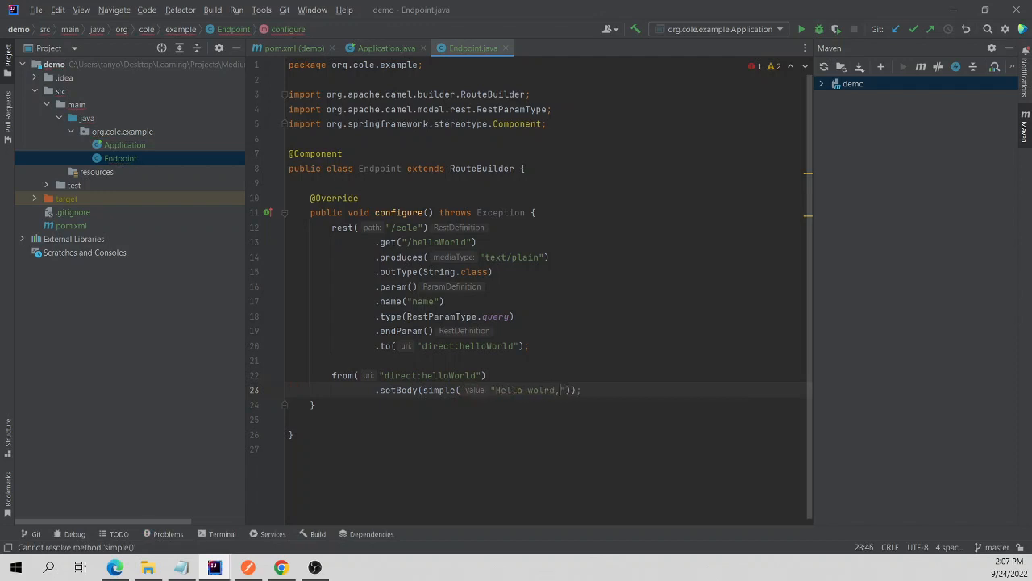
{"action": "type", "text": "world"}
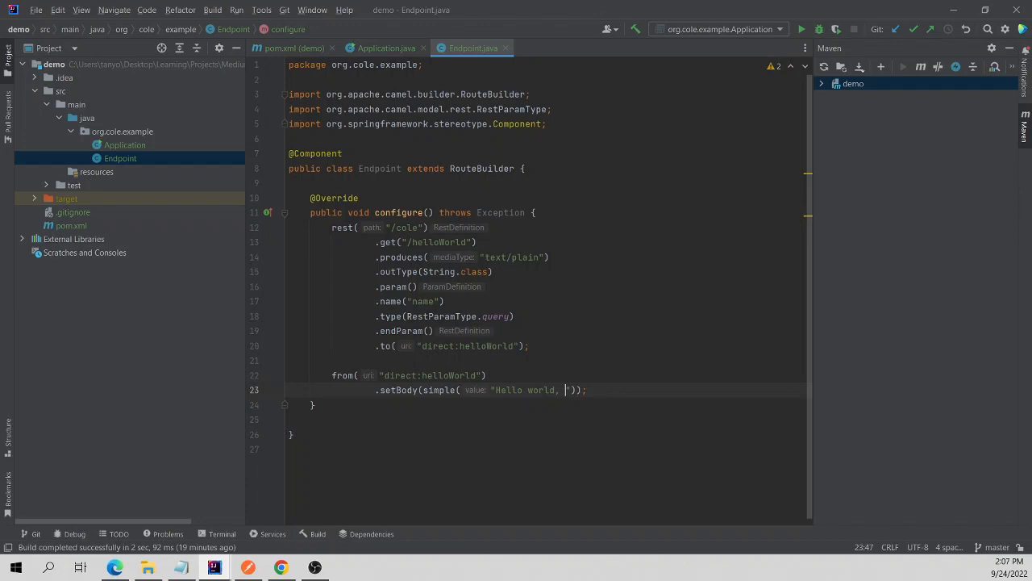
{"action": "type", "text": "${"}
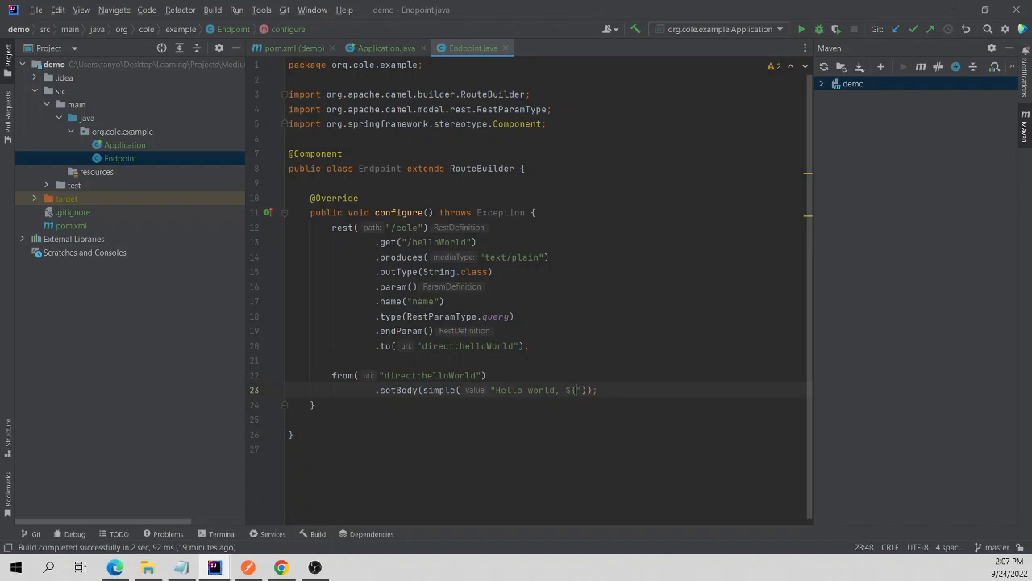
{"action": "type", "text": "header"}
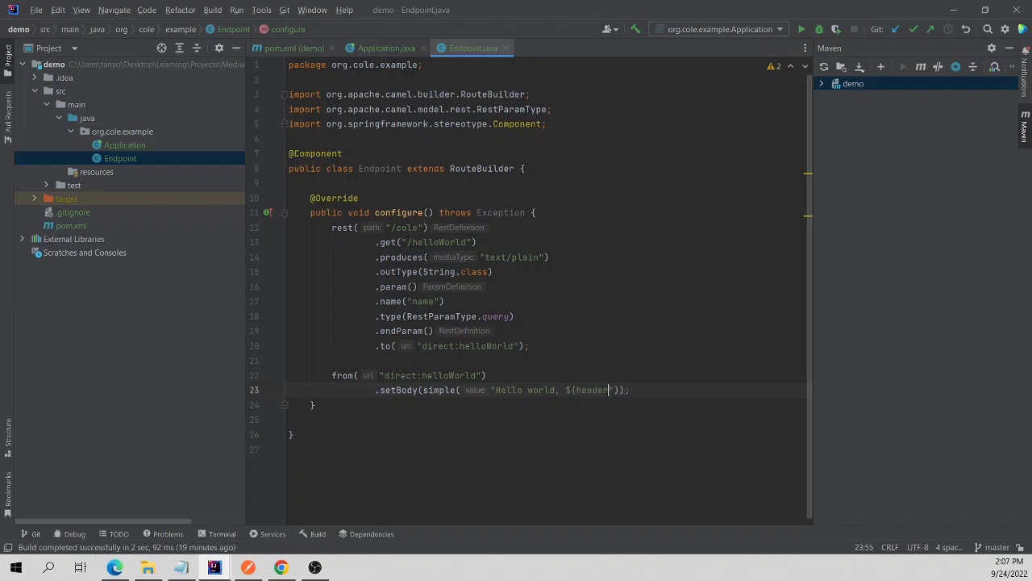
{"action": "type", "text": ".anme"}
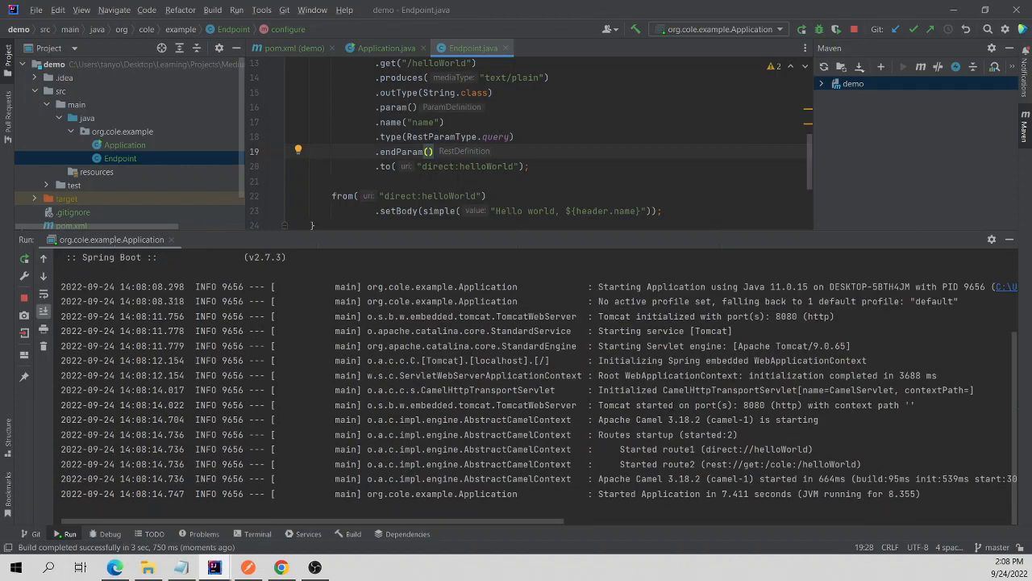
Run org.cole.example.Application and check the console for route1 and route2 started.
{"action": "double_click", "coordinate": [752, 405]}
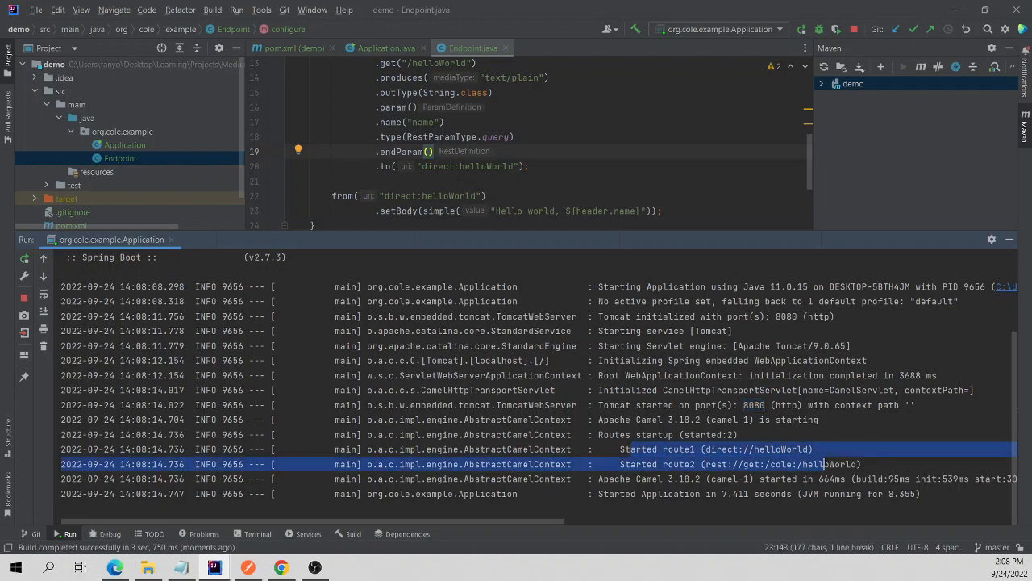
{"action": "mouse_move", "coordinate": [596, 237]}
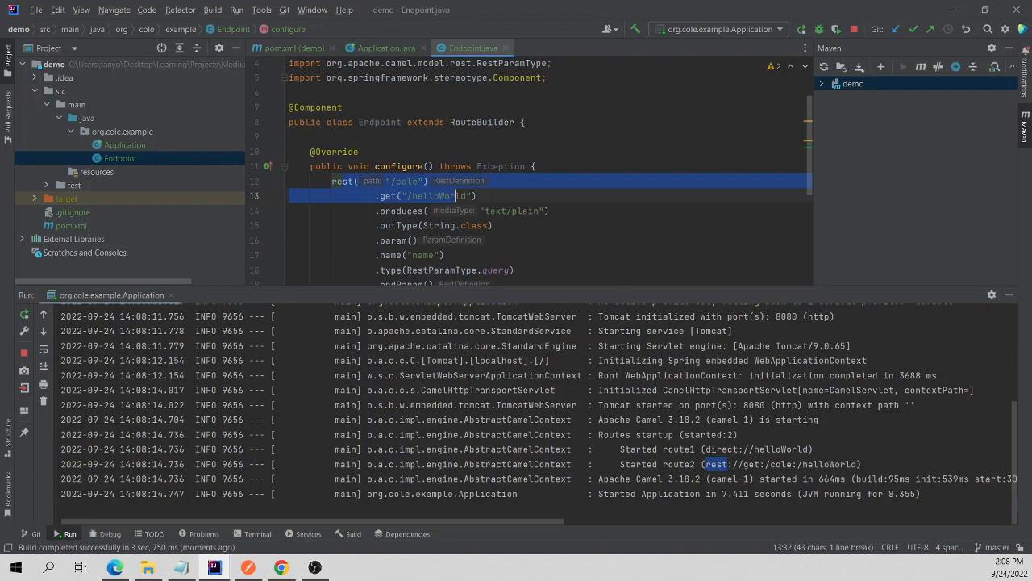
{"action": "scroll", "scroll_direction": "down", "scroll_amount": 3}
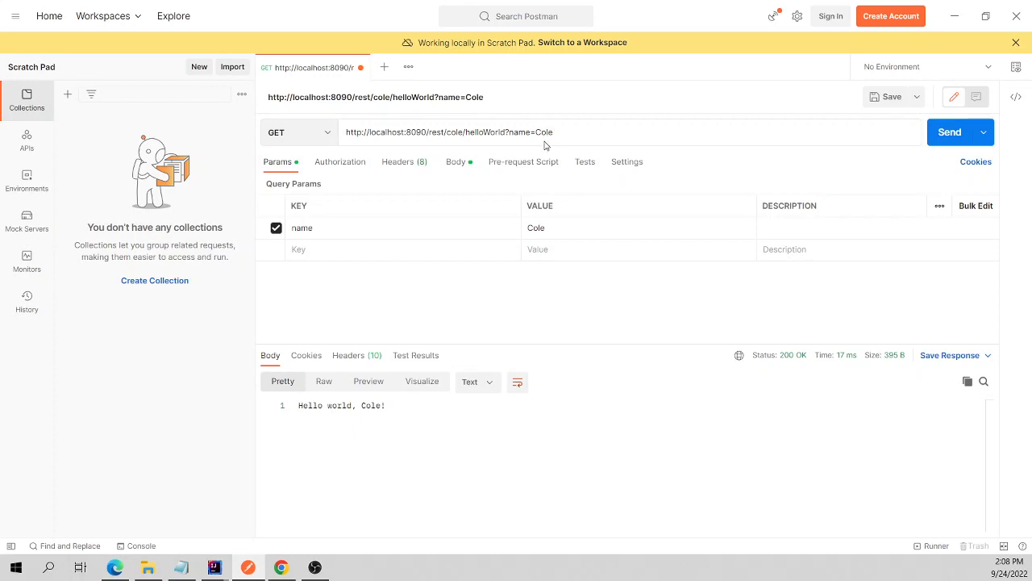
Send a new request to localhost:8080/camel/cole/helloWorld.
{"action": "left_click", "coordinate": [385, 67]}
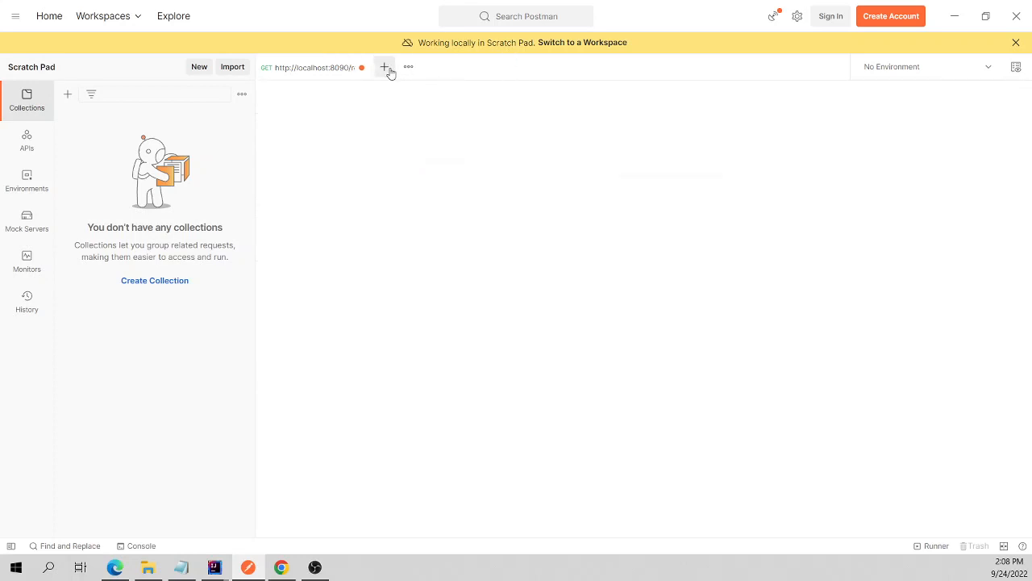
{"action": "left_click", "coordinate": [384, 67]}
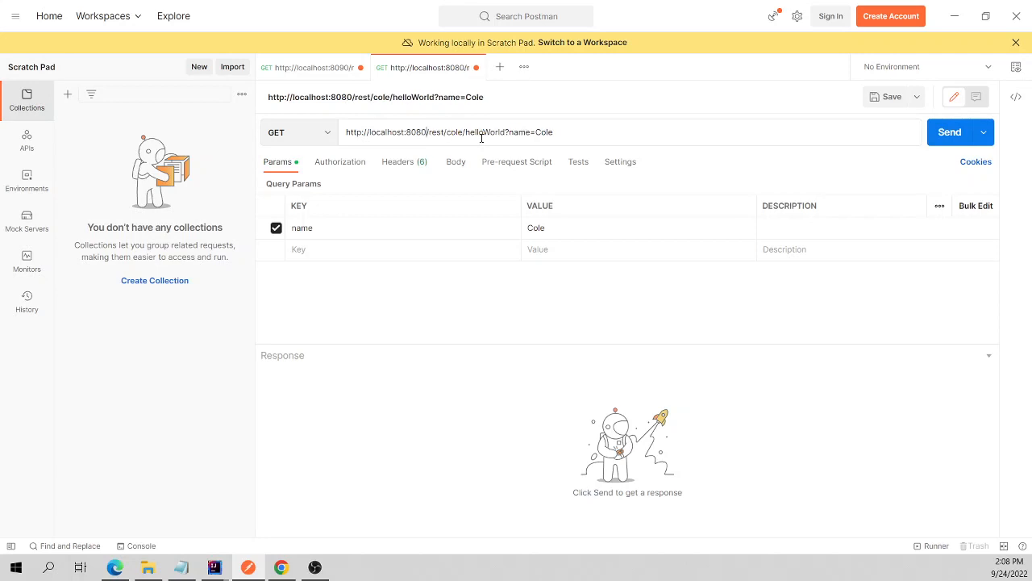
{"action": "double_click", "coordinate": [435, 132]}
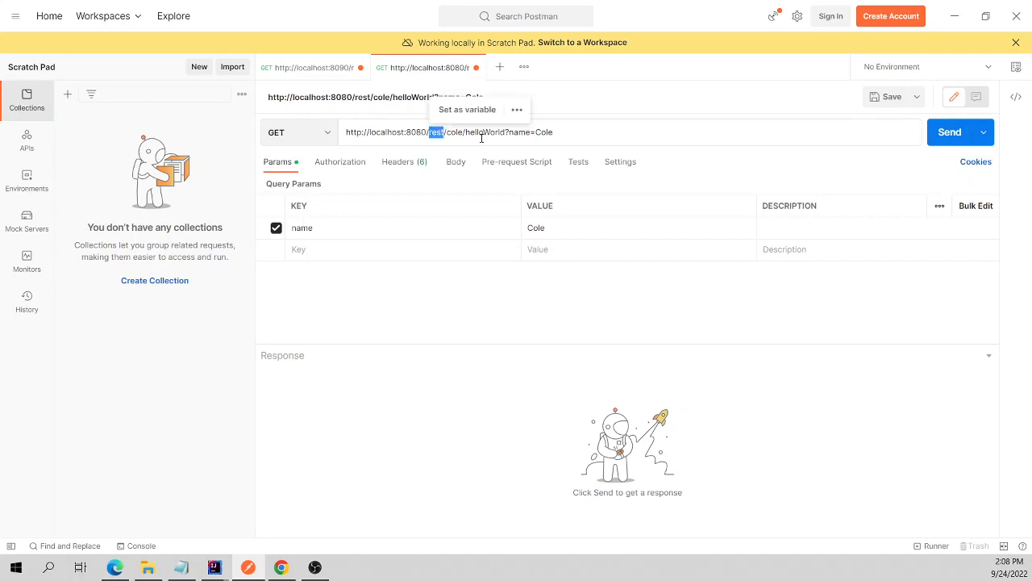
{"action": "type", "text": "camel"}
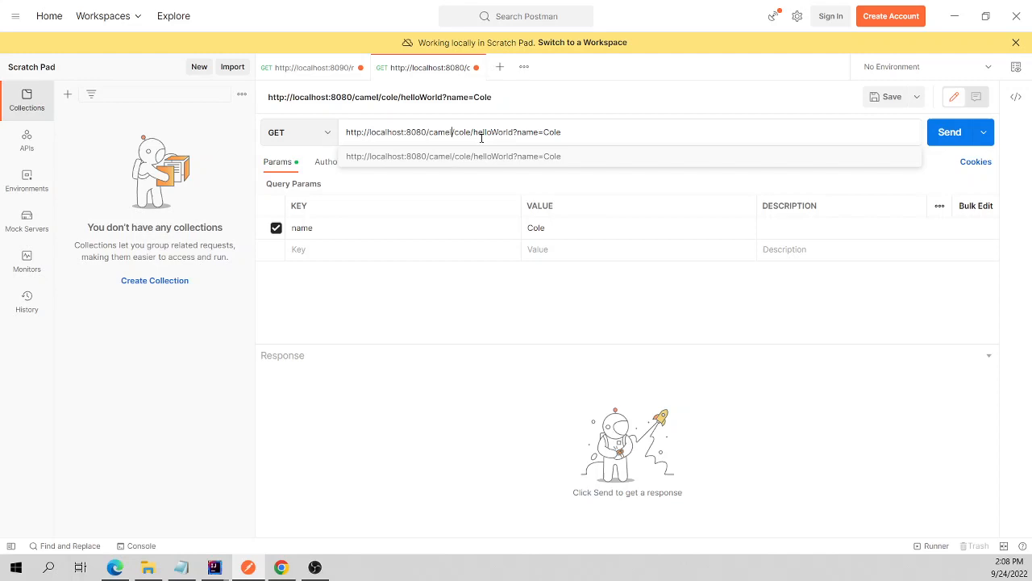
{"action": "left_click", "coordinate": [949, 132]}
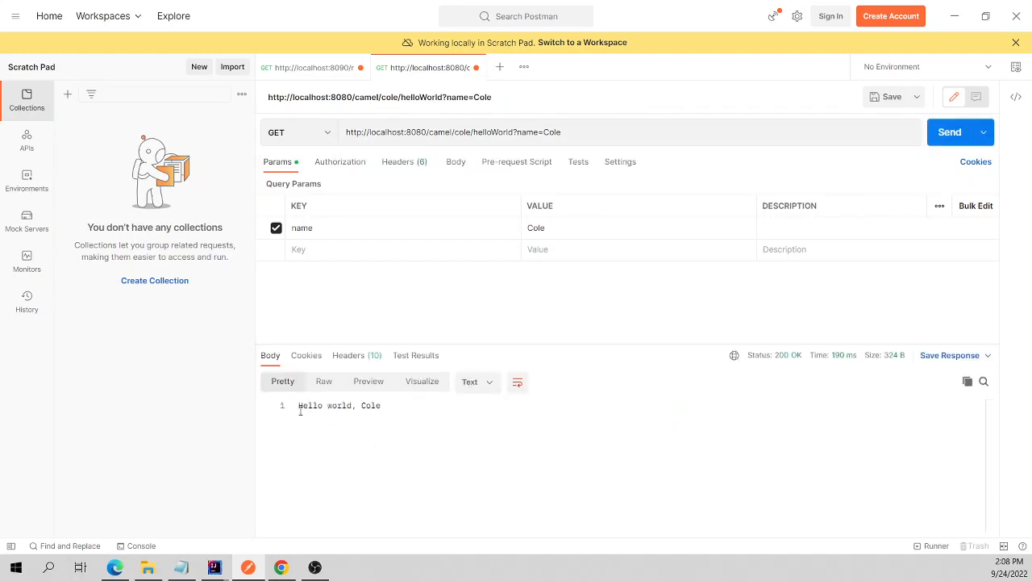
Change the name parameter to User to get 'Hello world, User'.
{"action": "left_click", "coordinate": [577, 132]}
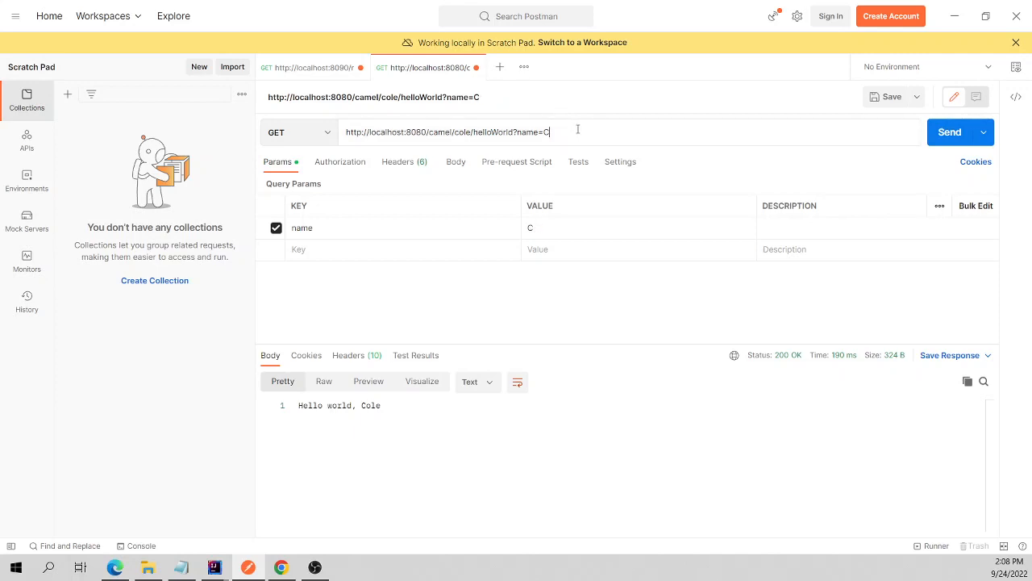
{"action": "type", "text": "Usew"}
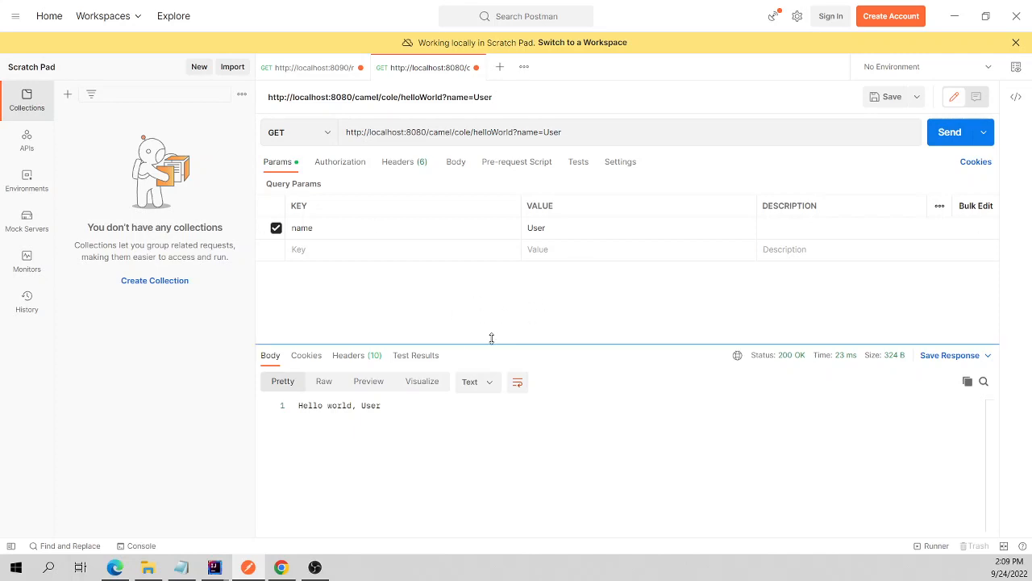
{"action": "mouse_move", "coordinate": [508, 312]}
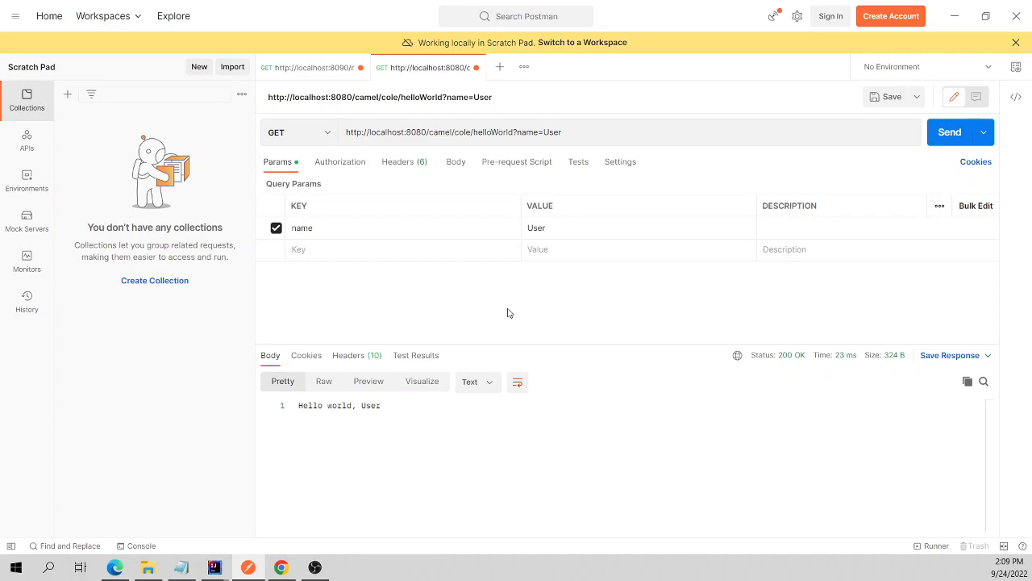
{"action": "double_click", "coordinate": [439, 132]}
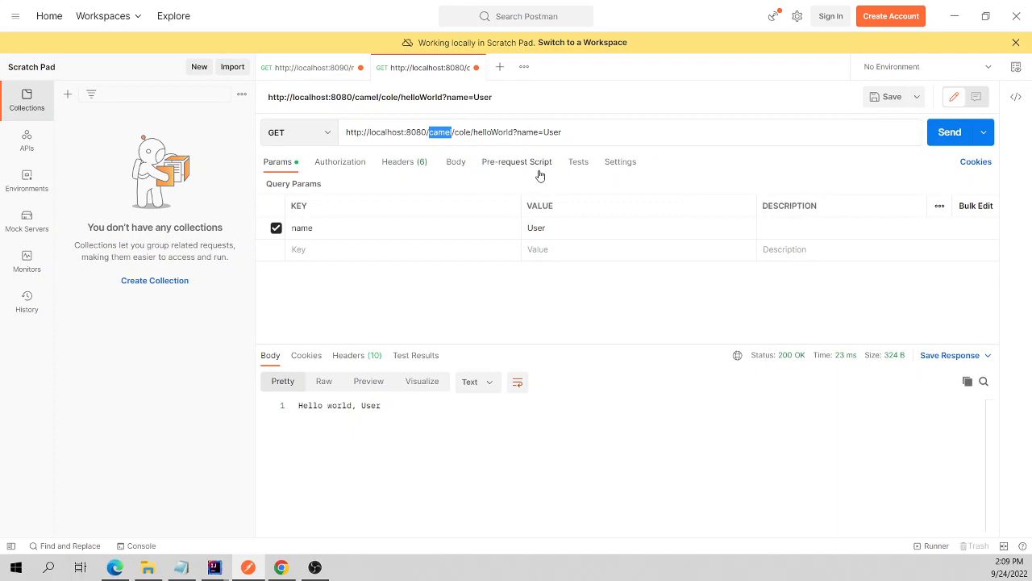
{"action": "mouse_move", "coordinate": [281, 567]}
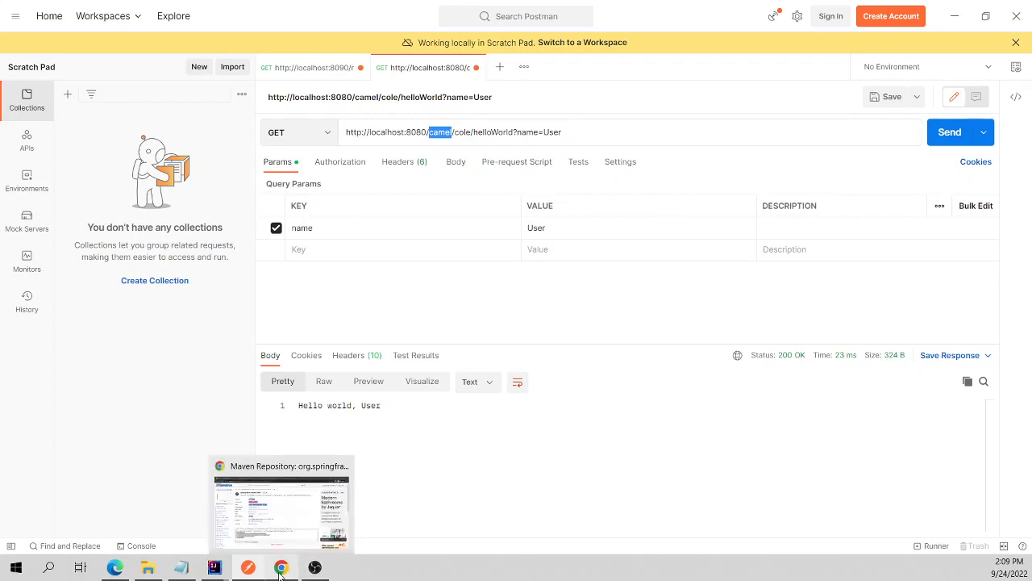
Find the /camel/* default context path in the Camel Servlet Spring Boot auto-configuration docs.
{"action": "left_click", "coordinate": [281, 567]}
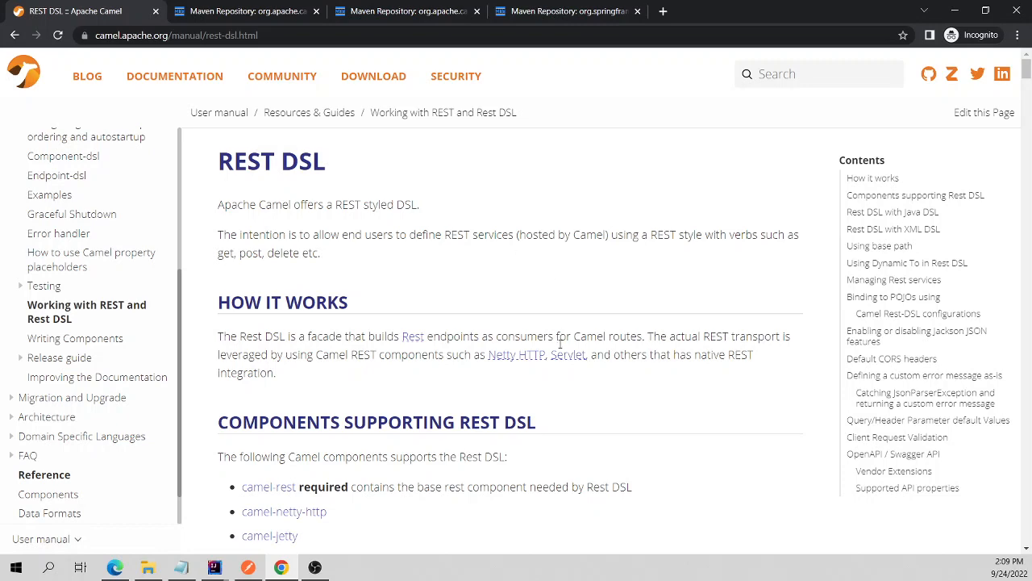
{"action": "left_click", "coordinate": [282, 75]}
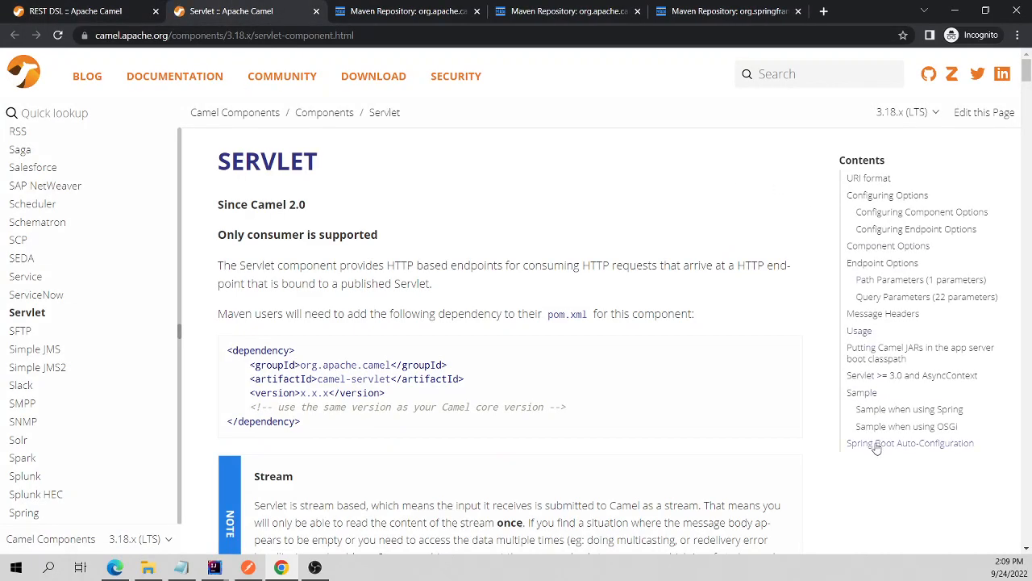
{"action": "left_click", "coordinate": [910, 442]}
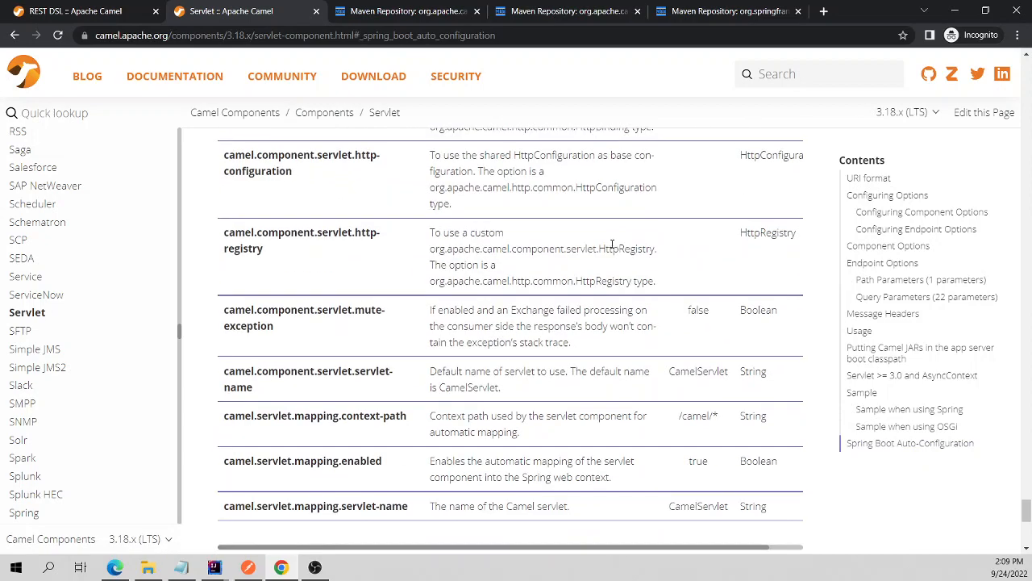
{"action": "scroll", "scroll_direction": "down", "scroll_amount": 3}
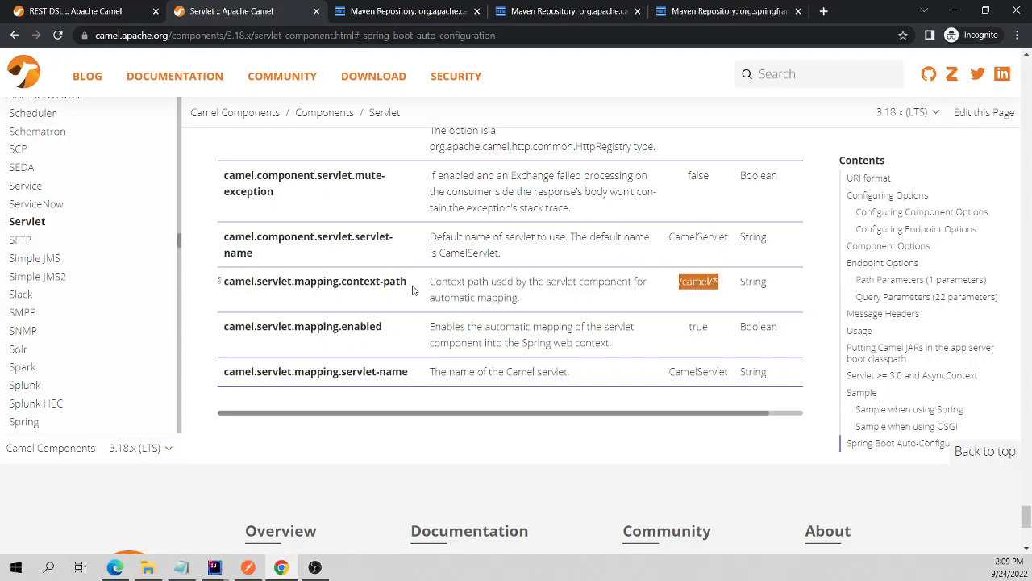
{"action": "double_click", "coordinate": [314, 281]}
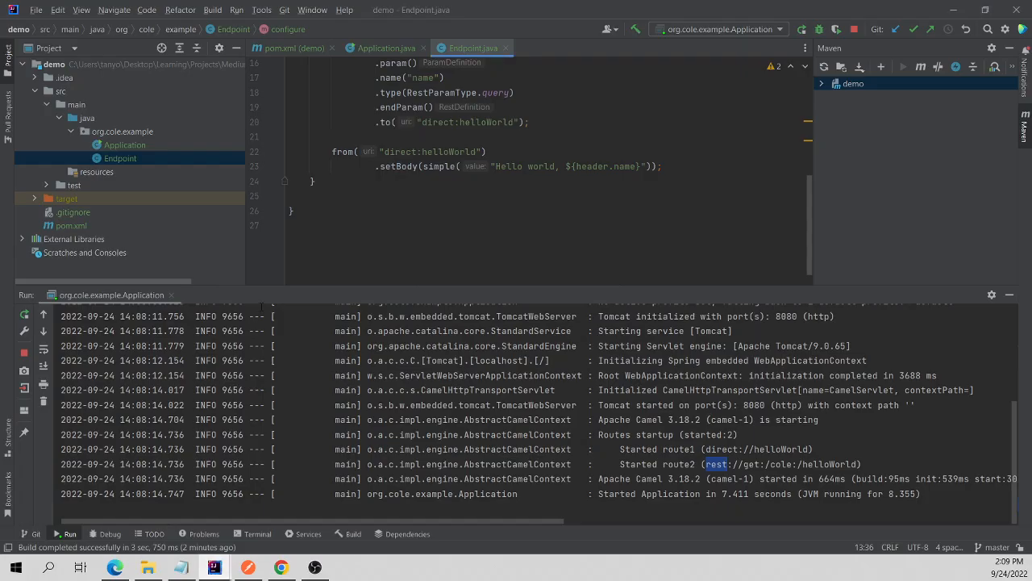
Create application.properties in the resources folder and answer the Git prompt.
{"action": "right_click", "coordinate": [125, 131]}
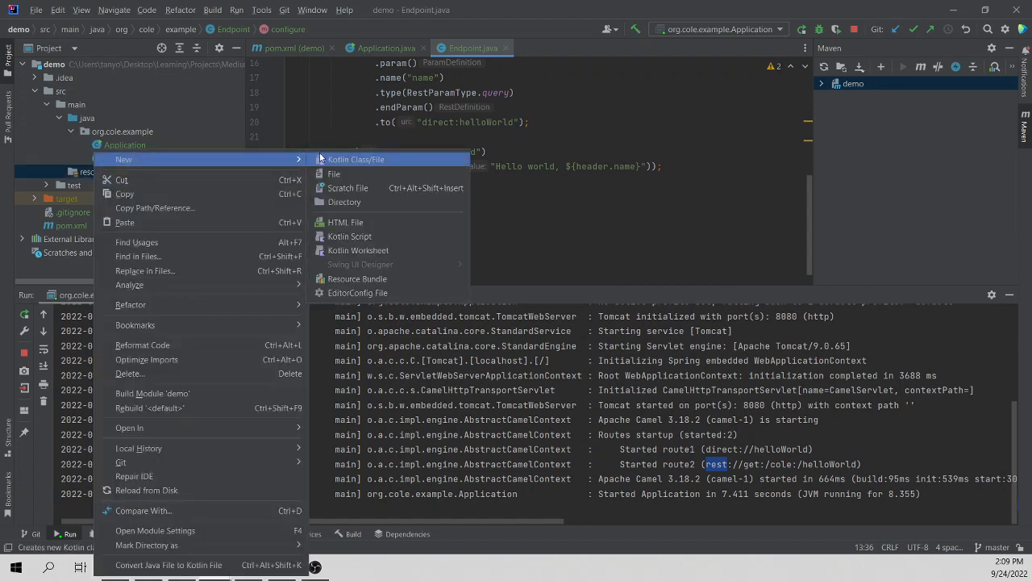
{"action": "left_click", "coordinate": [333, 173]}
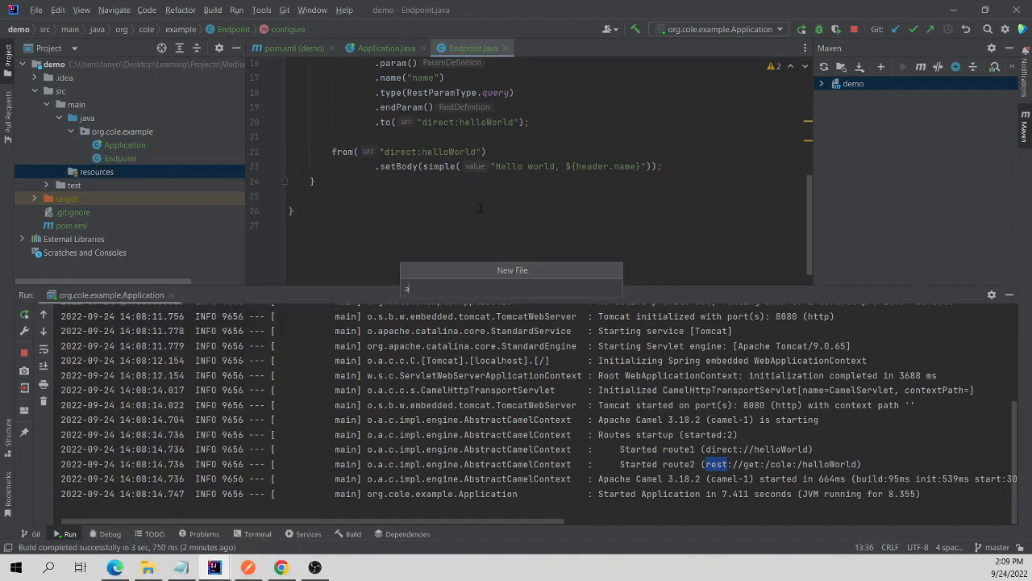
{"action": "type", "text": "pplication.pr"}
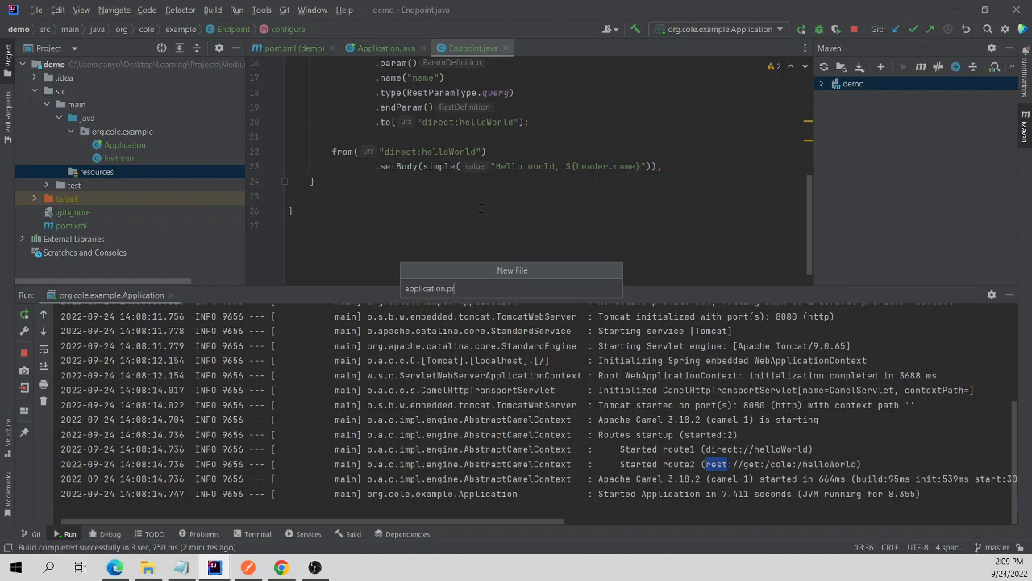
{"action": "type", "text": "application.properties"}
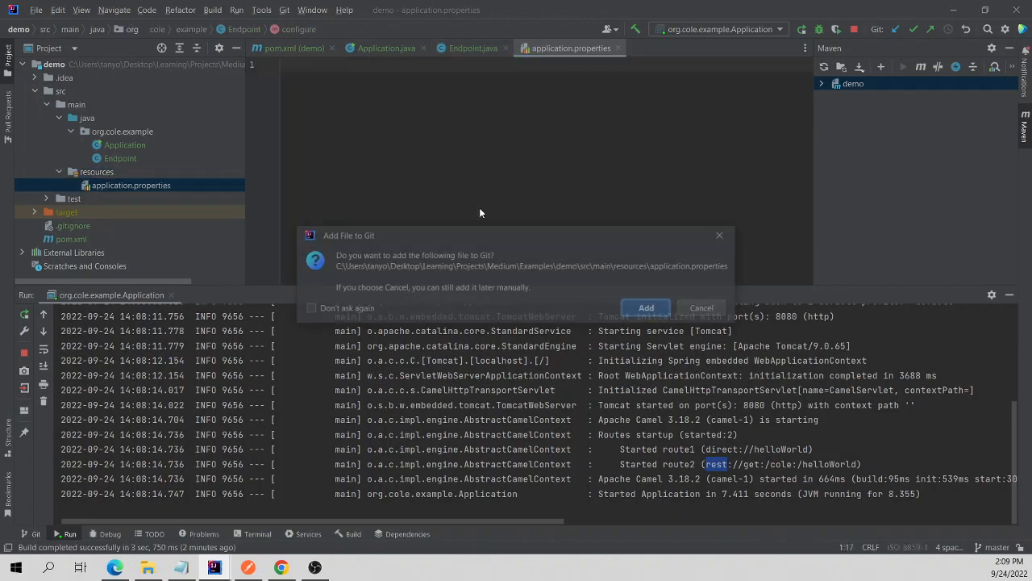
{"action": "left_click", "coordinate": [646, 307]}
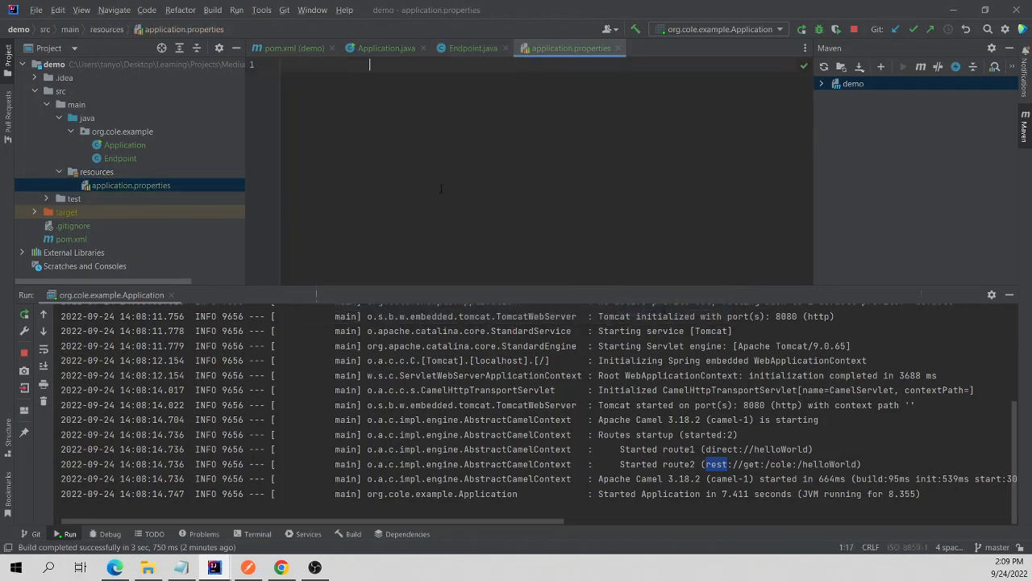
Set camel.servlet.mapping.context-path=/restapi/* and stop and rerun the application.
{"action": "type", "text": "camel.servlet.mapping.context-path="}
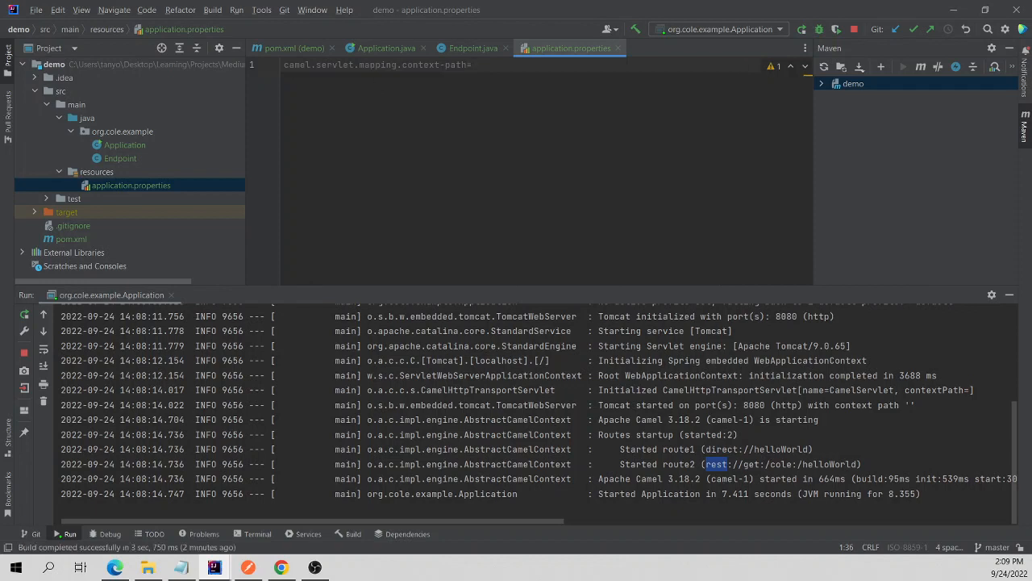
{"action": "type", "text": "/rest"}
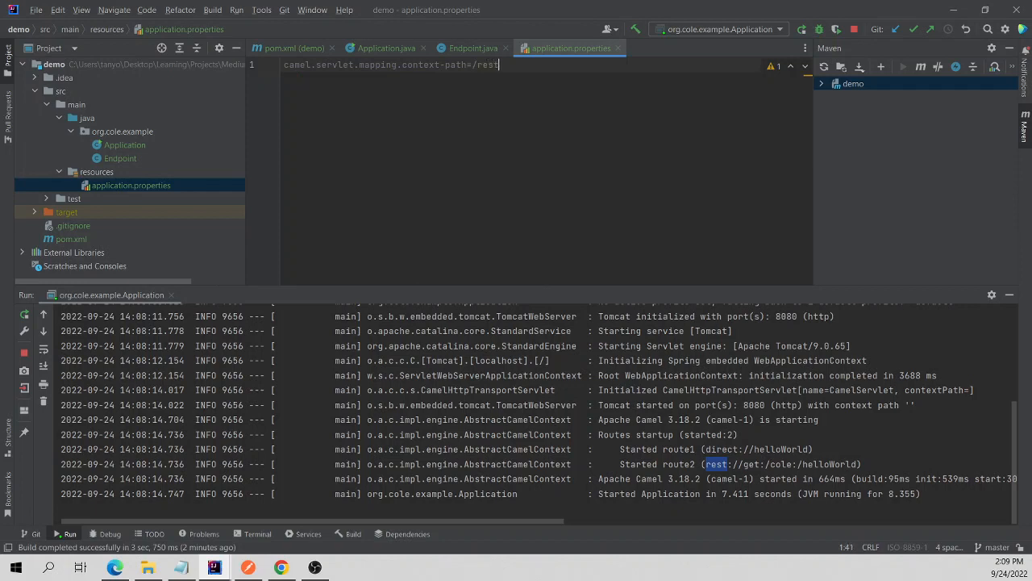
{"action": "type", "text": "api/*"}
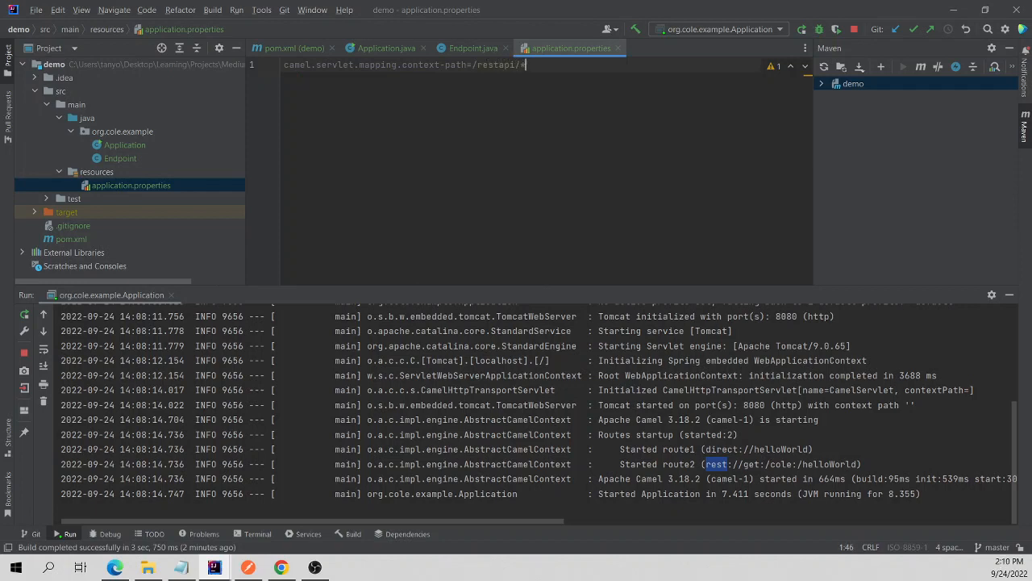
{"action": "left_click", "coordinate": [803, 29]}
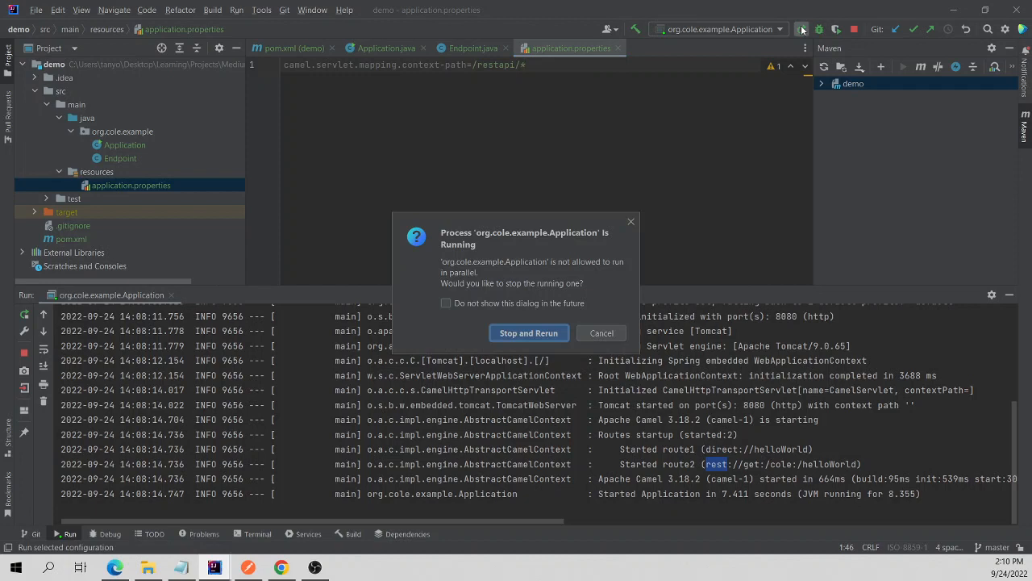
{"action": "left_click", "coordinate": [528, 332]}
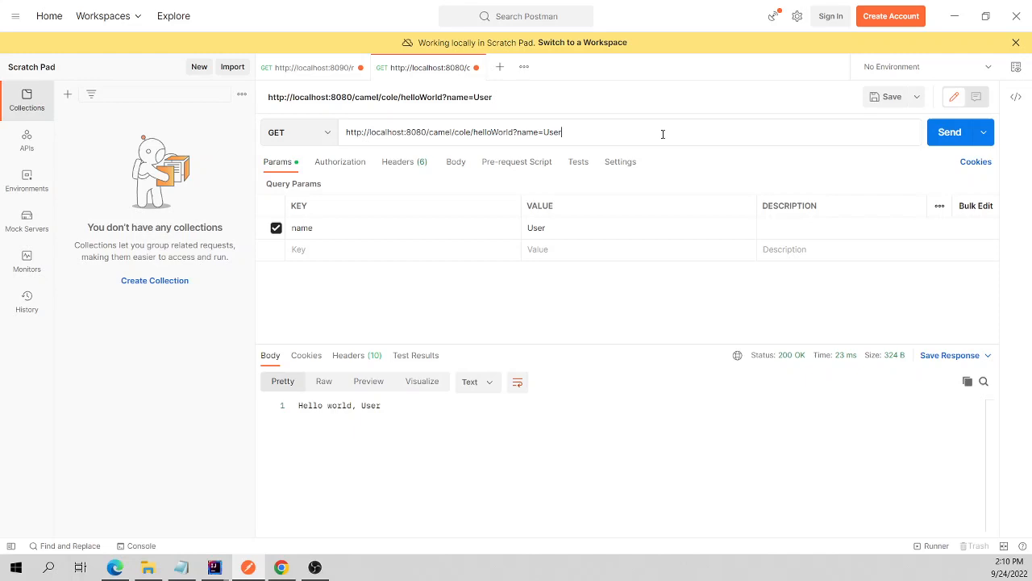
Get 404 on the old /camel path, then 200 OK at /restapi/cole/helloWorld.
{"action": "left_click", "coordinate": [950, 131]}
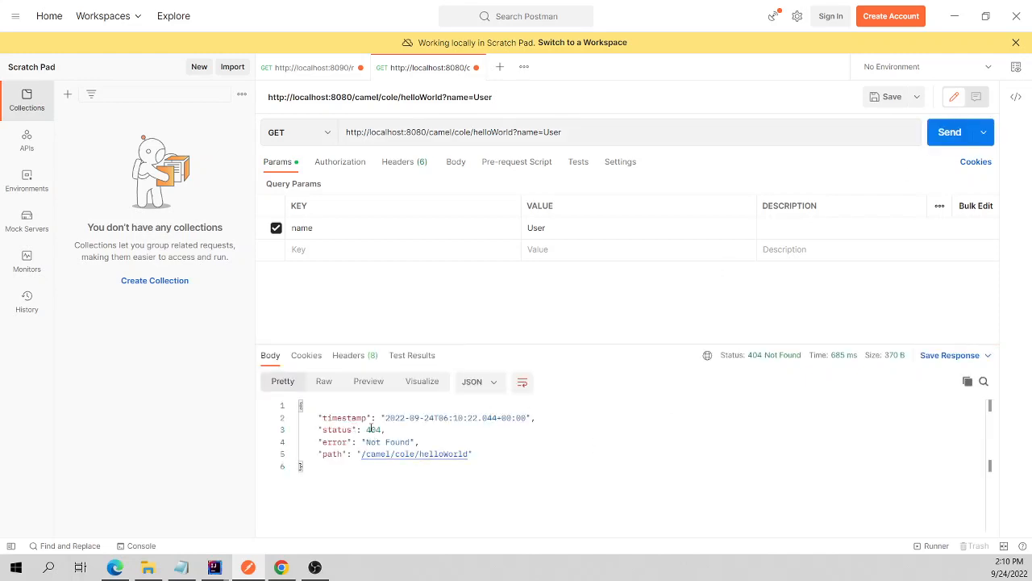
{"action": "mouse_move", "coordinate": [405, 430]}
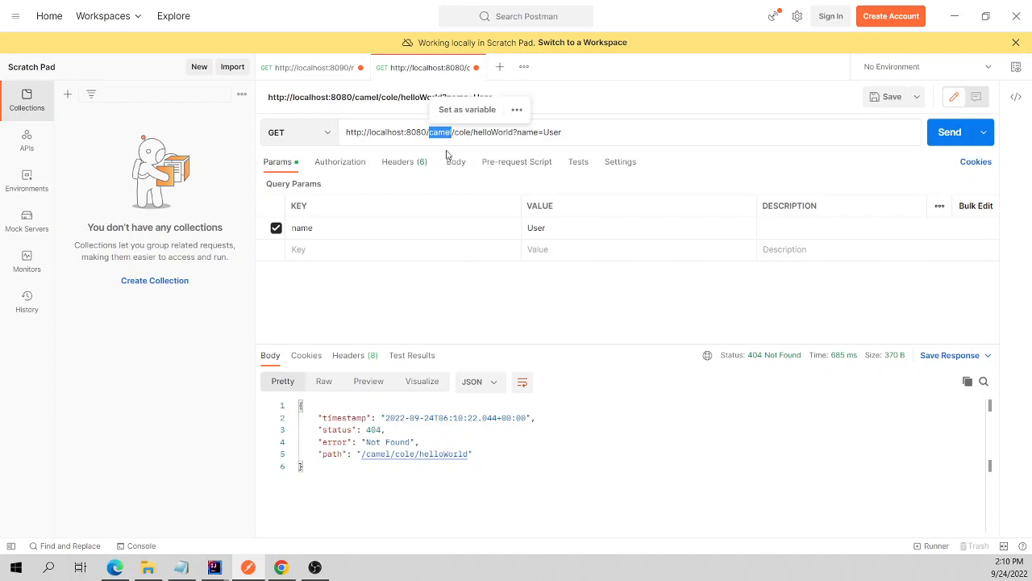
{"action": "type", "text": "restapi"}
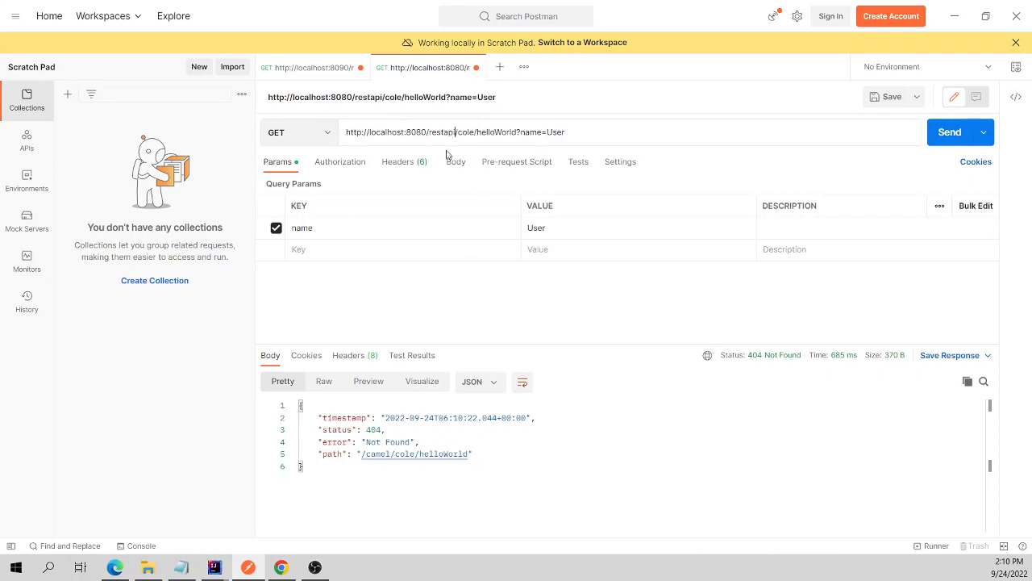
{"action": "left_click", "coordinate": [949, 131]}
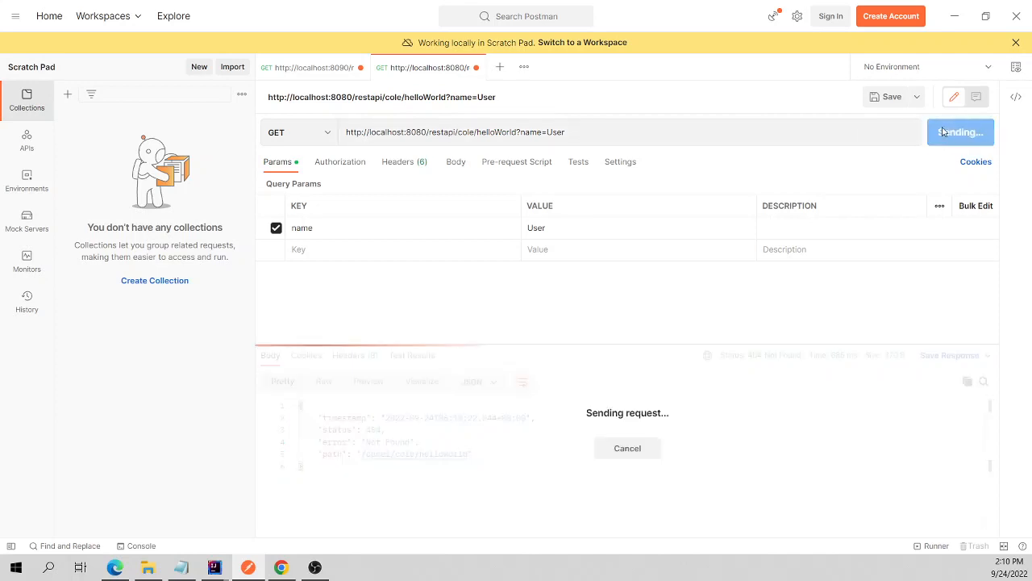
{"action": "left_click", "coordinate": [956, 131]}
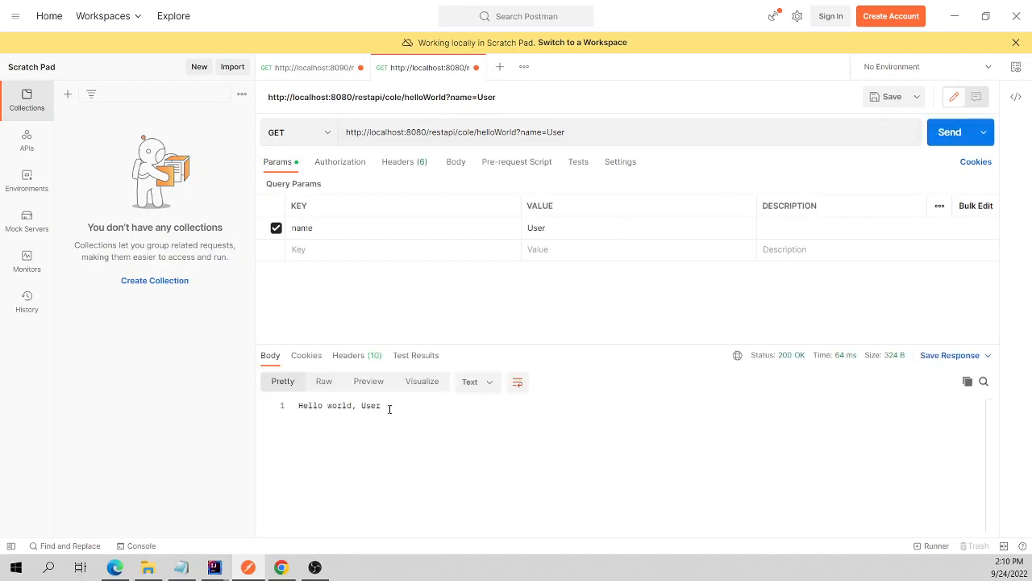
{"action": "mouse_move", "coordinate": [374, 408]}
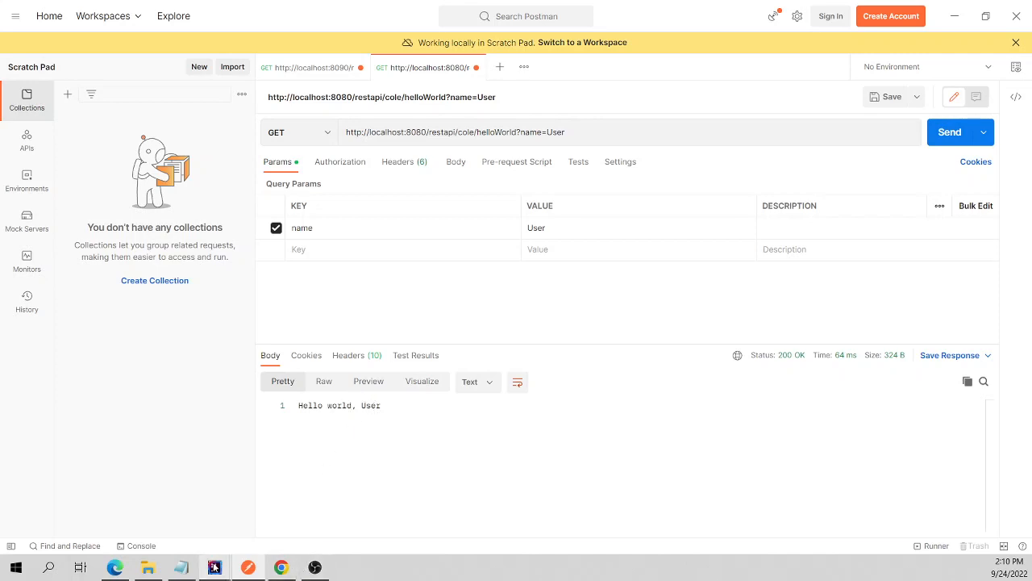
{"action": "mouse_move", "coordinate": [215, 567]}
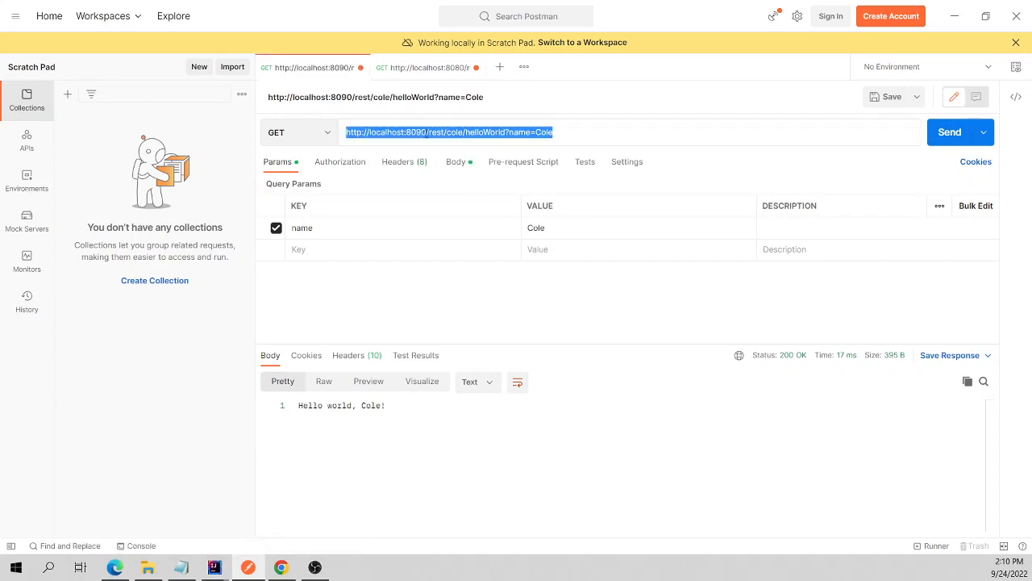
Compare the 8090 request with the 8080 URL, then return to IntelliJ IDEA.
{"action": "double_click", "coordinate": [415, 132]}
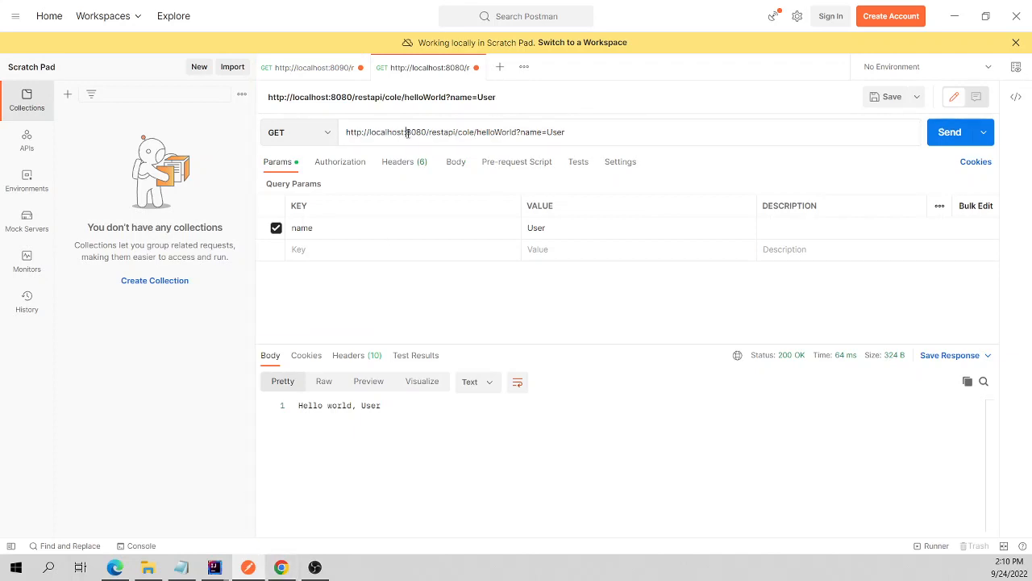
{"action": "double_click", "coordinate": [415, 131]}
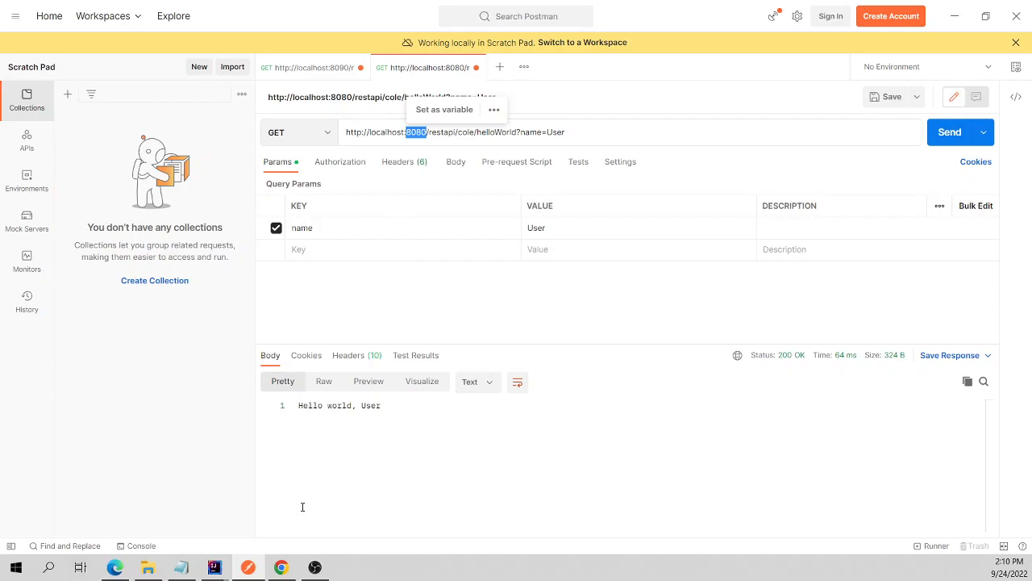
{"action": "left_click", "coordinate": [213, 566]}
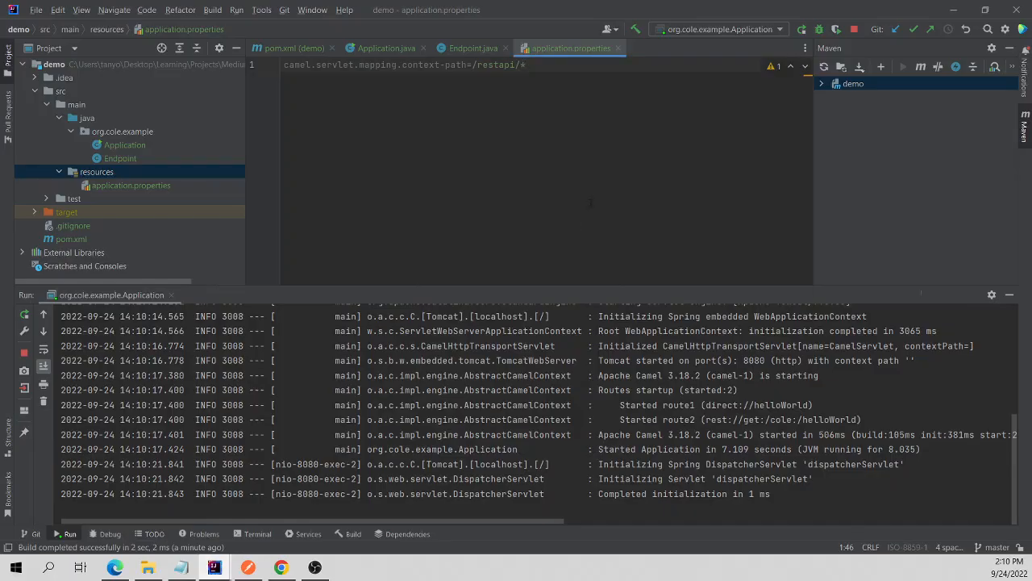
Add server.port=8888 to application.properties and rerun the application.
{"action": "type", "text": "server"}
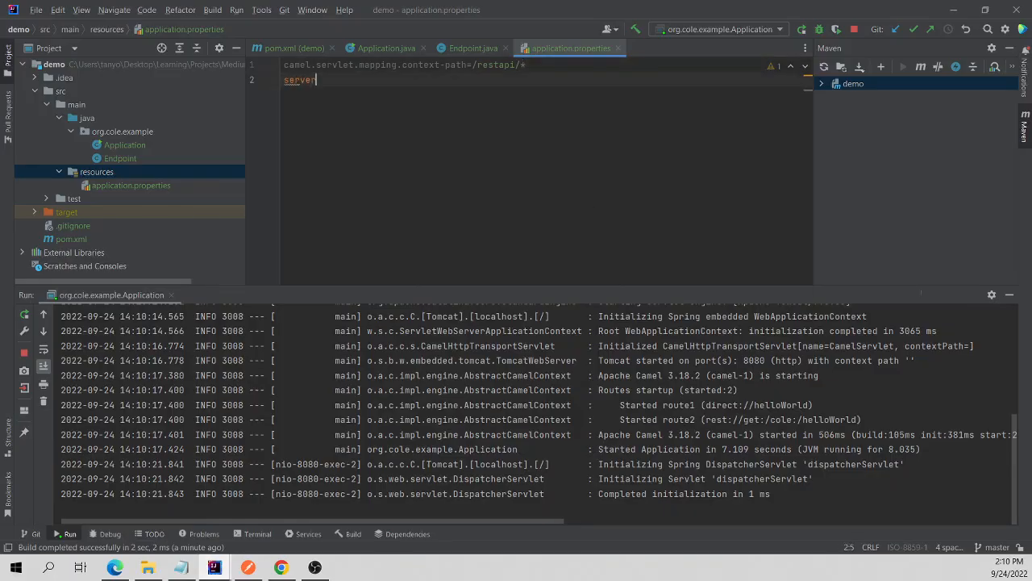
{"action": "type", "text": ".port"}
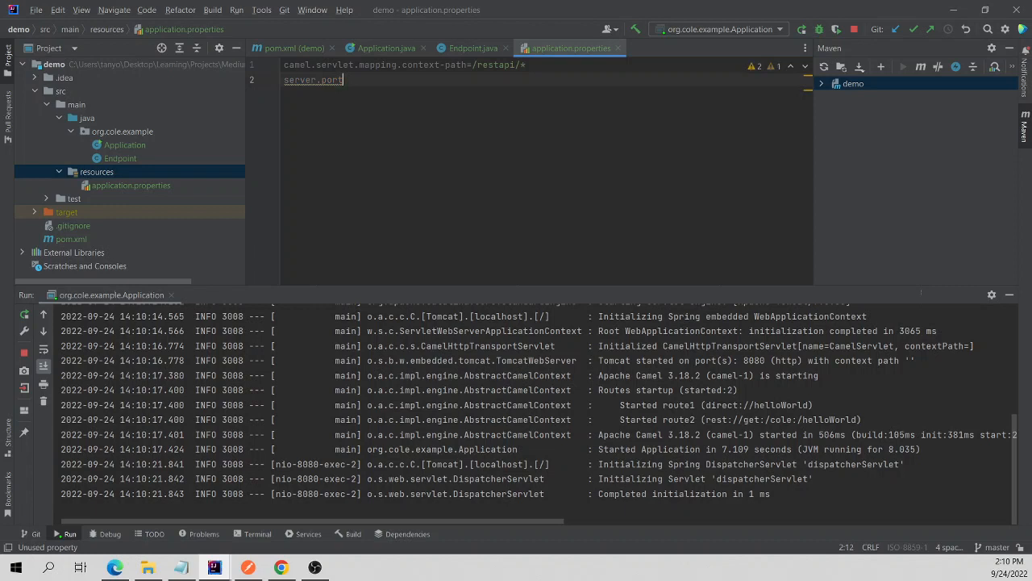
{"action": "type", "text": "=8888"}
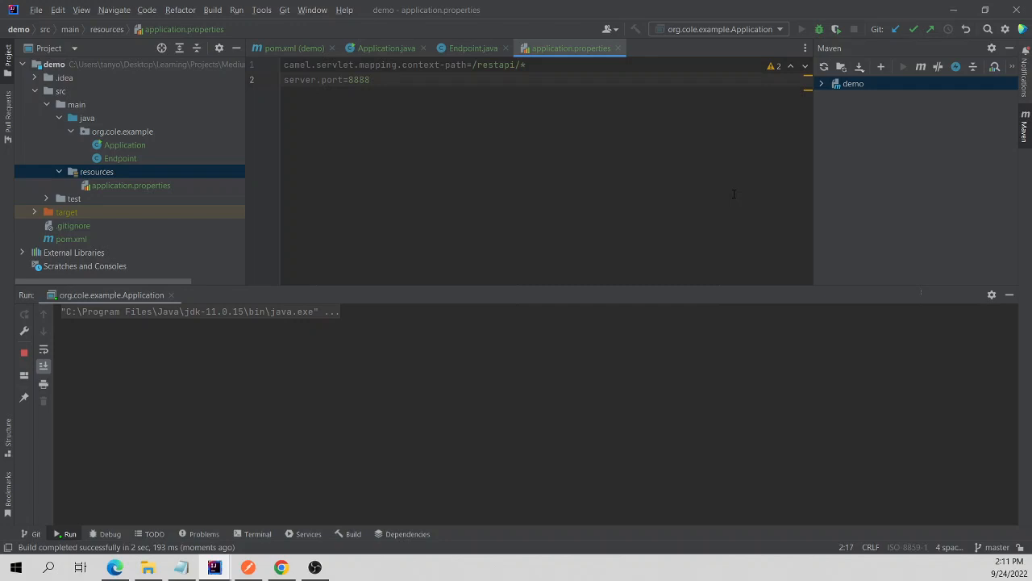
{"action": "left_click", "coordinate": [802, 28]}
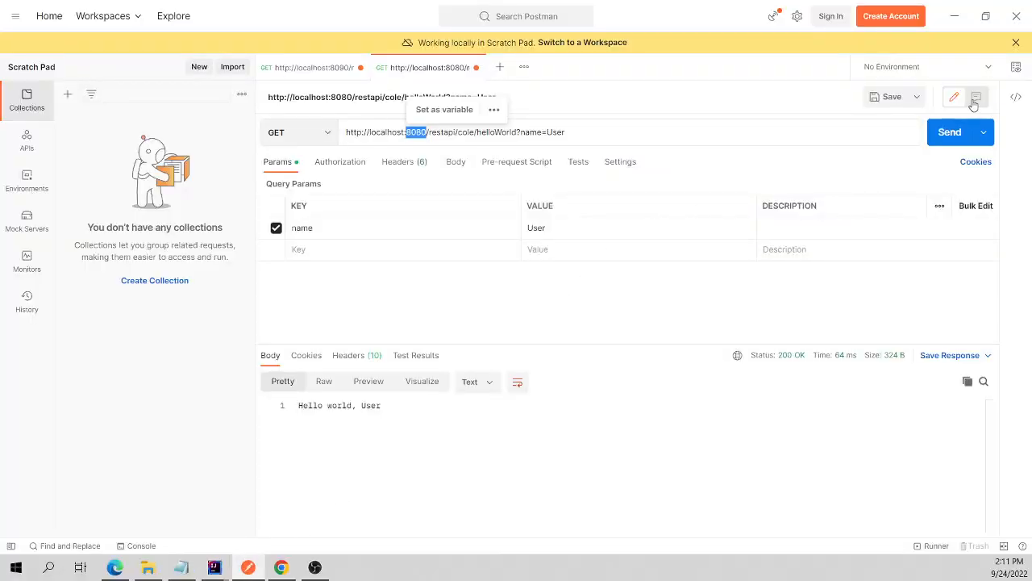
See port 8080 refused, then get 'Hello world, User' from localhost:8888/restapi/cole/helloWorld.
{"action": "left_click", "coordinate": [950, 131]}
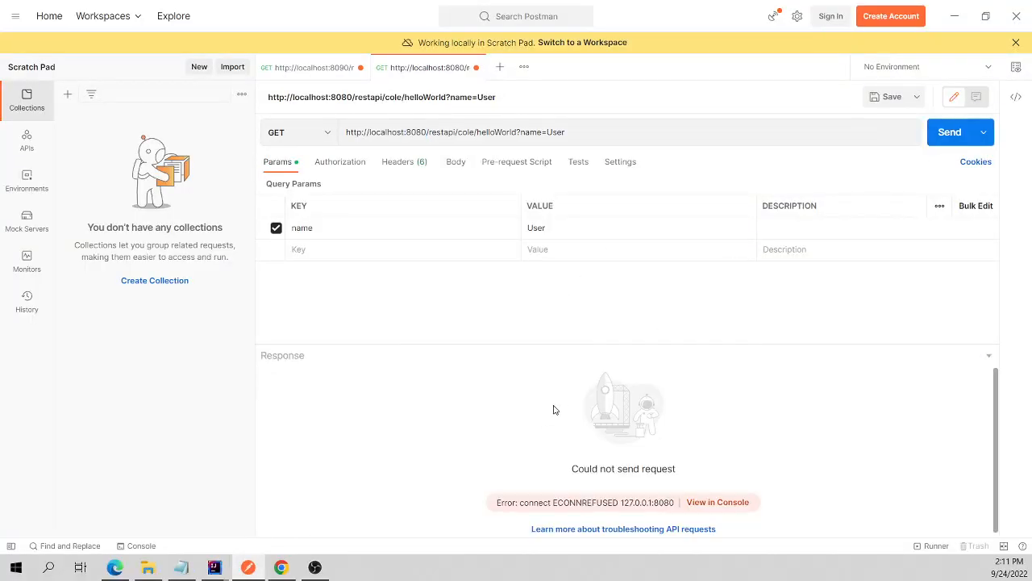
{"action": "left_click", "coordinate": [427, 132]}
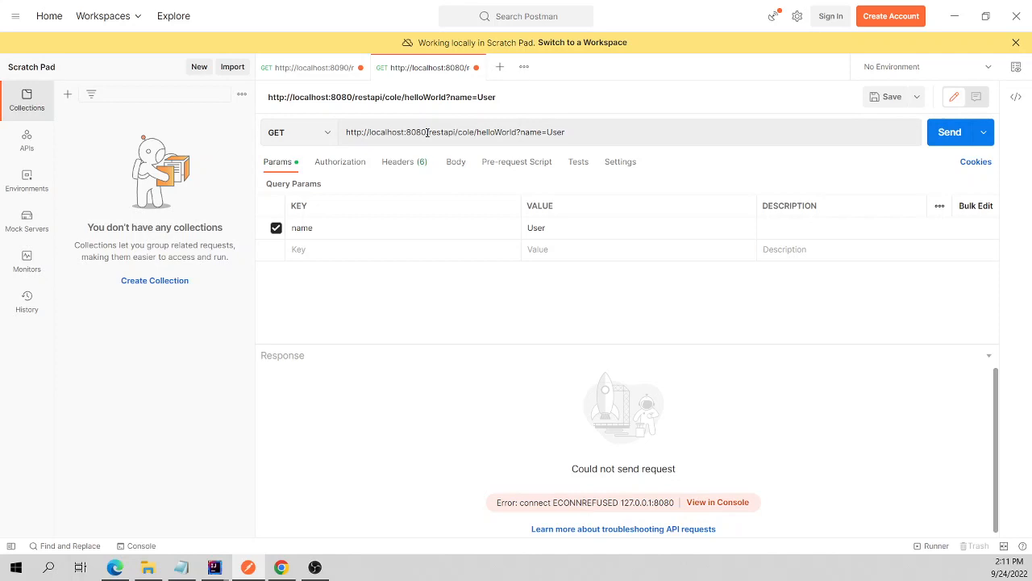
{"action": "type", "text": "8888"}
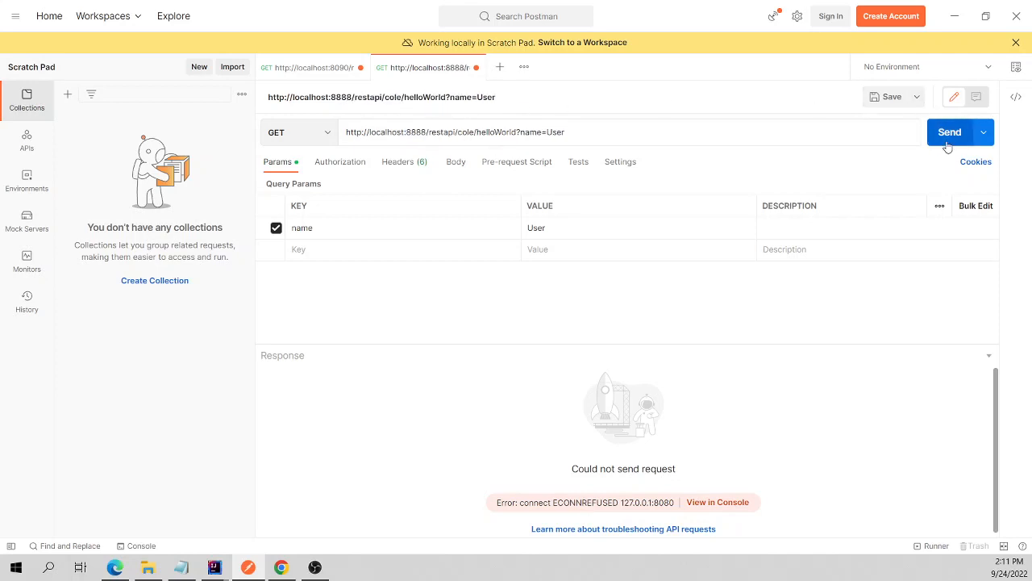
{"action": "left_click", "coordinate": [949, 132]}
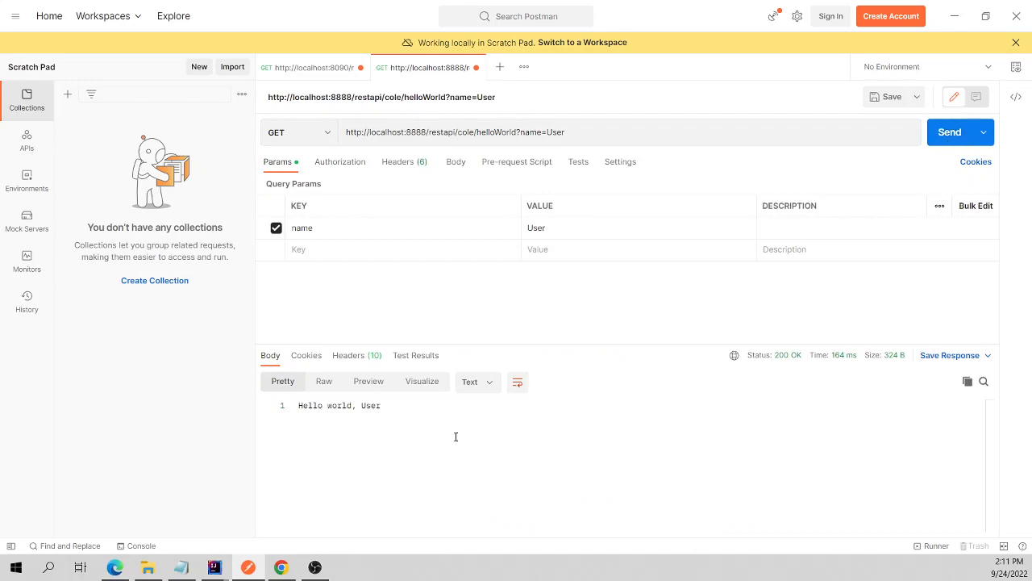
{"action": "mouse_move", "coordinate": [312, 447]}
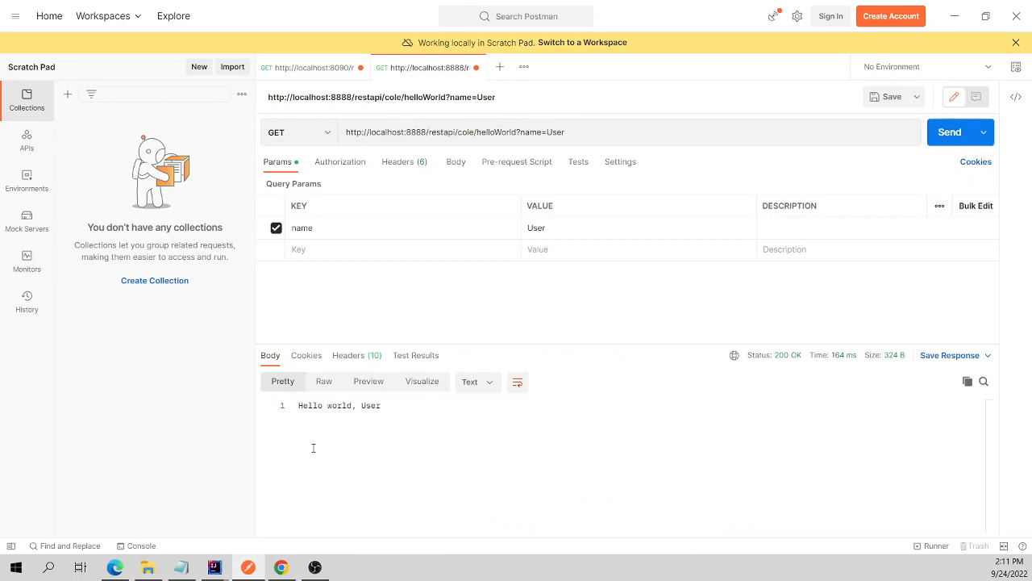
{"action": "mouse_move", "coordinate": [314, 316]}
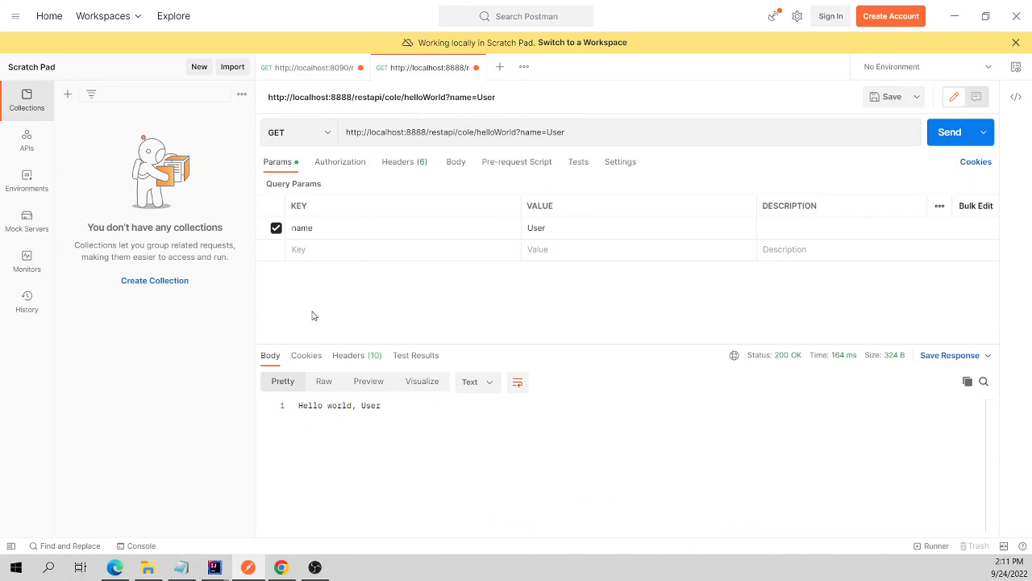
{"action": "mouse_move", "coordinate": [491, 240]}
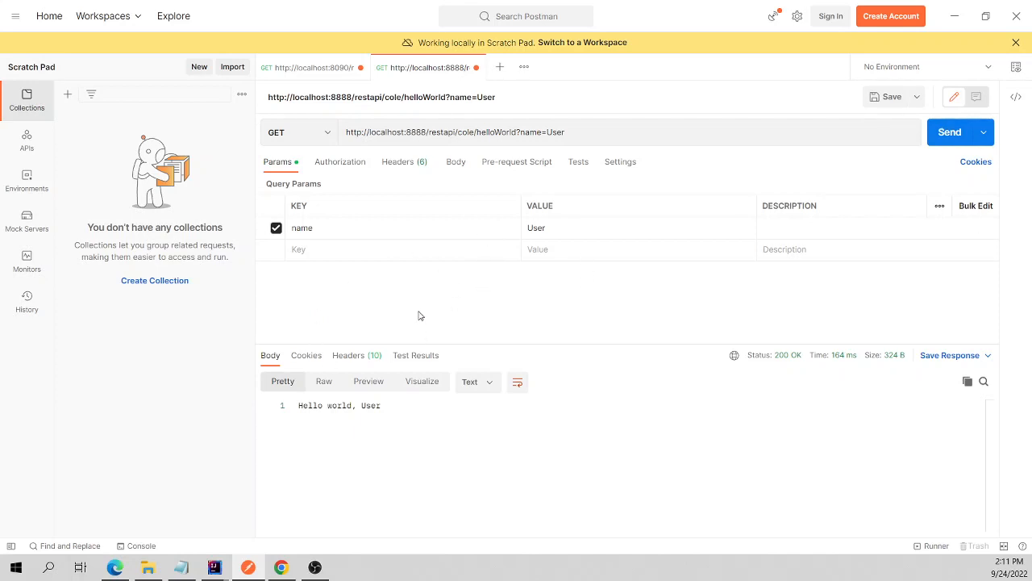
{"action": "mouse_move", "coordinate": [420, 302]}
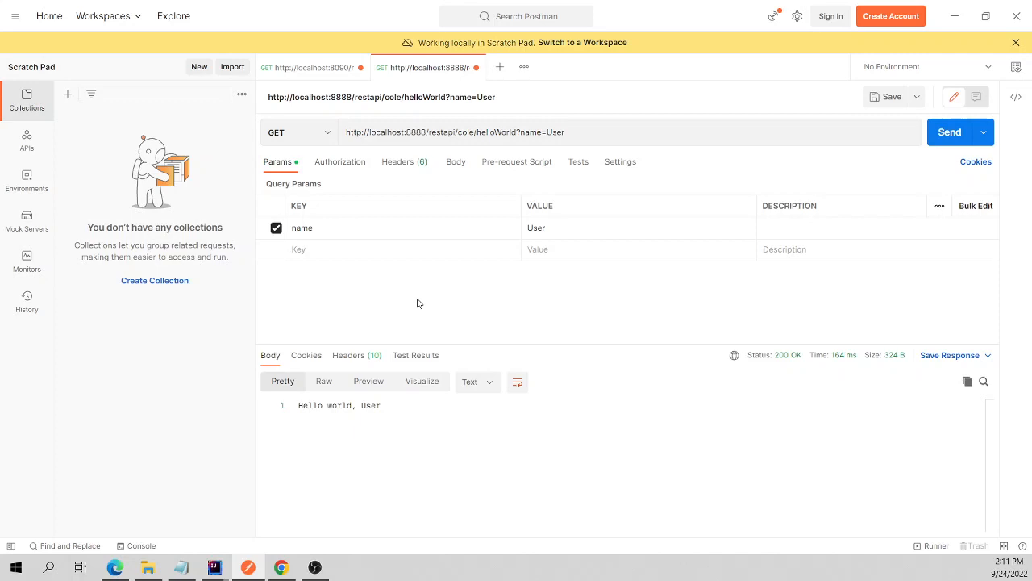
{"action": "mouse_move", "coordinate": [492, 217]}
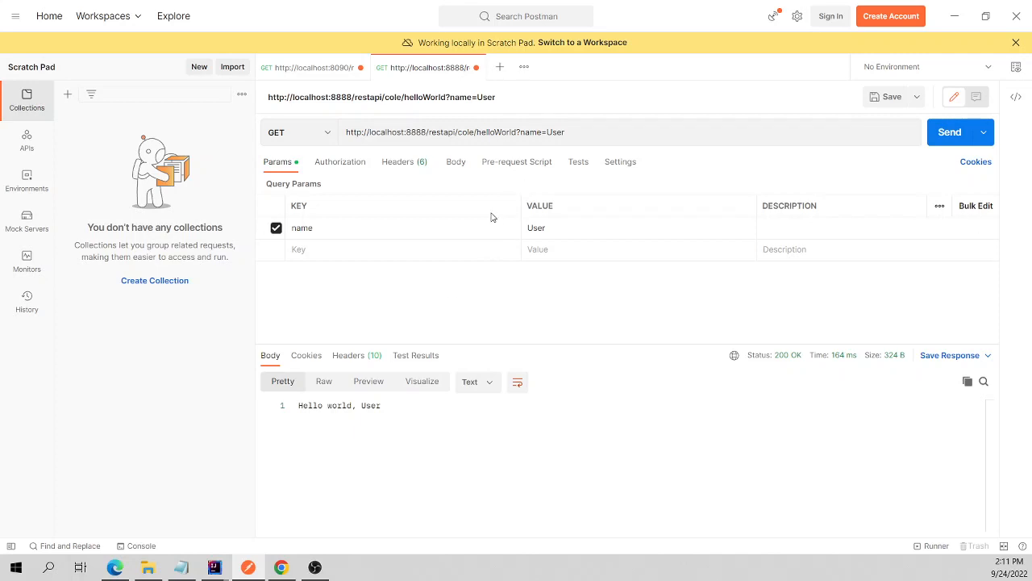